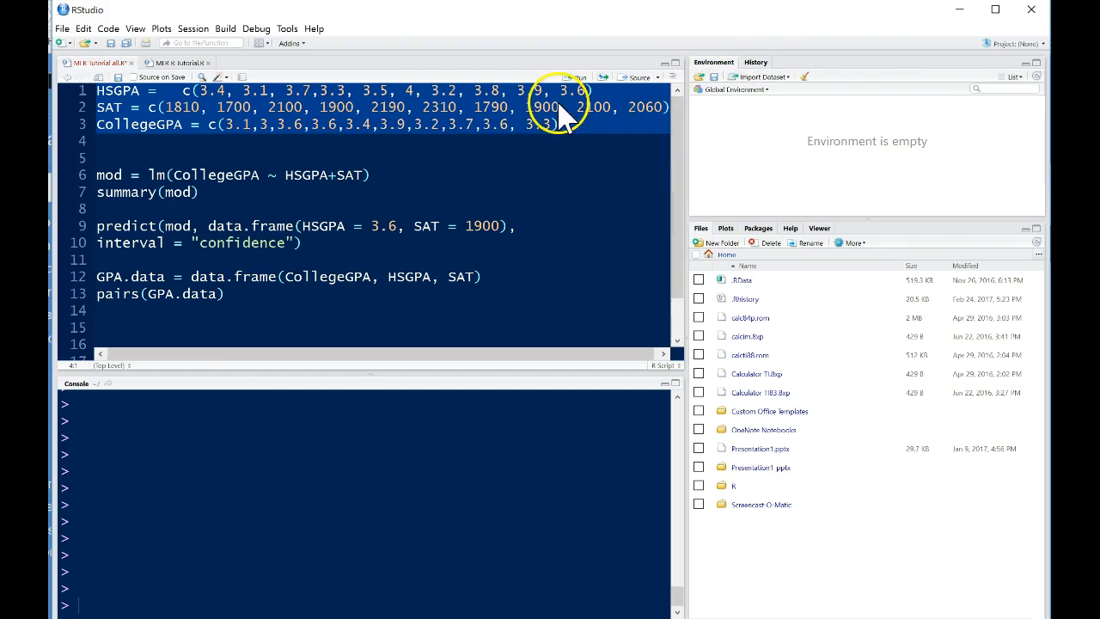
{"action": "mouse_move", "coordinate": [430, 103]}
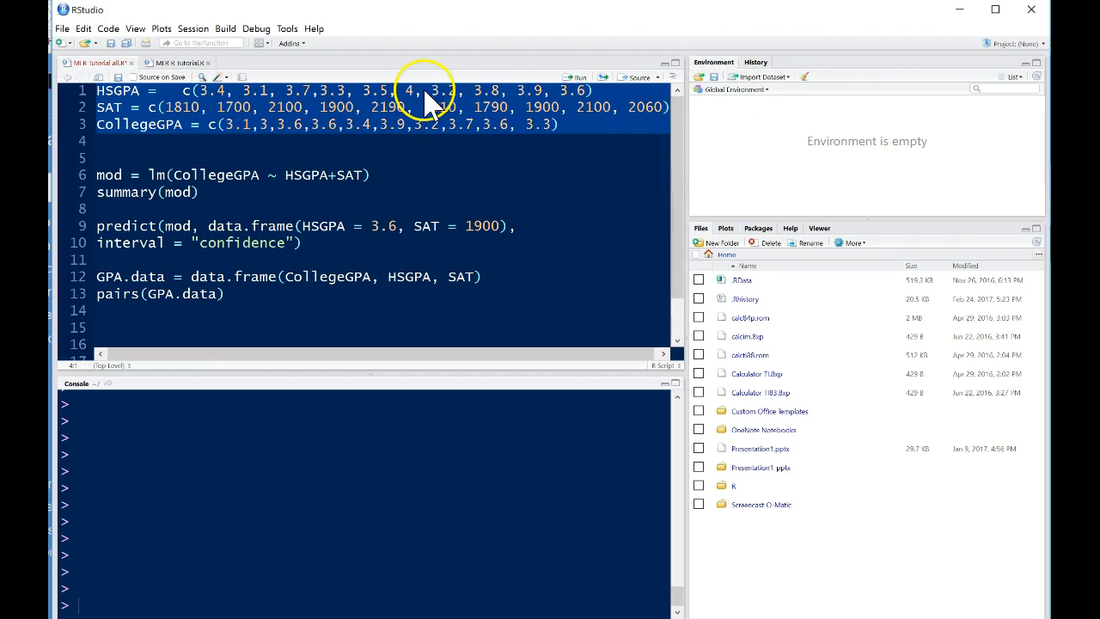
Run script lines 1–3 to create the HSGPA, SAT and CollegeGPA vectors.
{"action": "left_click", "coordinate": [578, 77]}
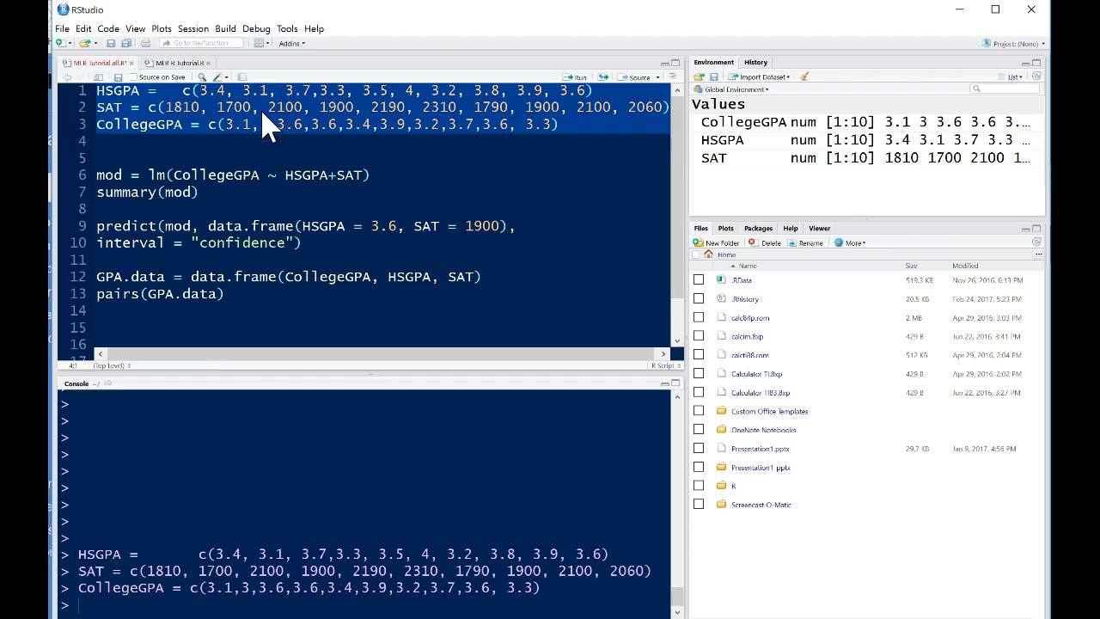
{"action": "mouse_move", "coordinate": [95, 181]}
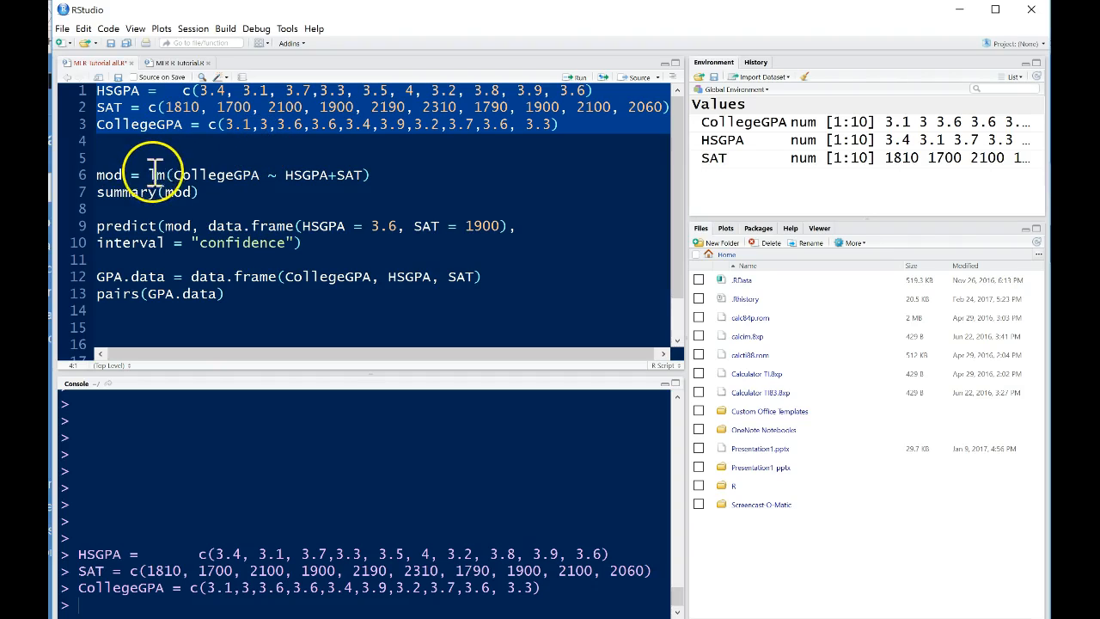
{"action": "left_click", "coordinate": [152, 175]}
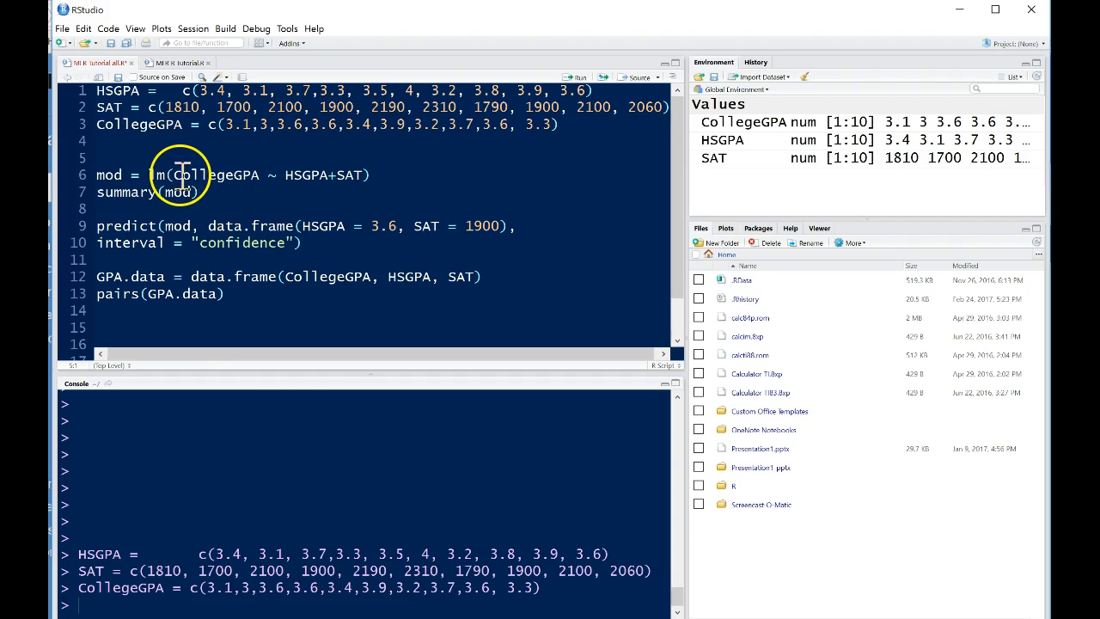
{"action": "mouse_move", "coordinate": [262, 174]}
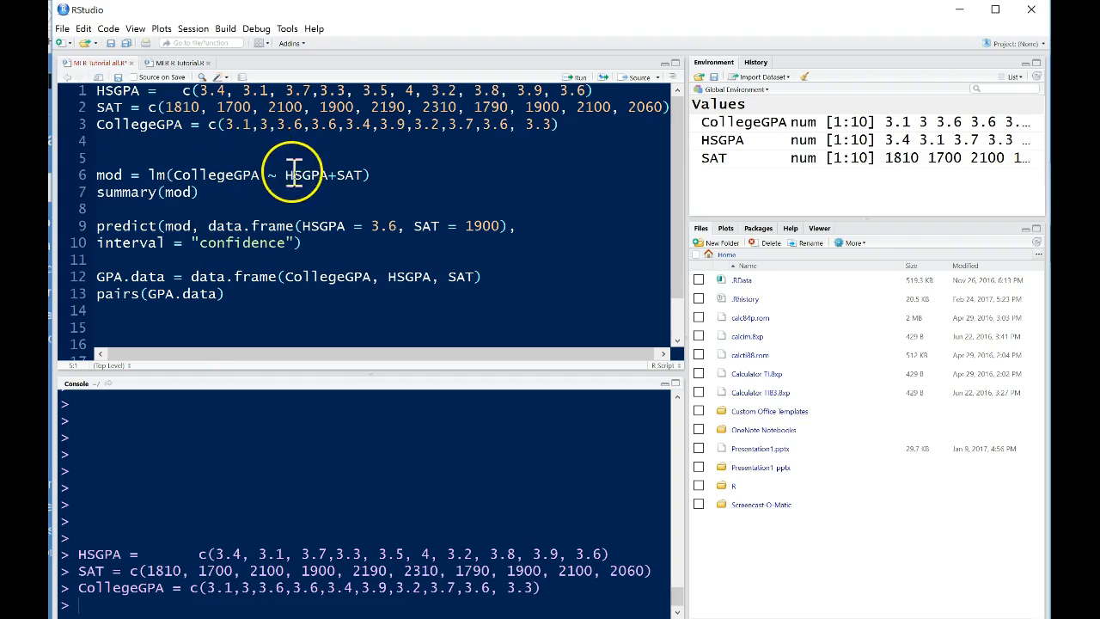
{"action": "mouse_move", "coordinate": [313, 158]}
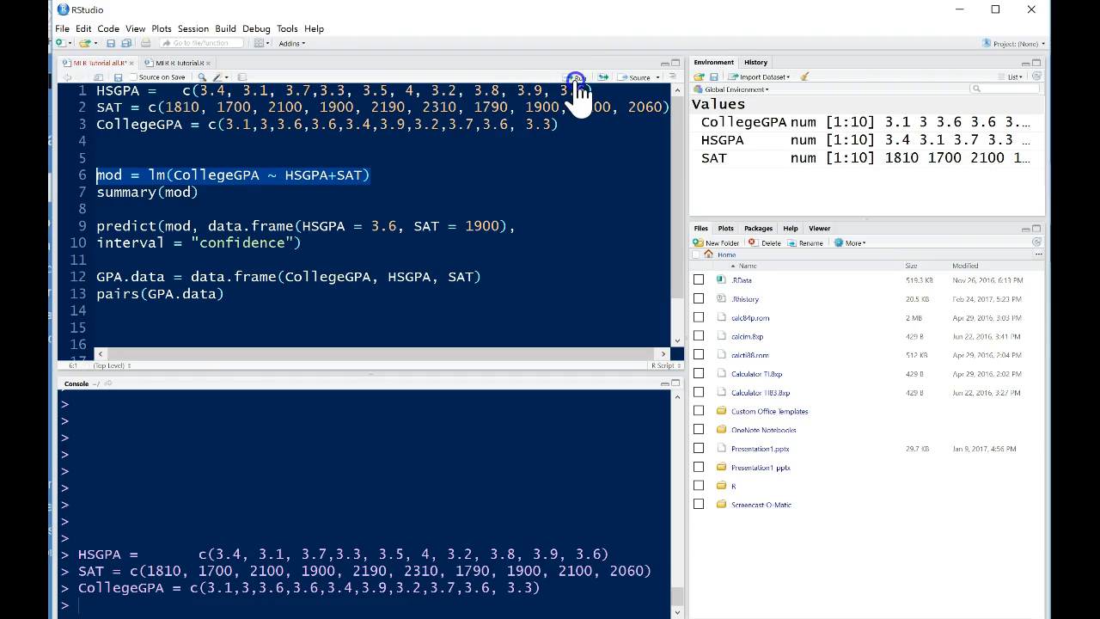
Run mod = lm(CollegeGPA ~ HSGPA+SAT) and summary(mod), showing R-squared 0.6821.
{"action": "left_click", "coordinate": [575, 78]}
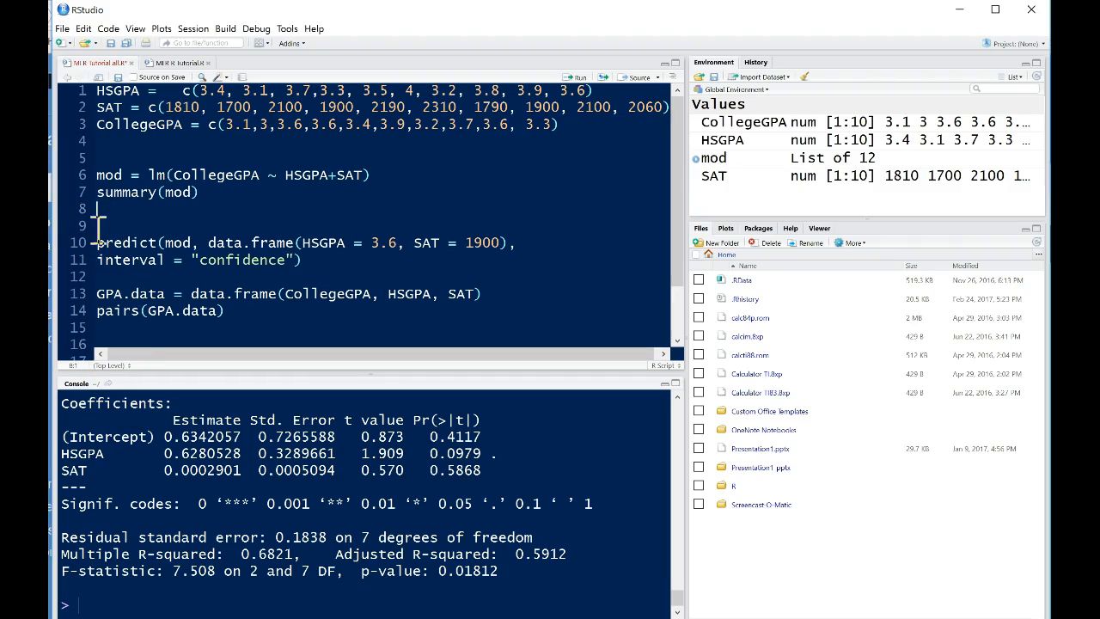
Begin the line 8 comment '# CollegeGPA = 0.634', fixing the misspelled College.
{"action": "type", "text": "#"}
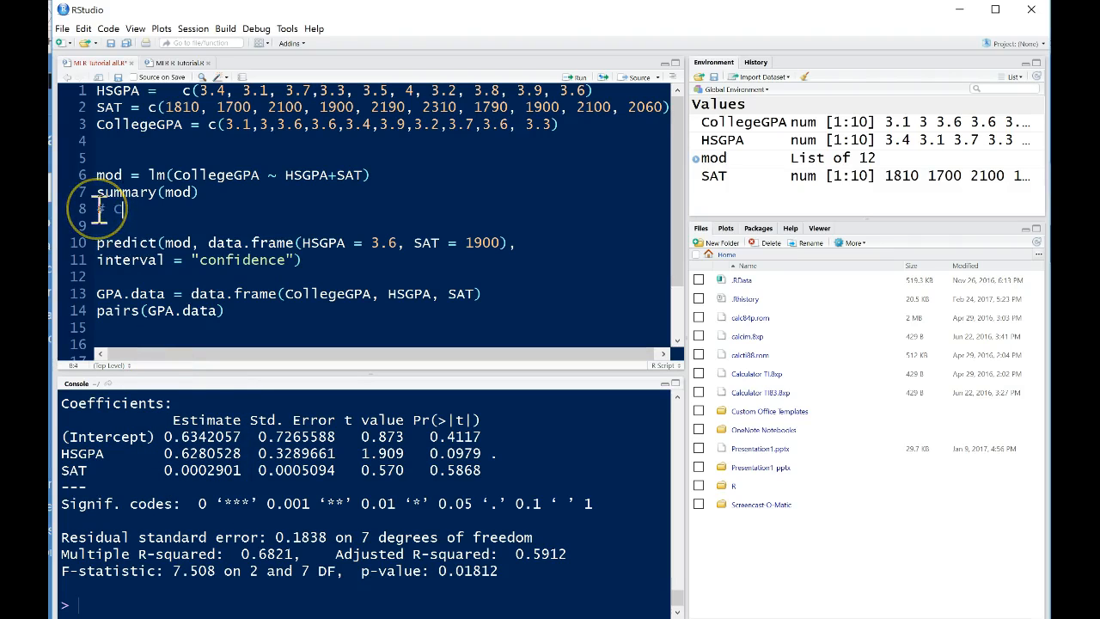
{"action": "type", "text": "College"}
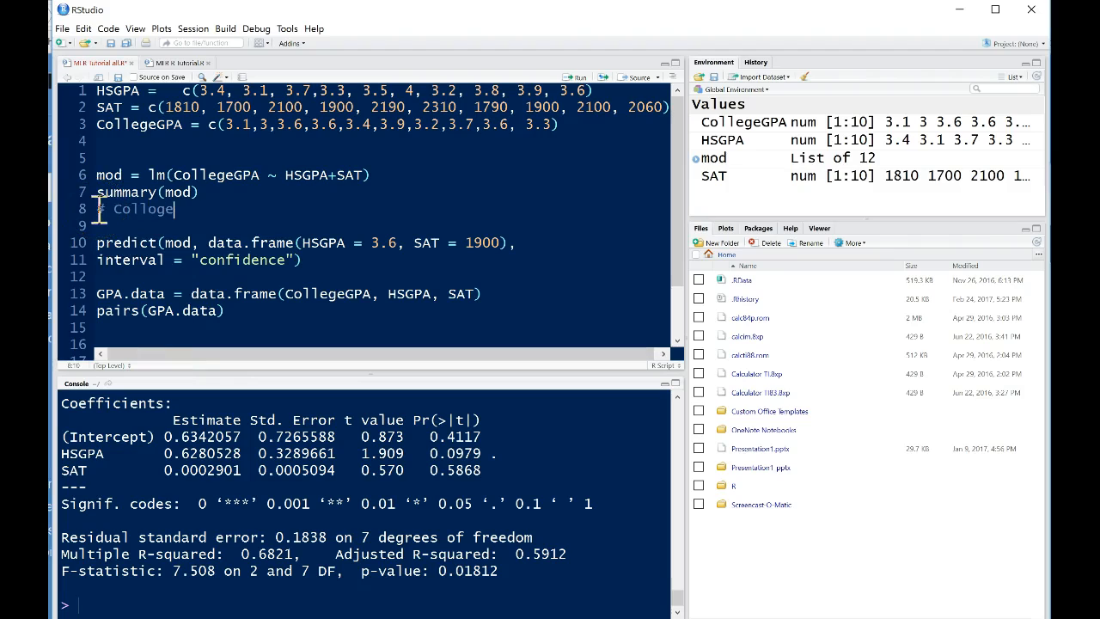
{"action": "type", "text": "GPA"}
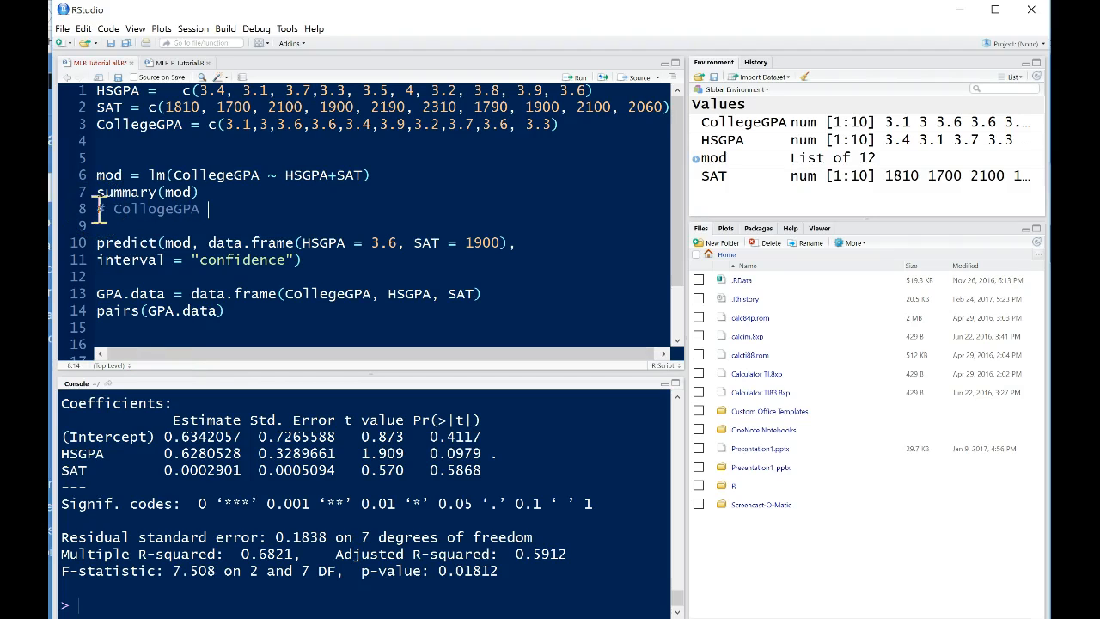
{"action": "left_click", "coordinate": [153, 208]}
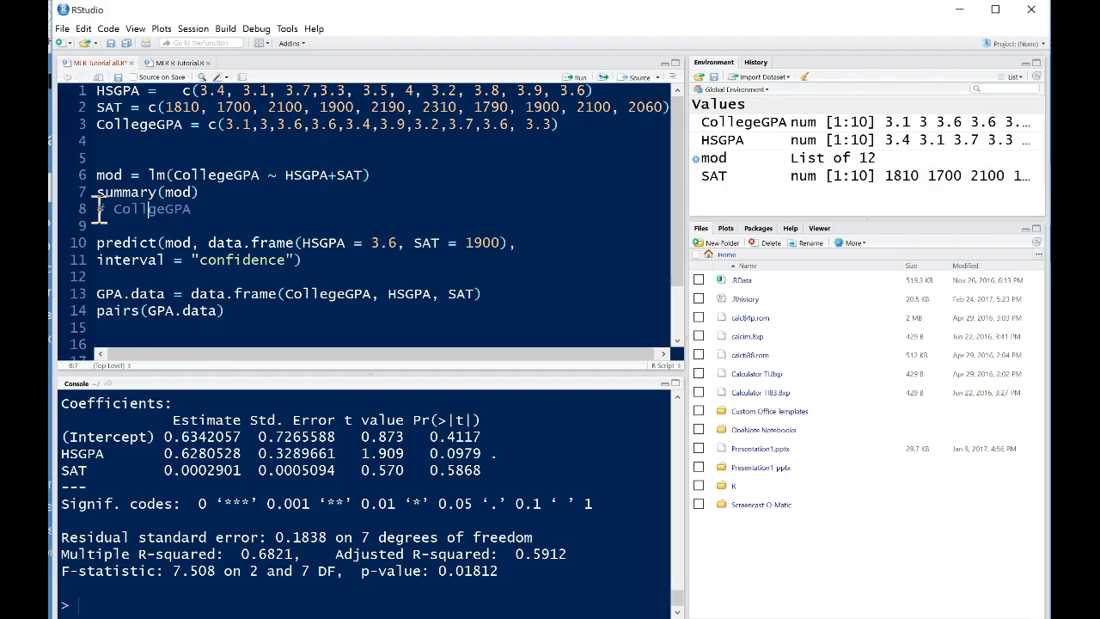
{"action": "type", "text": "="}
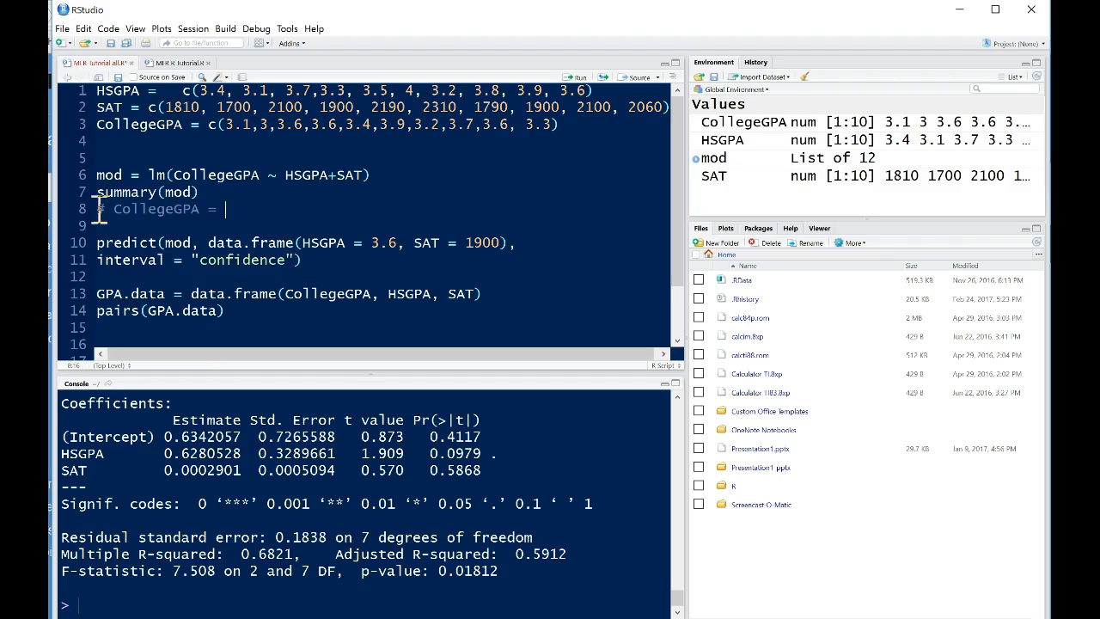
{"action": "type", "text": "0."}
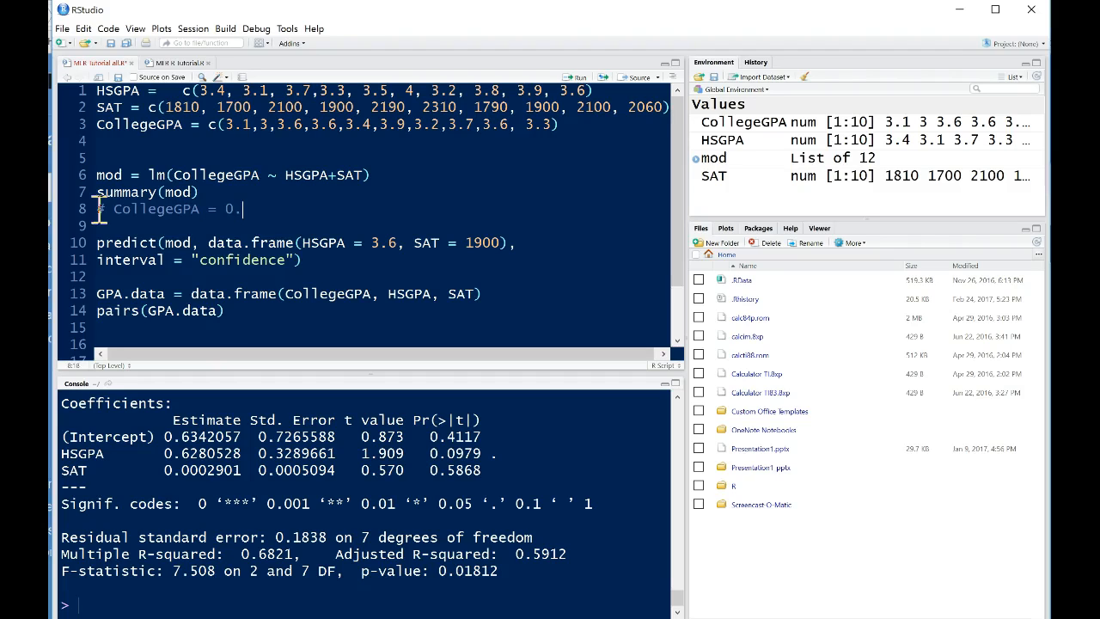
{"action": "type", "text": "634"}
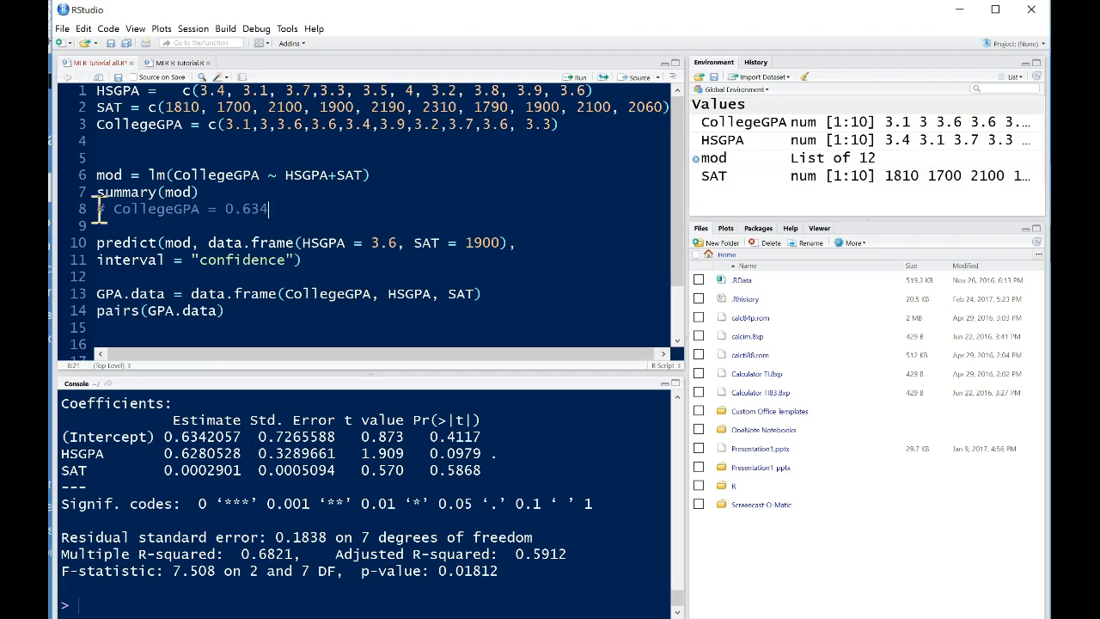
Complete the comment with '+ 0.628*HSGPA + 0.00029*SAT'.
{"action": "type", "text": "+ 0"}
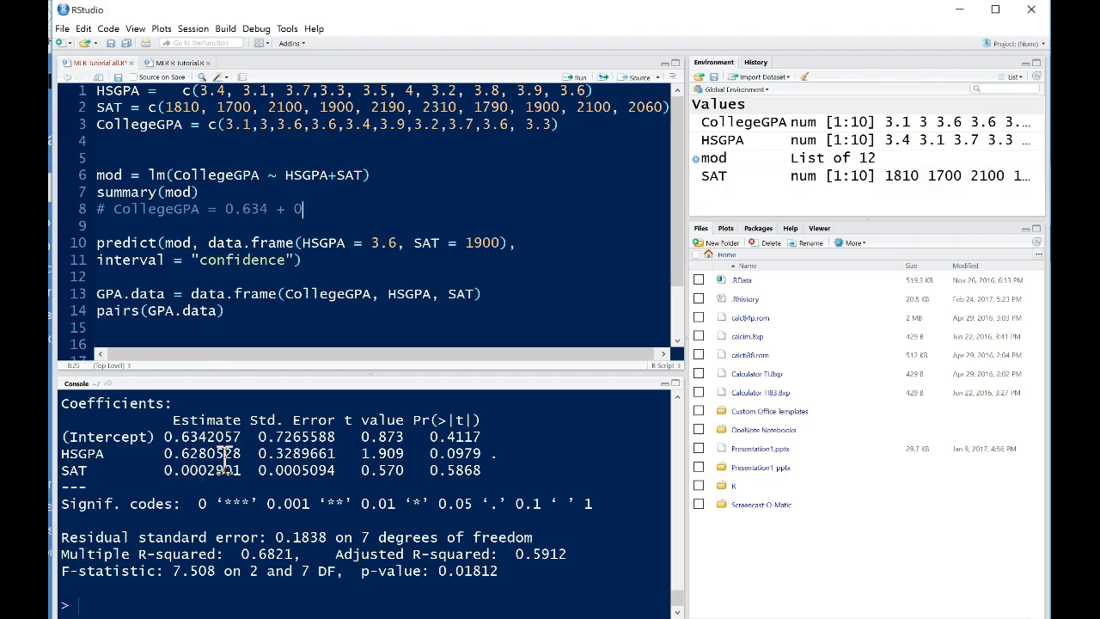
{"action": "type", "text": ".62"}
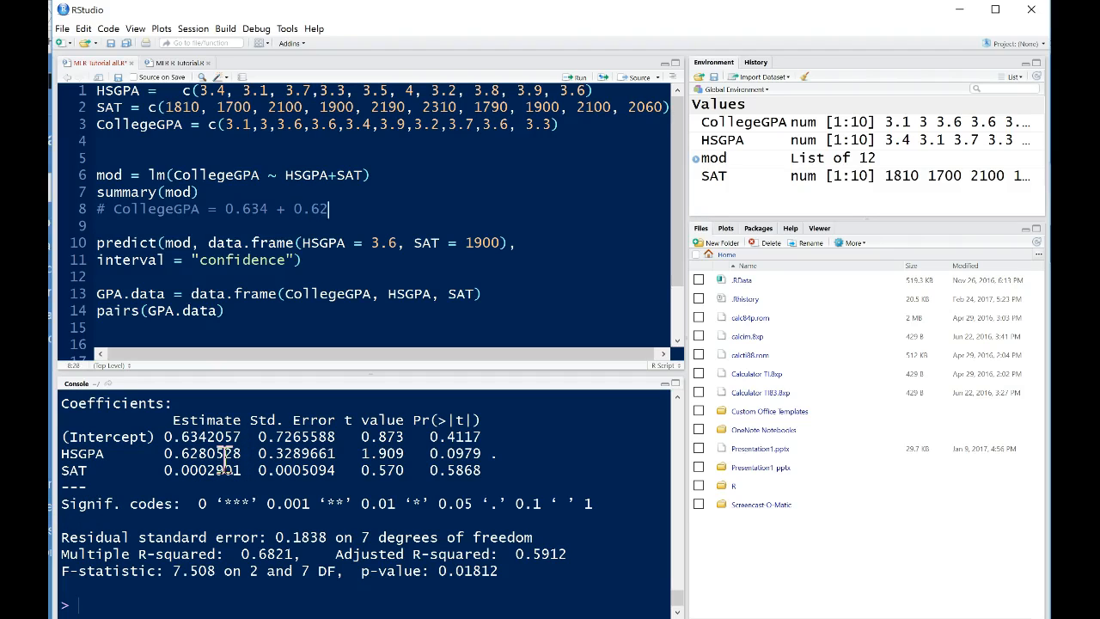
{"action": "type", "text": "8*H"}
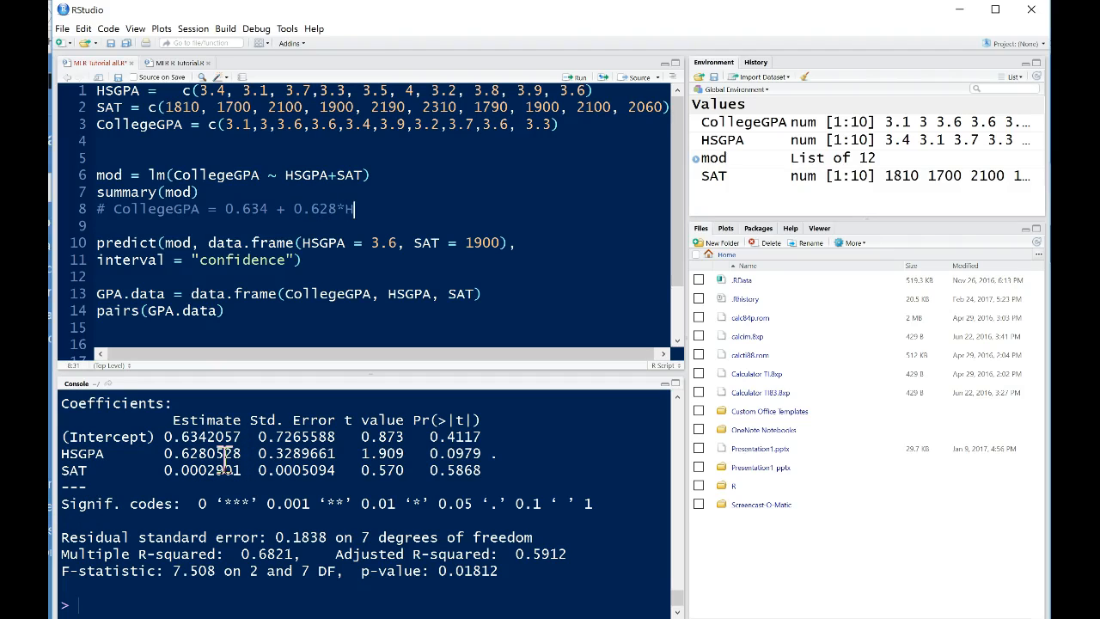
{"action": "type", "text": "SGPA +"}
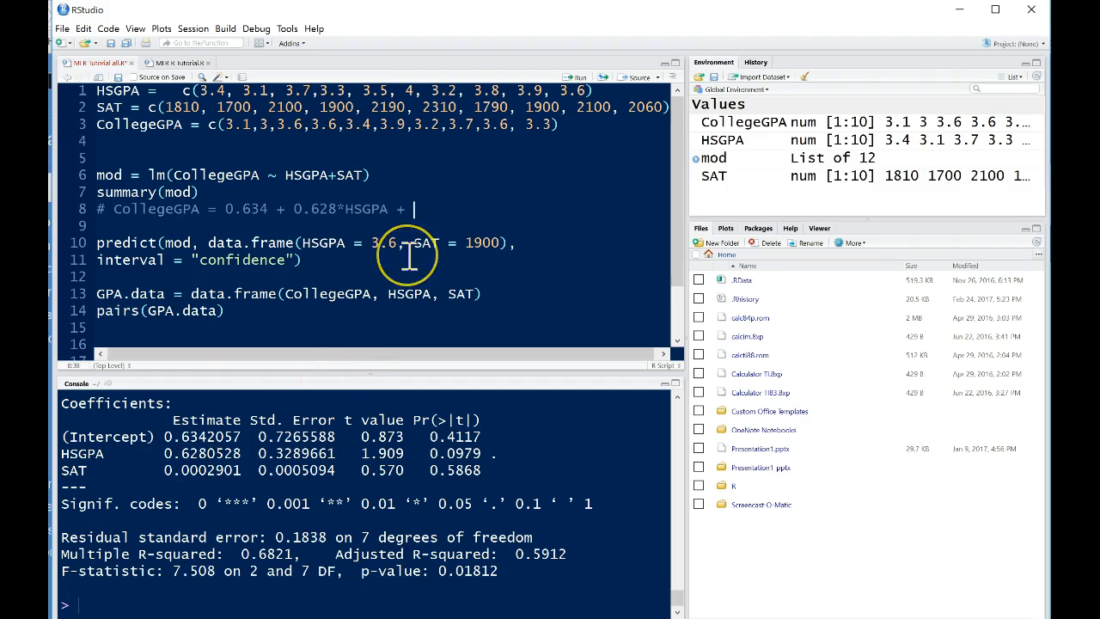
{"action": "type", "text": "0.000"}
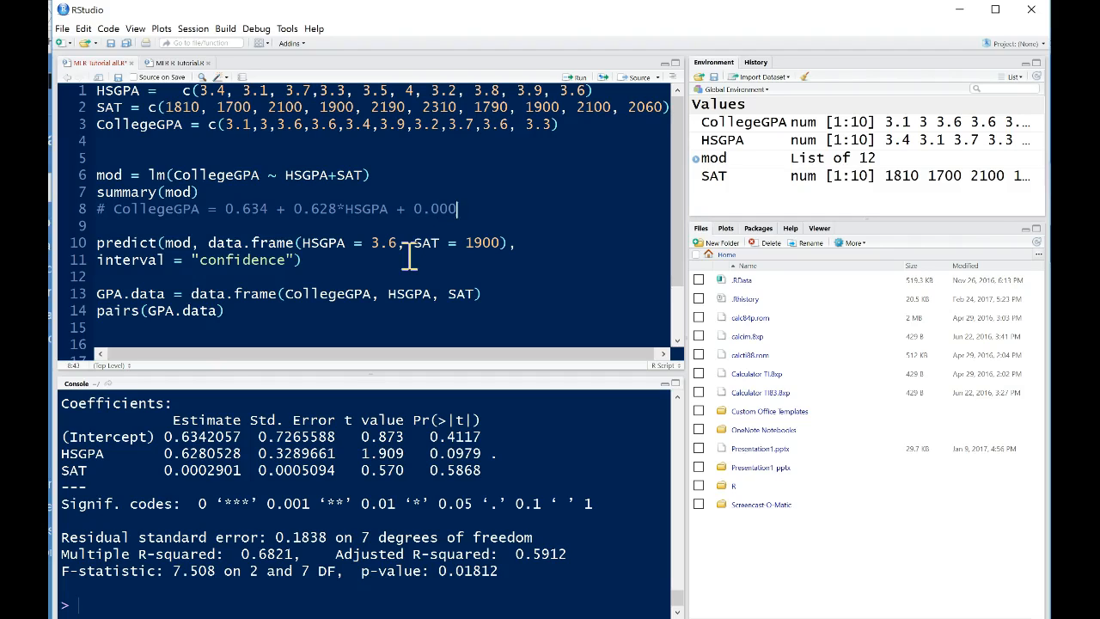
{"action": "type", "text": "29"}
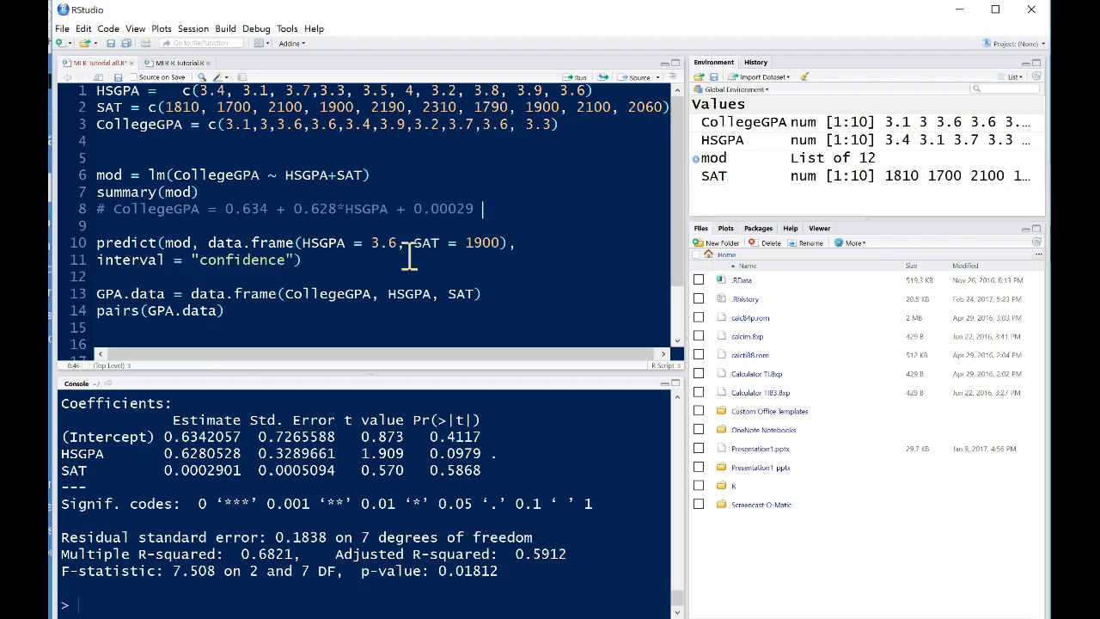
{"action": "mouse_move", "coordinate": [541, 244]}
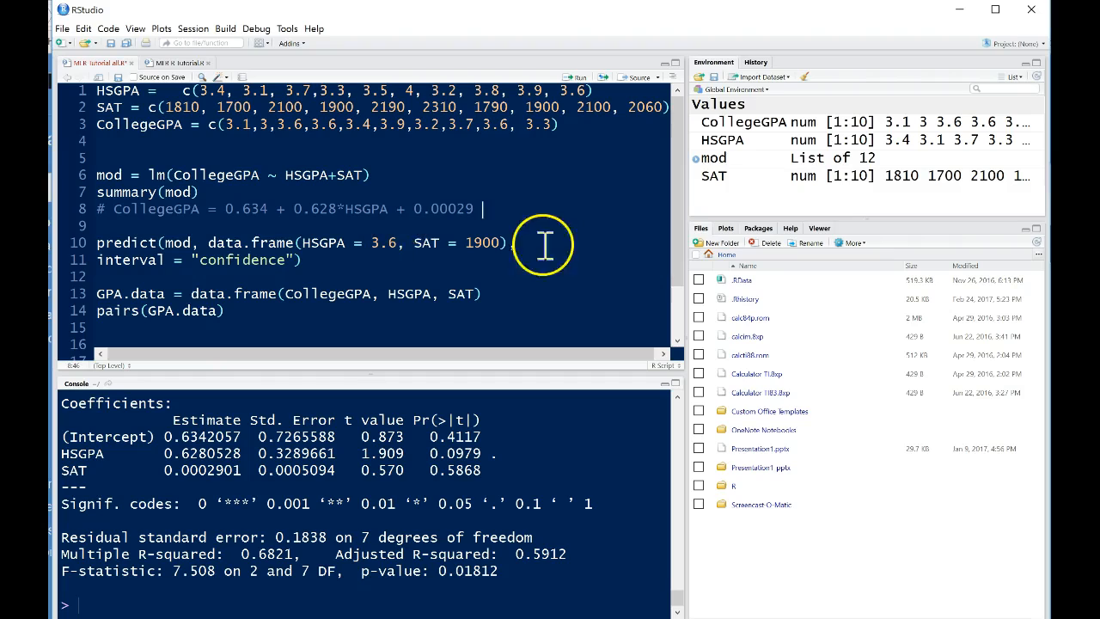
{"action": "mouse_move", "coordinate": [406, 207]}
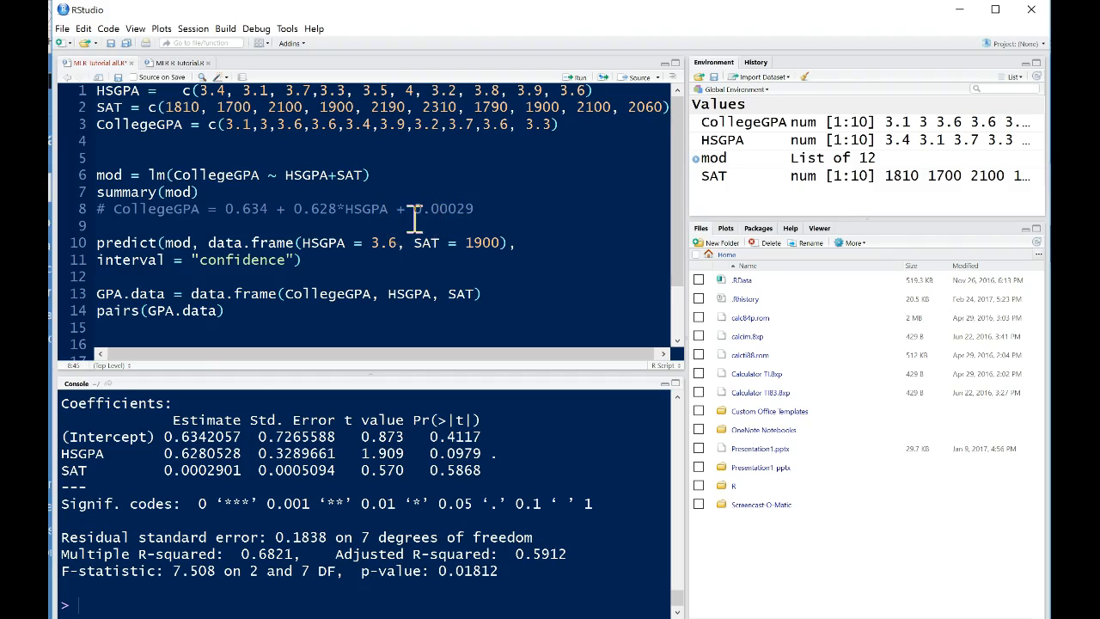
{"action": "type", "text": "*SAT"}
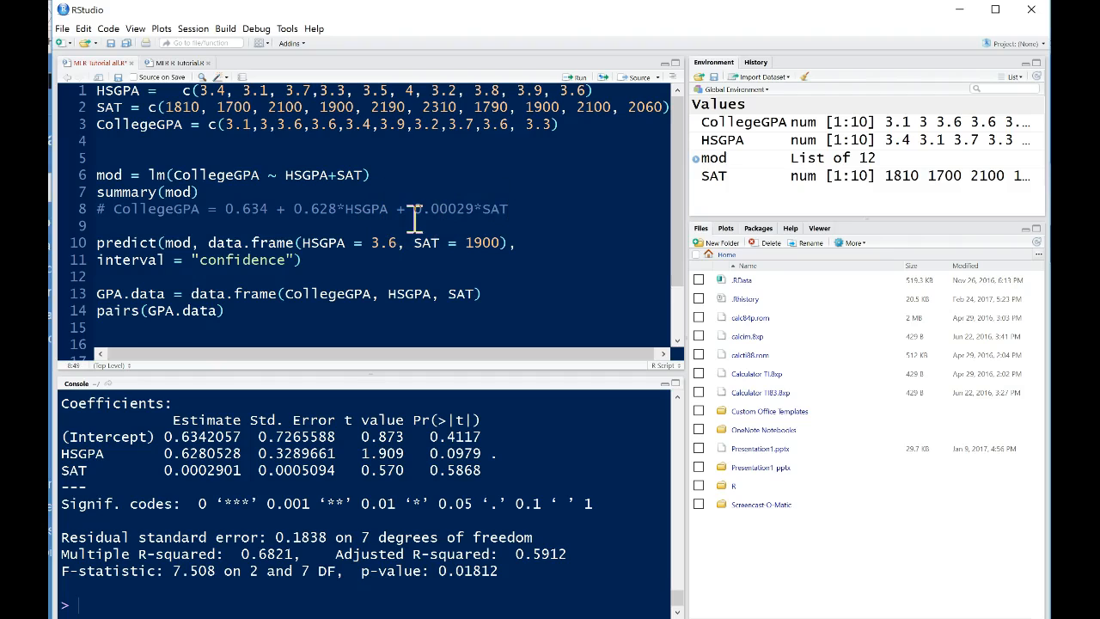
{"action": "mouse_move", "coordinate": [526, 220]}
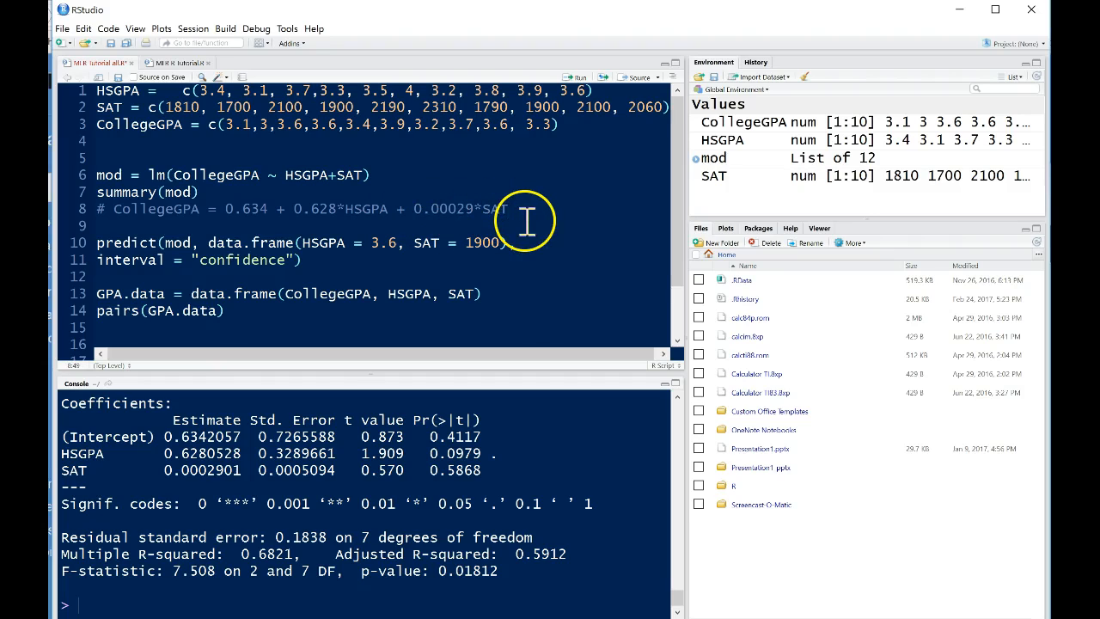
{"action": "mouse_move", "coordinate": [382, 208]}
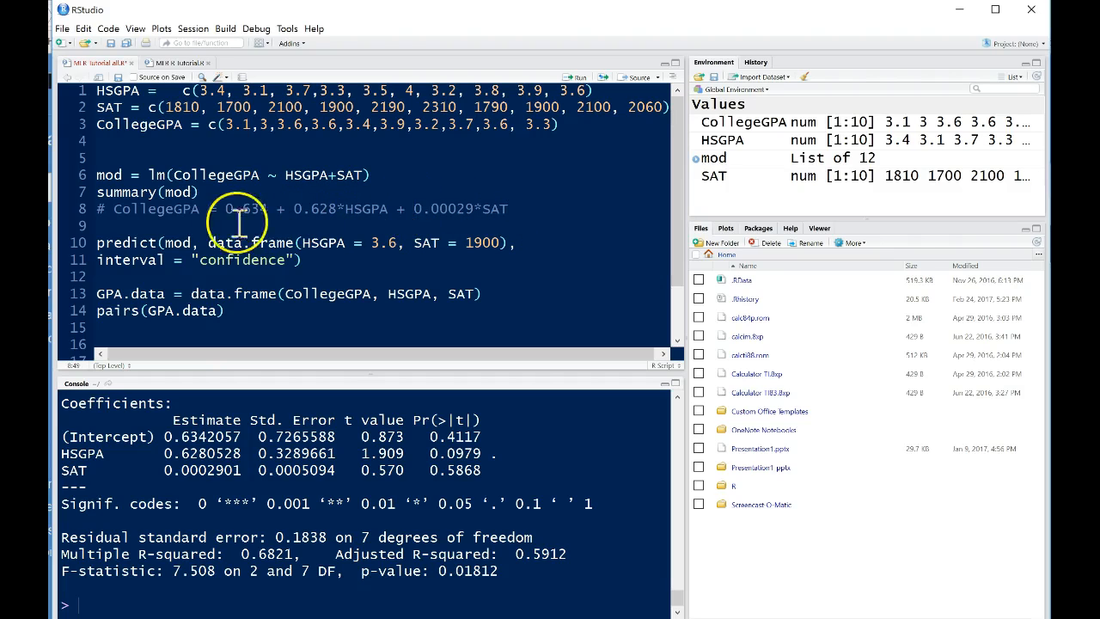
{"action": "mouse_move", "coordinate": [202, 505]}
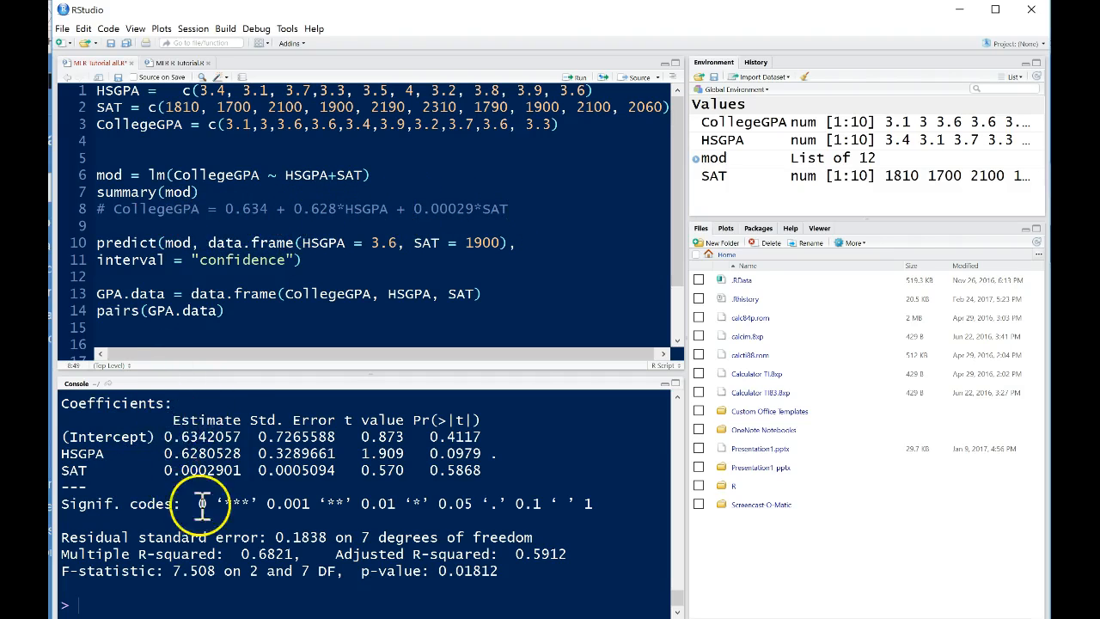
{"action": "mouse_move", "coordinate": [301, 413]}
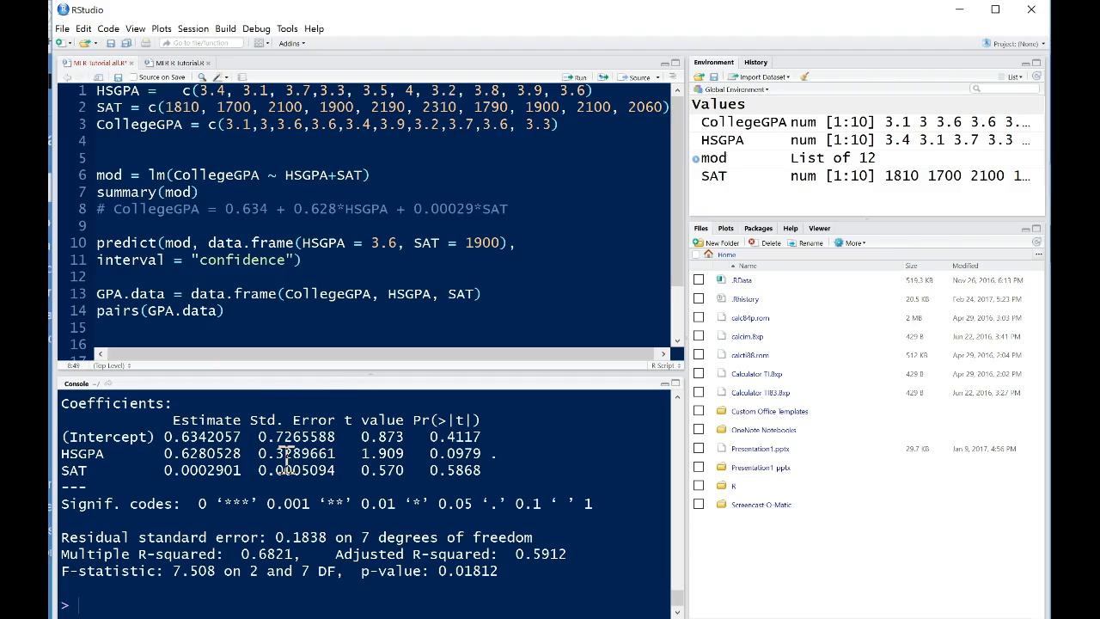
{"action": "left_click", "coordinate": [507, 208]}
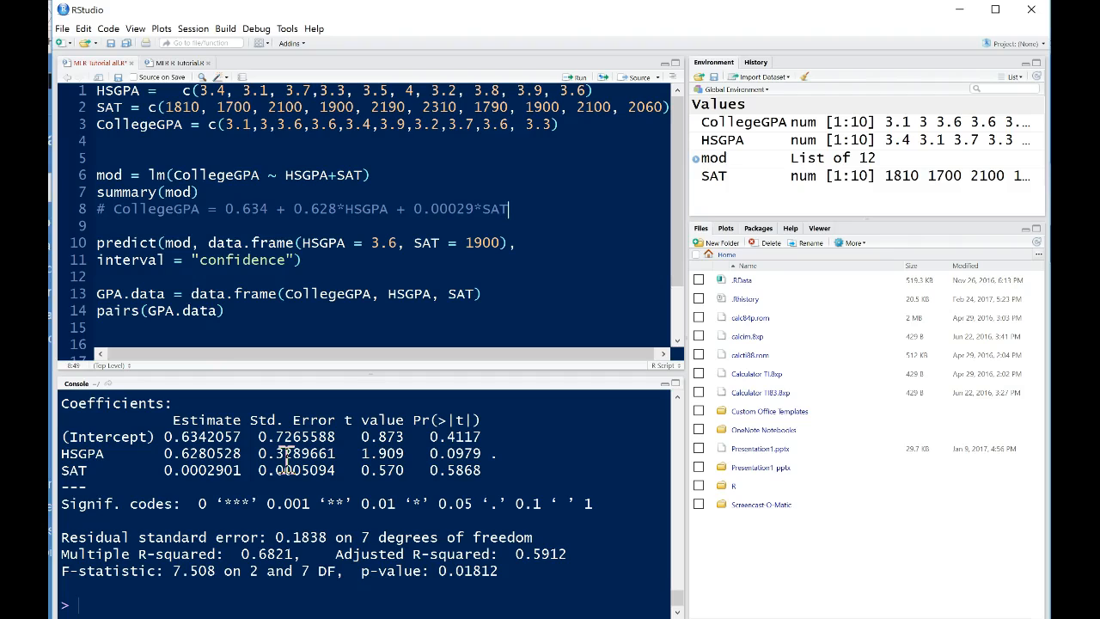
{"action": "mouse_move", "coordinate": [549, 321]}
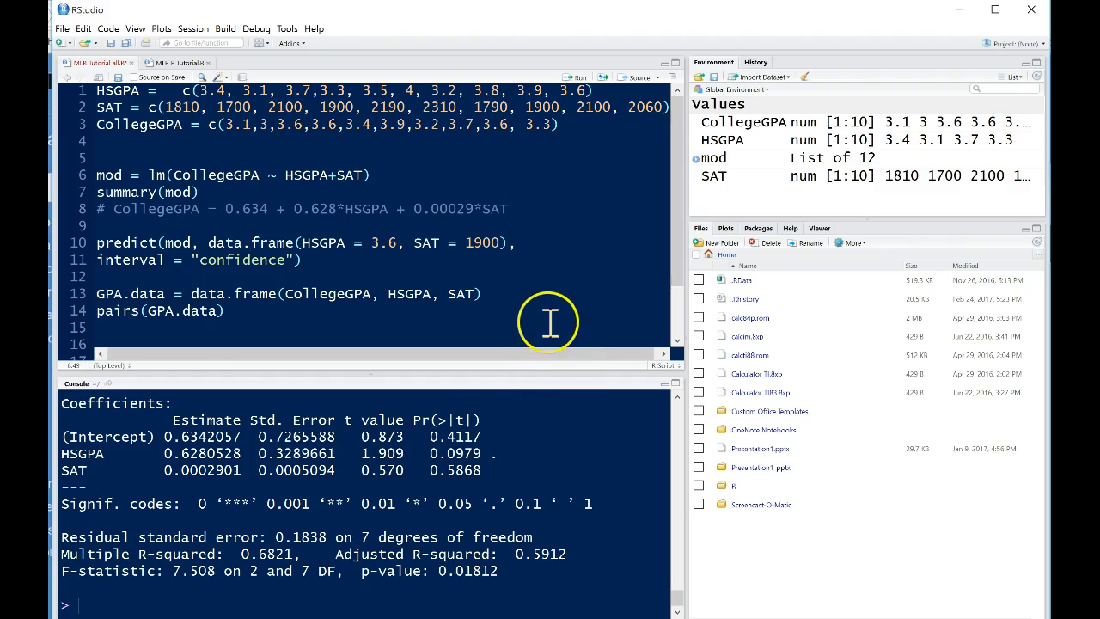
{"action": "mouse_move", "coordinate": [544, 191]}
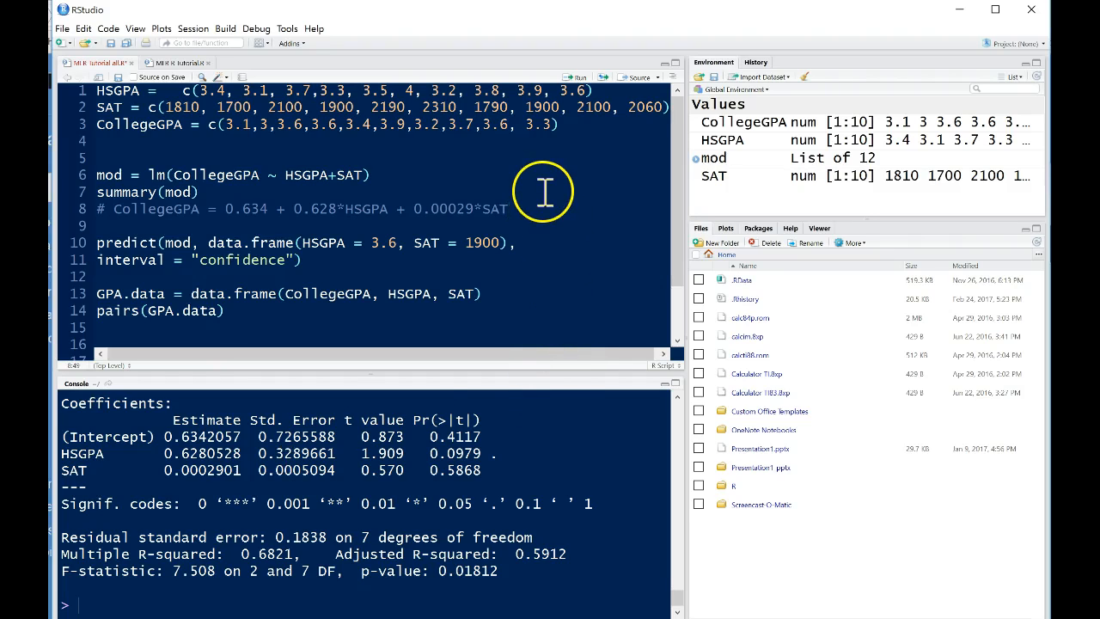
{"action": "mouse_move", "coordinate": [507, 208]}
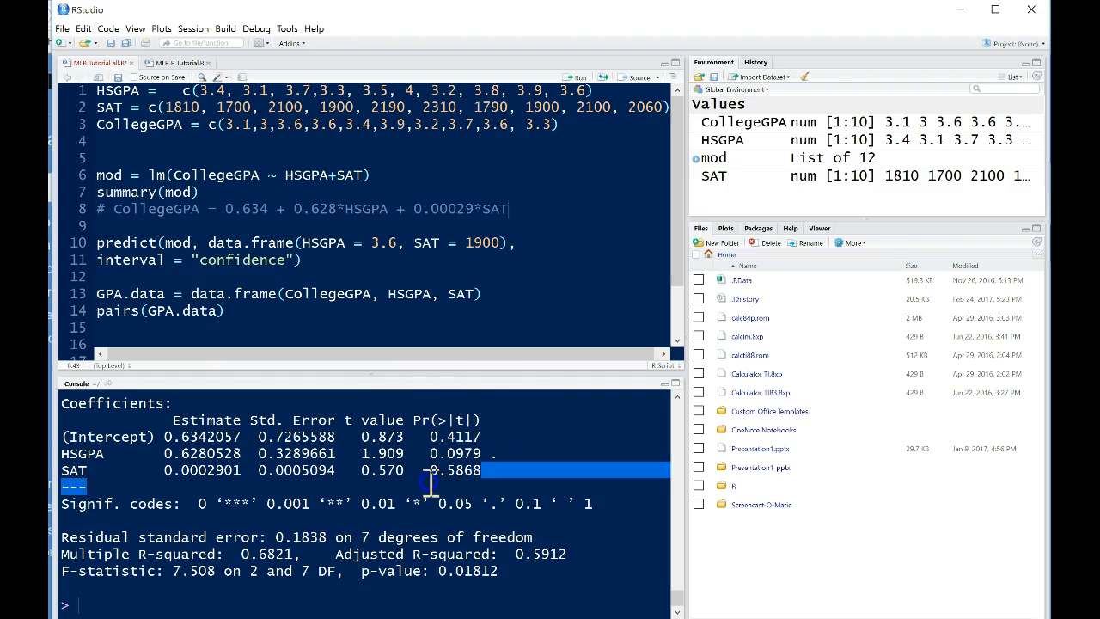
{"action": "double_click", "coordinate": [456, 471]}
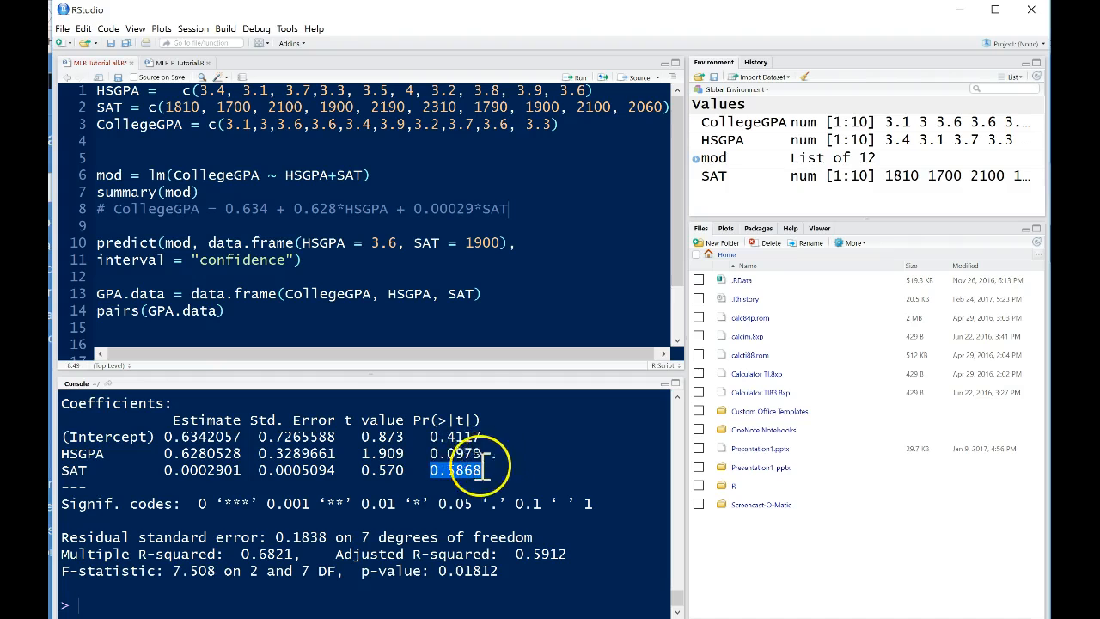
{"action": "mouse_move", "coordinate": [144, 575]}
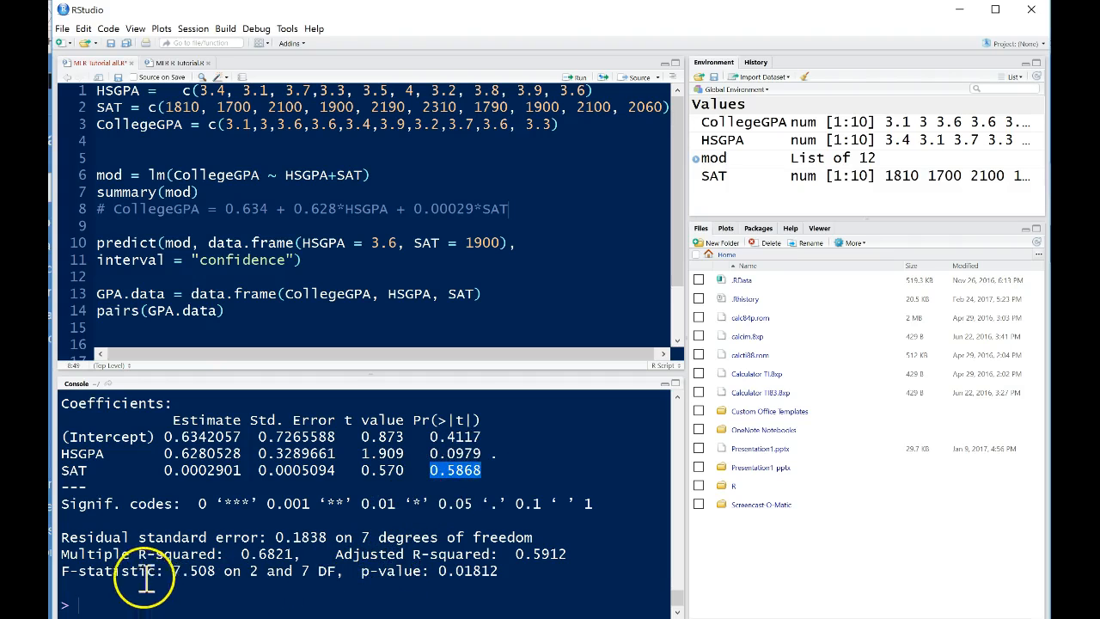
{"action": "mouse_move", "coordinate": [110, 567]}
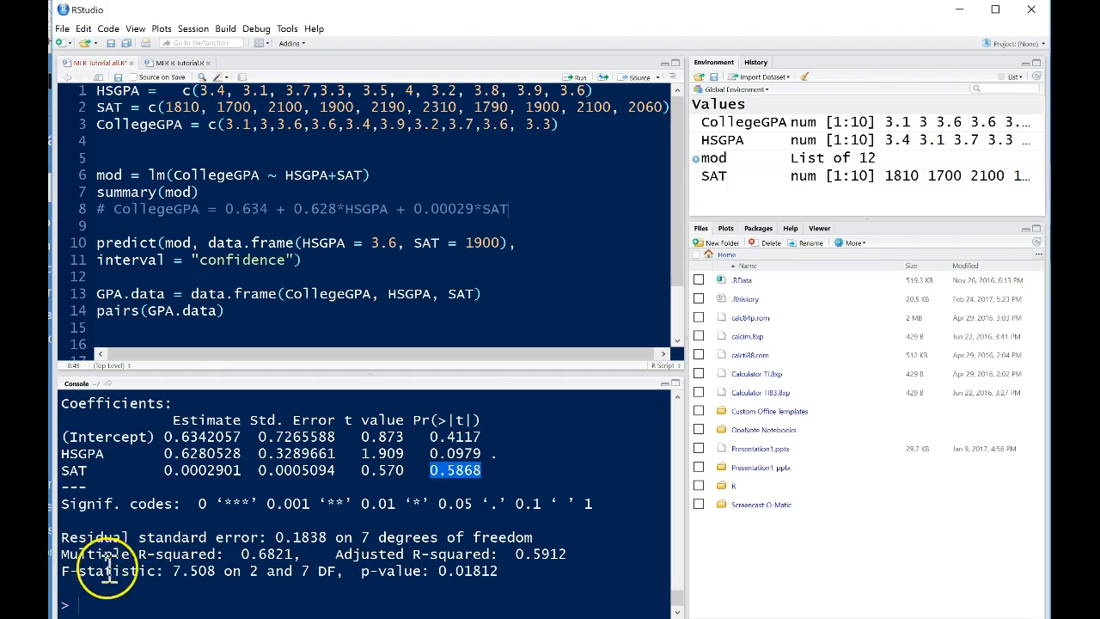
{"action": "mouse_move", "coordinate": [172, 571]}
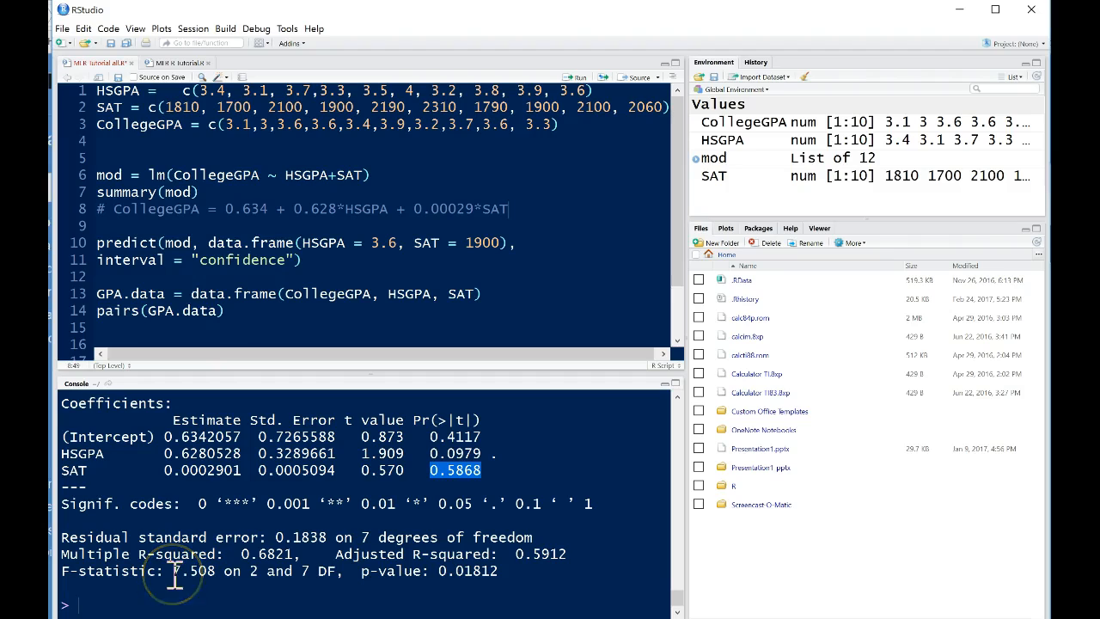
{"action": "mouse_move", "coordinate": [175, 573]}
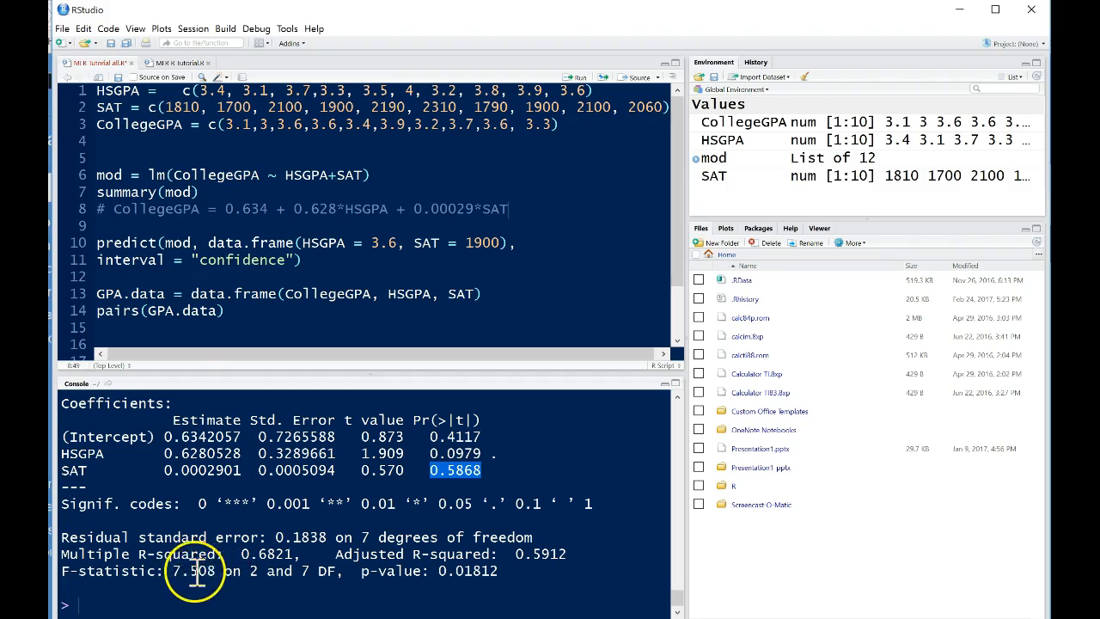
{"action": "mouse_move", "coordinate": [176, 571]}
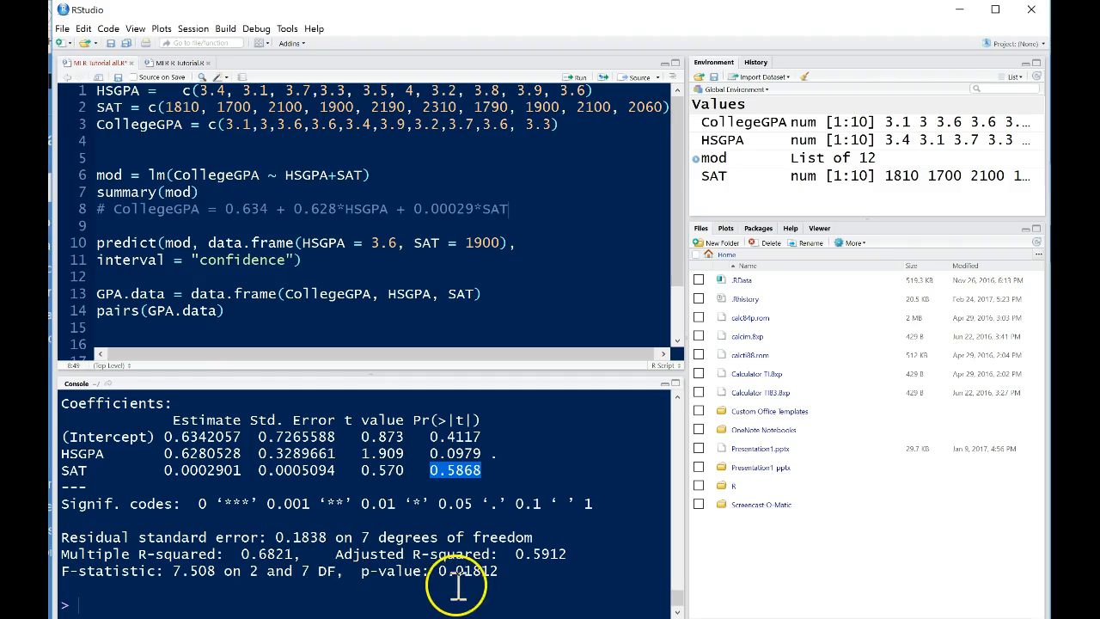
{"action": "mouse_move", "coordinate": [511, 578]}
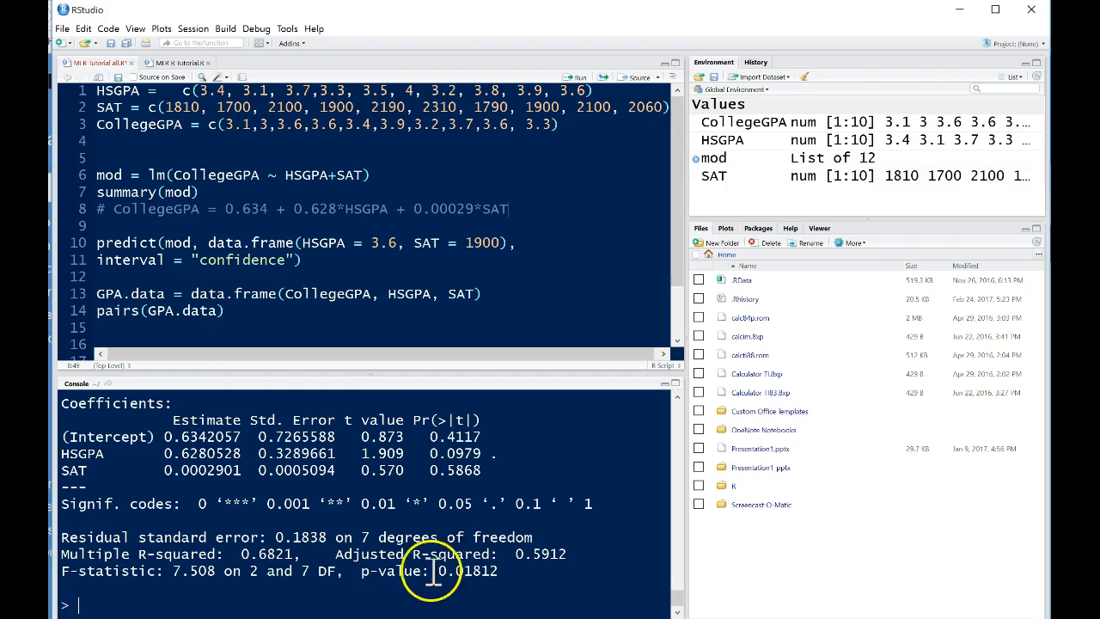
{"action": "mouse_move", "coordinate": [445, 411]}
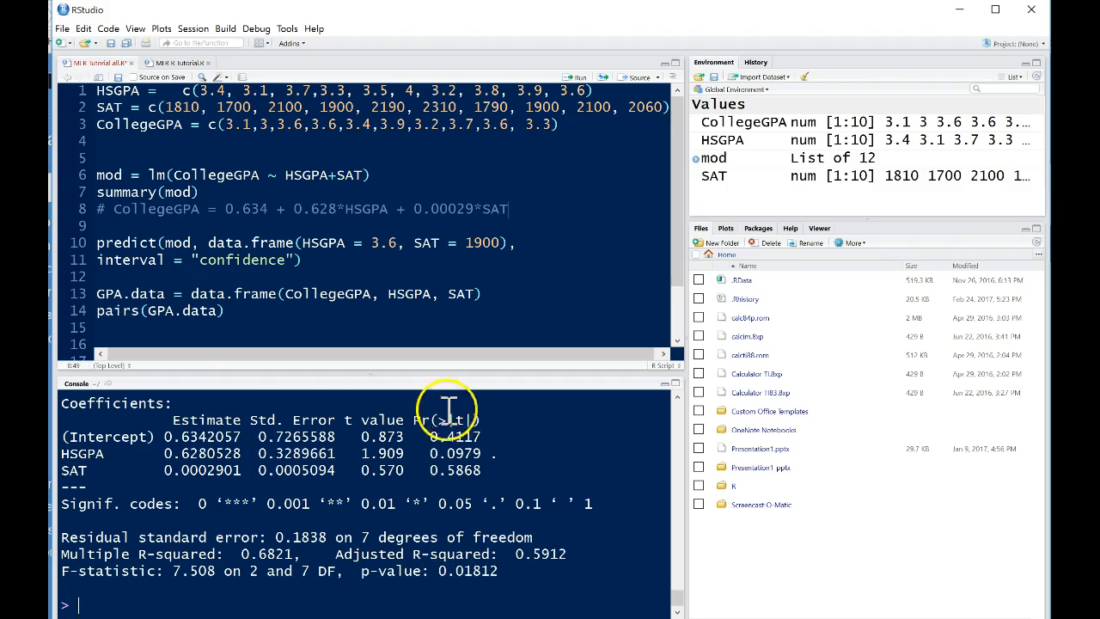
{"action": "mouse_move", "coordinate": [446, 460]}
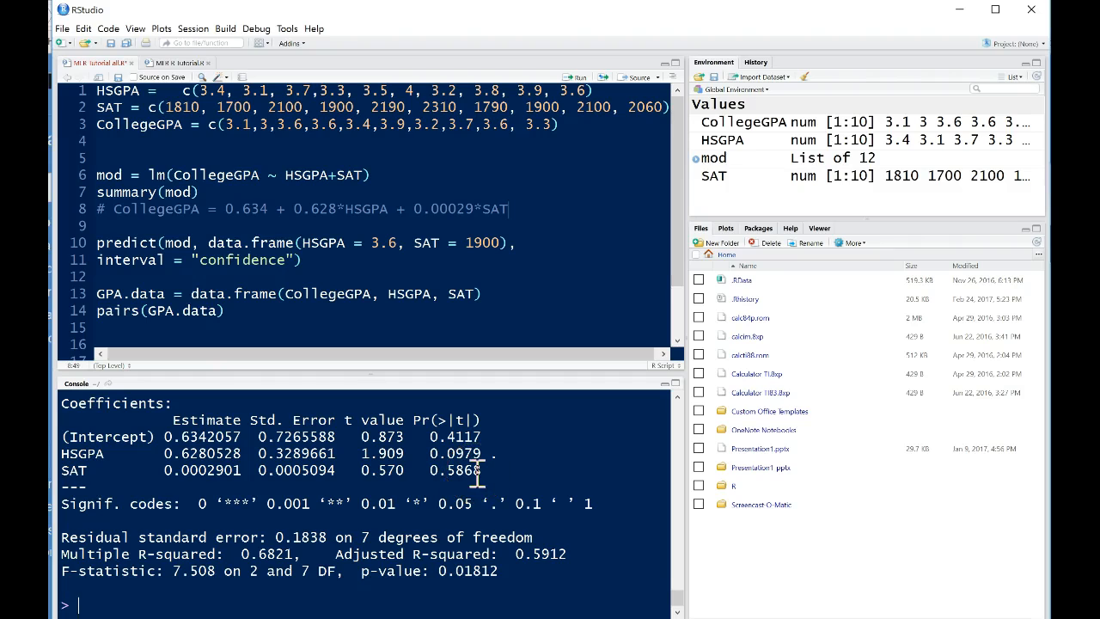
{"action": "mouse_move", "coordinate": [227, 557]}
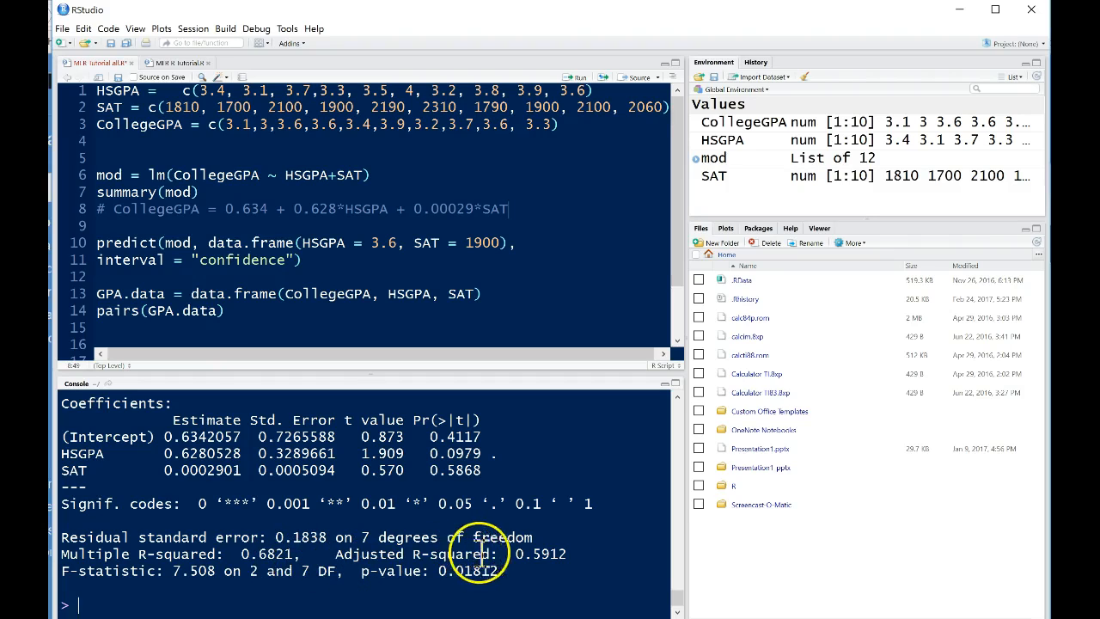
{"action": "double_click", "coordinate": [540, 554]}
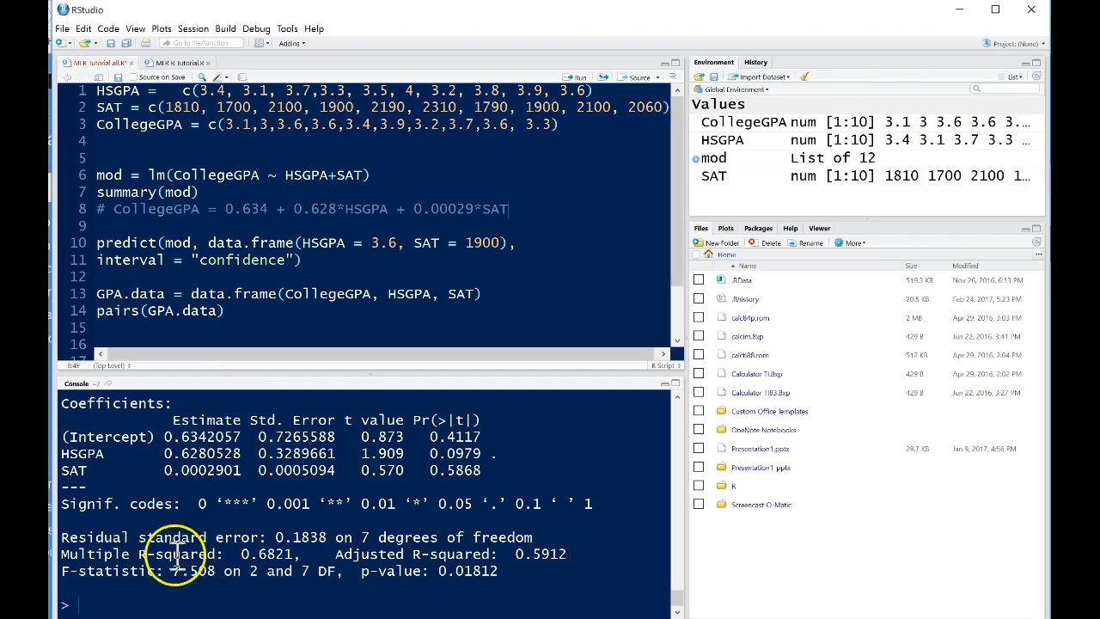
{"action": "mouse_move", "coordinate": [253, 554]}
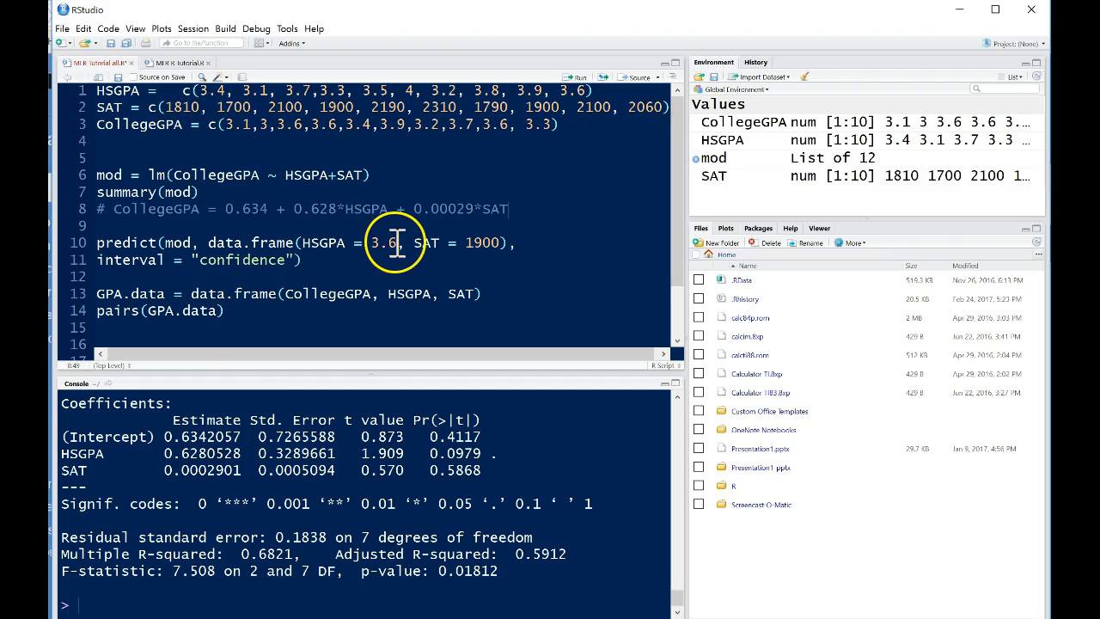
{"action": "mouse_move", "coordinate": [507, 243]}
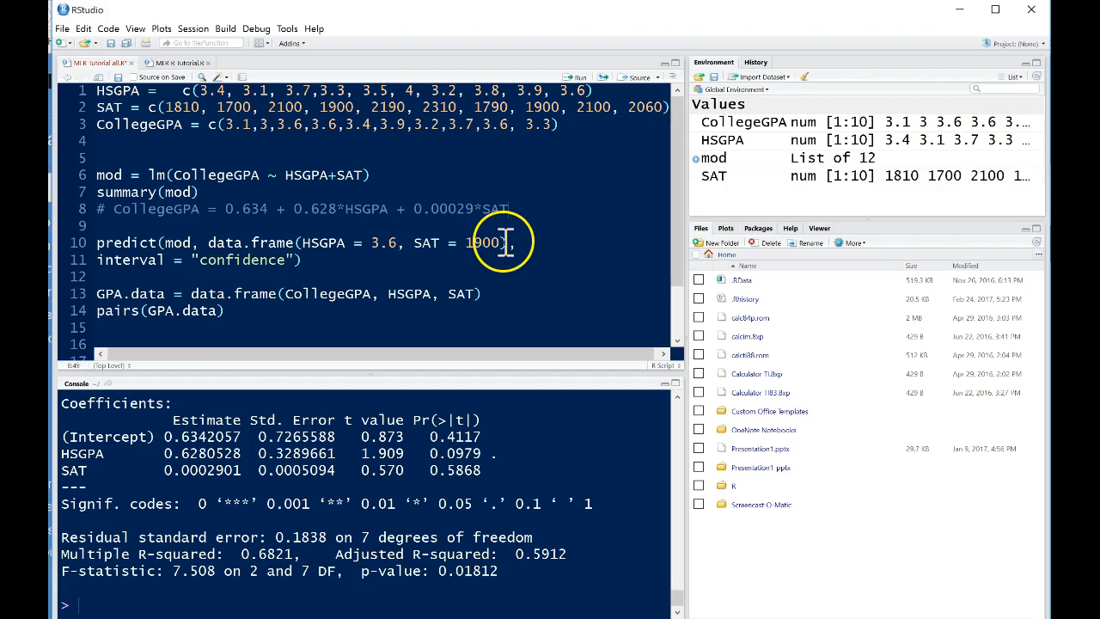
{"action": "mouse_move", "coordinate": [226, 175]}
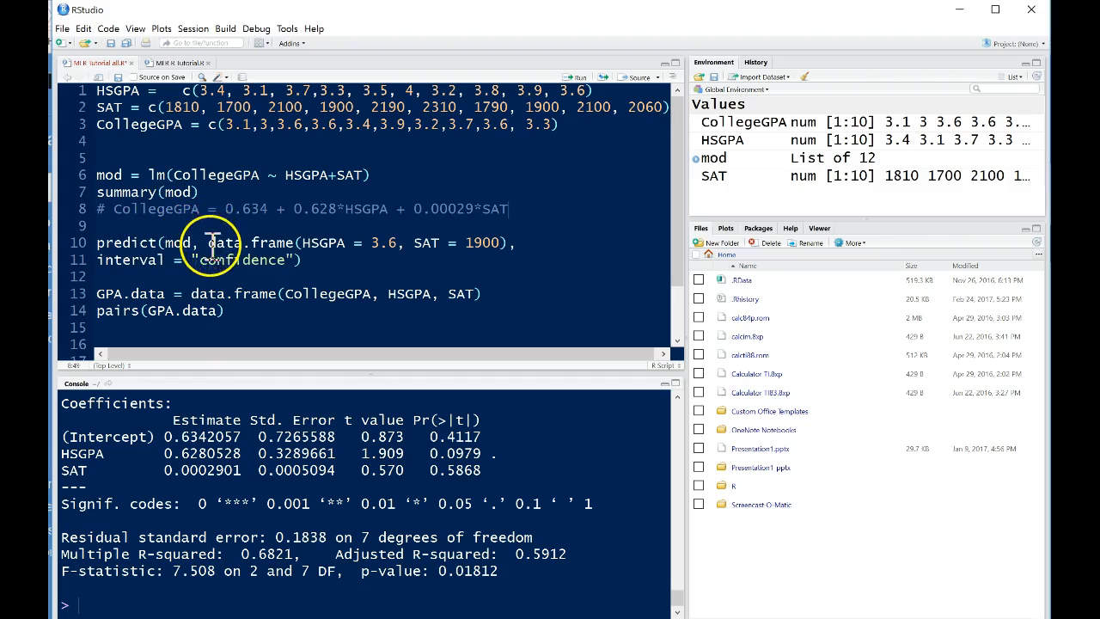
{"action": "mouse_move", "coordinate": [316, 242]}
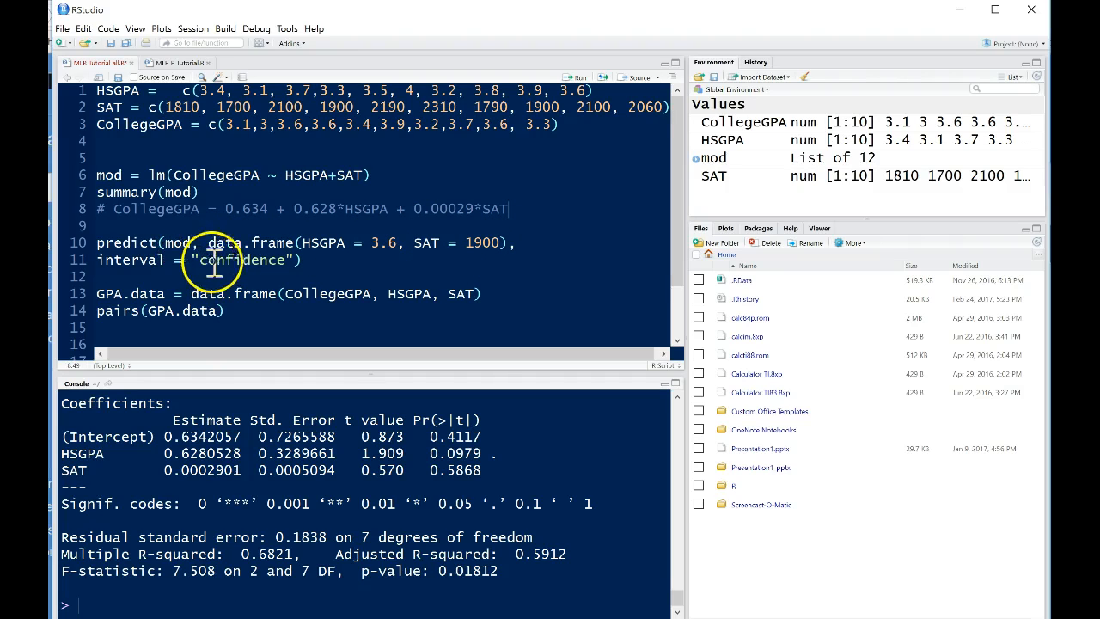
{"action": "mouse_move", "coordinate": [309, 260]}
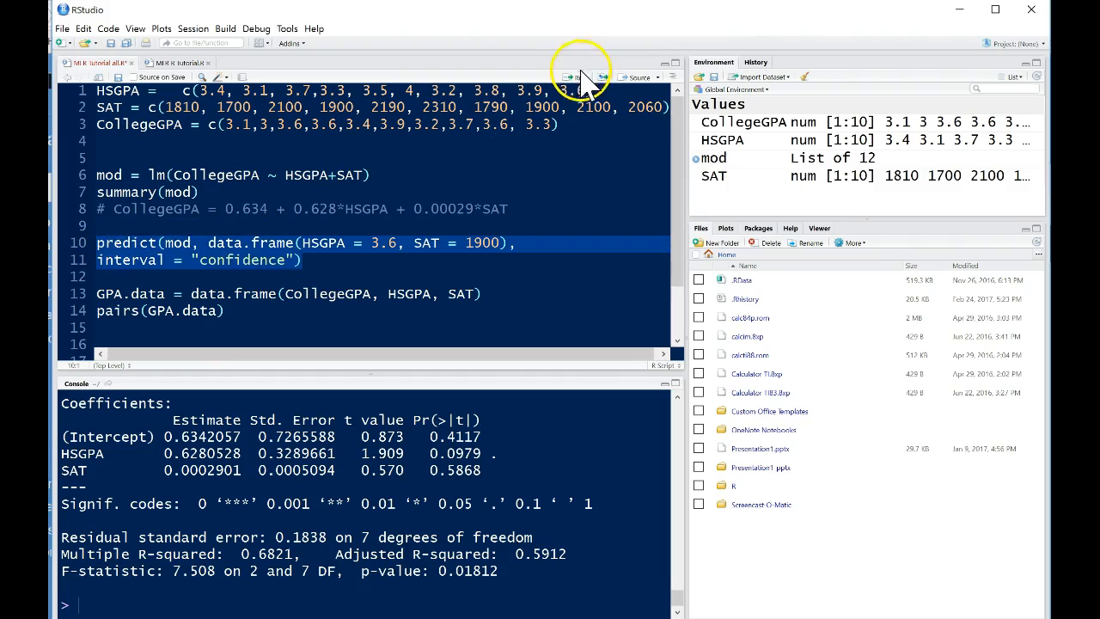
Run the confidence-interval predict() for HSGPA 3.6 and SAT 1900, then place the cursor on line 11.
{"action": "left_click", "coordinate": [578, 77]}
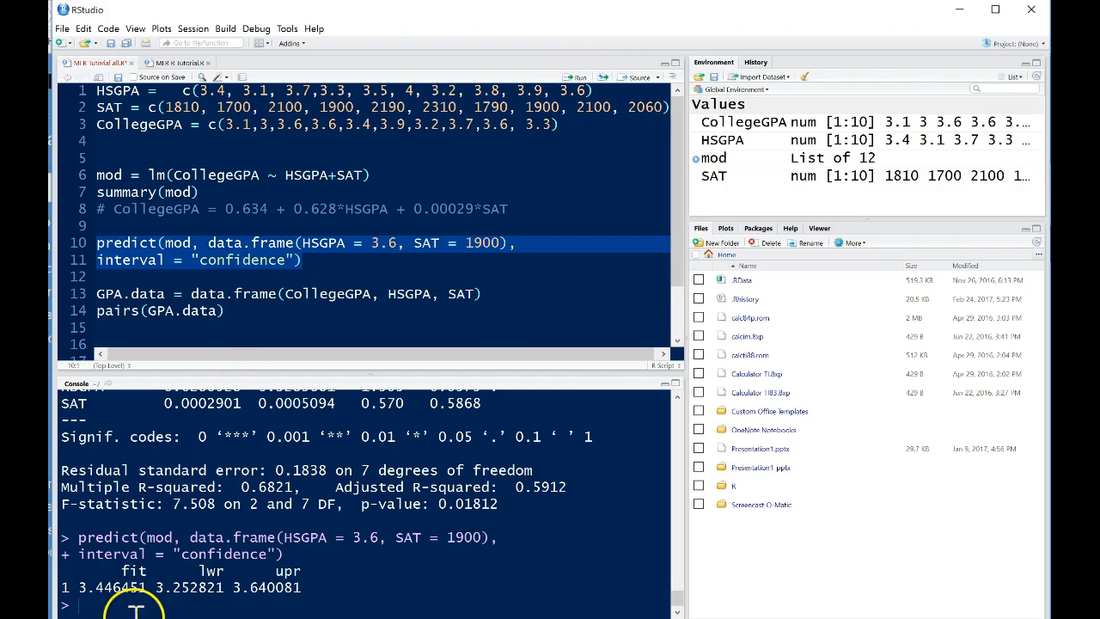
{"action": "mouse_move", "coordinate": [382, 249]}
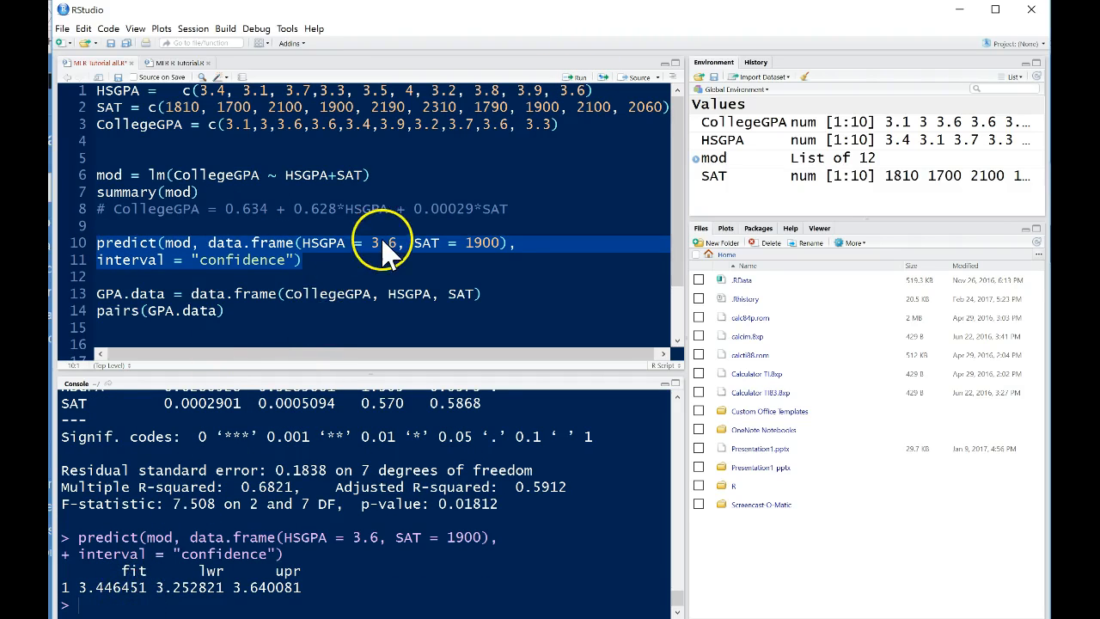
{"action": "mouse_move", "coordinate": [361, 214]}
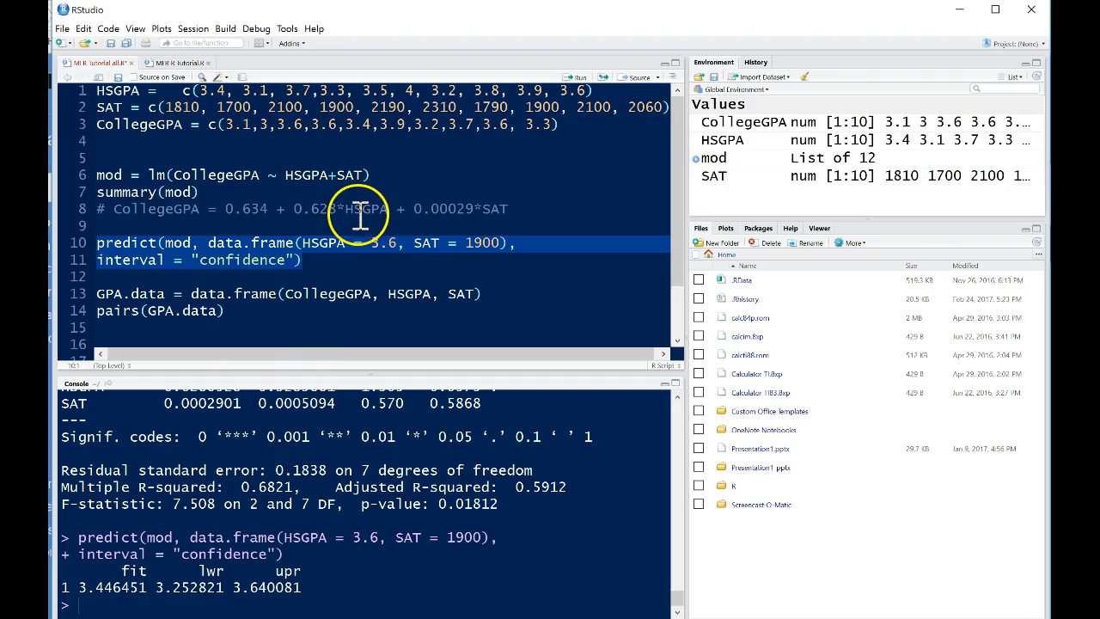
{"action": "mouse_move", "coordinate": [503, 208]}
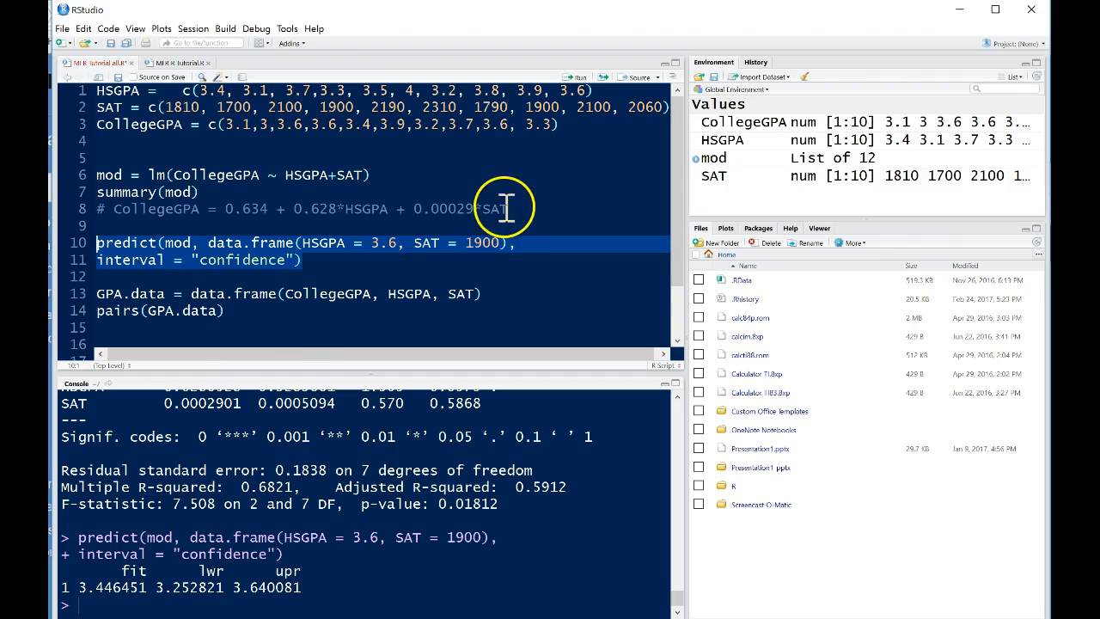
{"action": "mouse_move", "coordinate": [136, 563]}
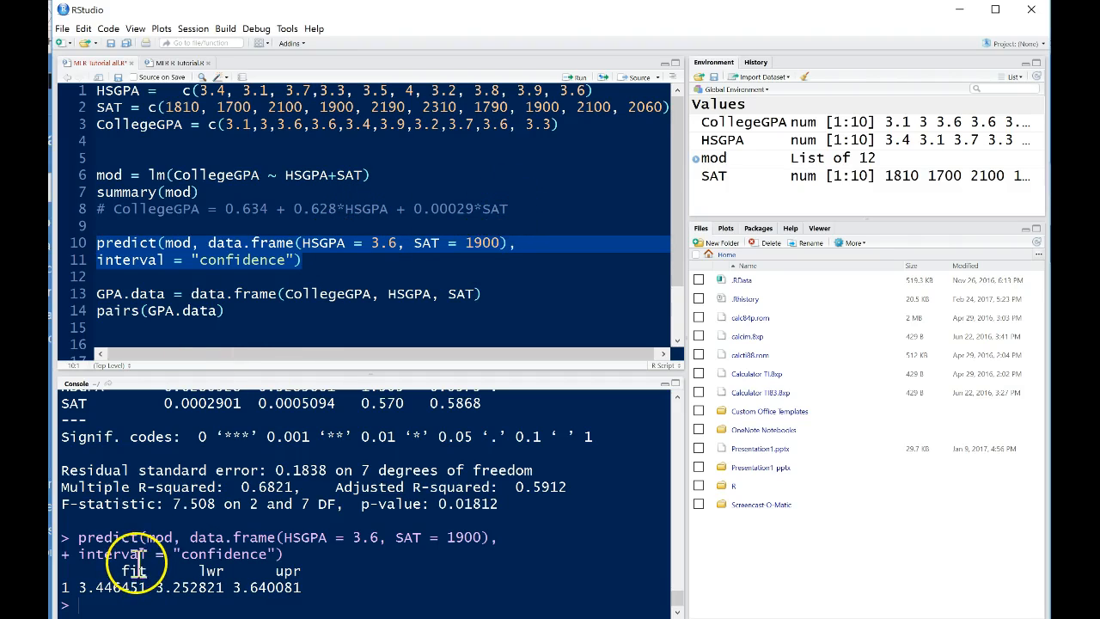
{"action": "mouse_move", "coordinate": [163, 571]}
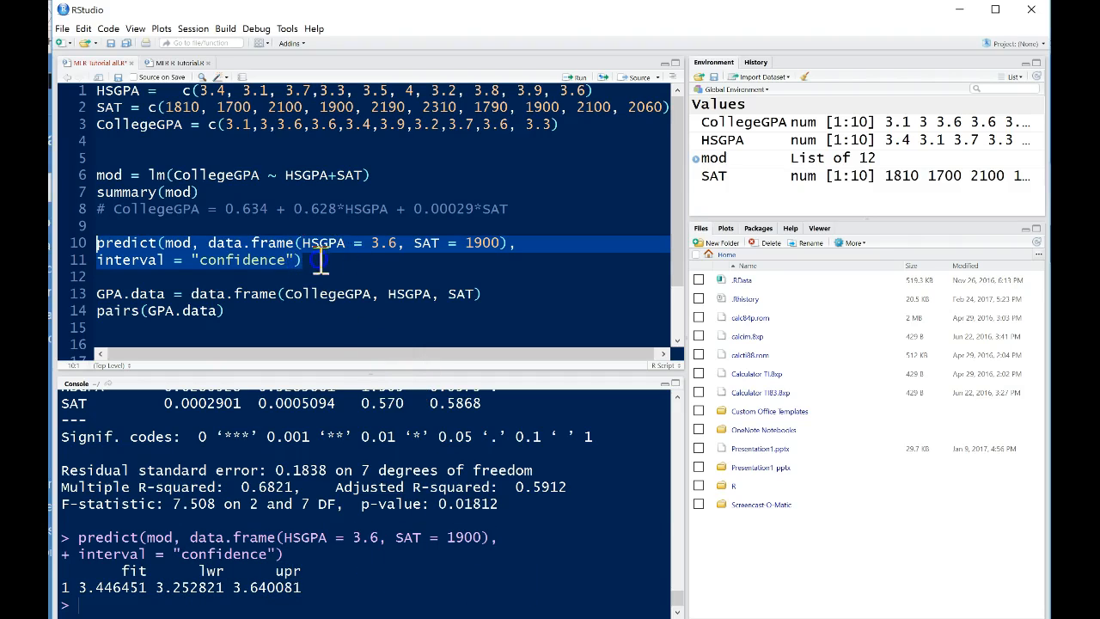
{"action": "left_click", "coordinate": [322, 260]}
{"action": "type", "text": ", "}
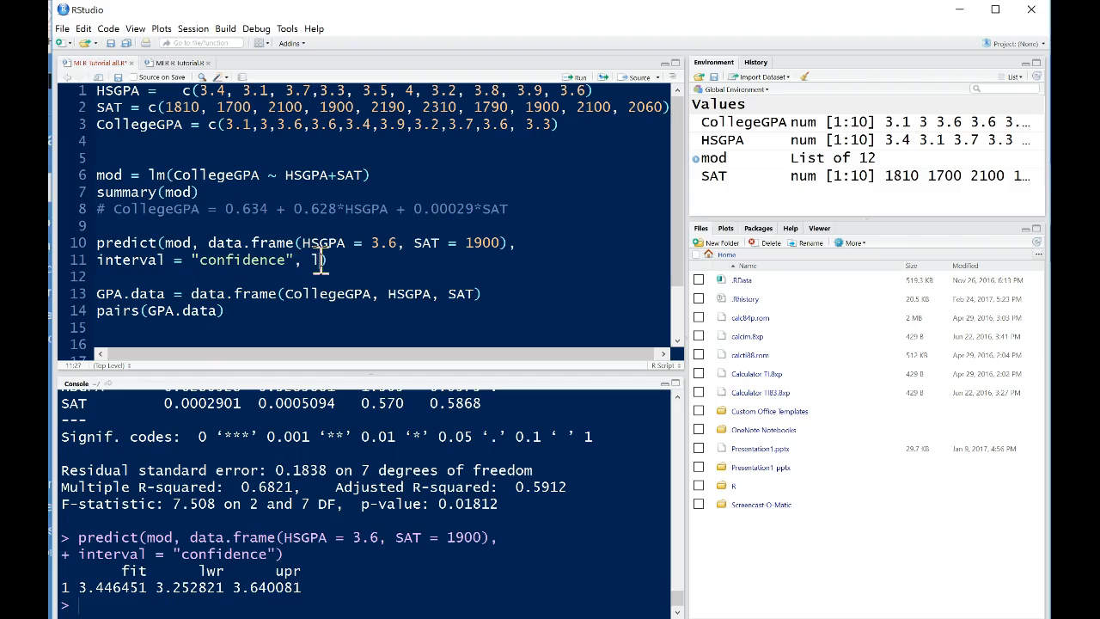
Add level = 0.99 to predict() and rerun, widening the interval to 3.160–3.733.
{"action": "type", "text": "level ="}
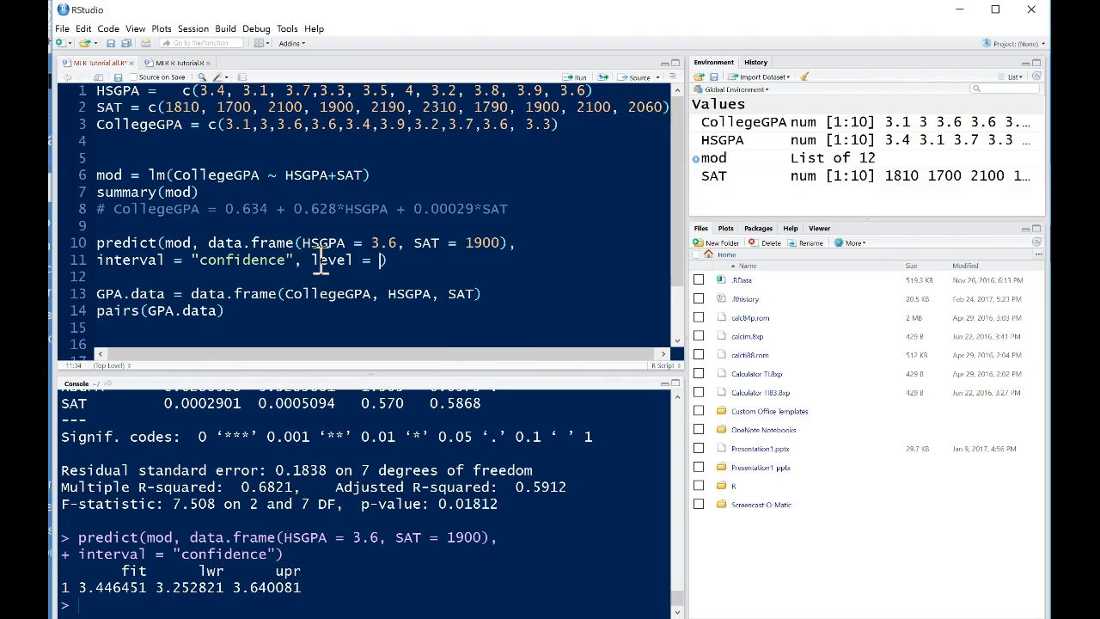
{"action": "type", "text": "0.99)"}
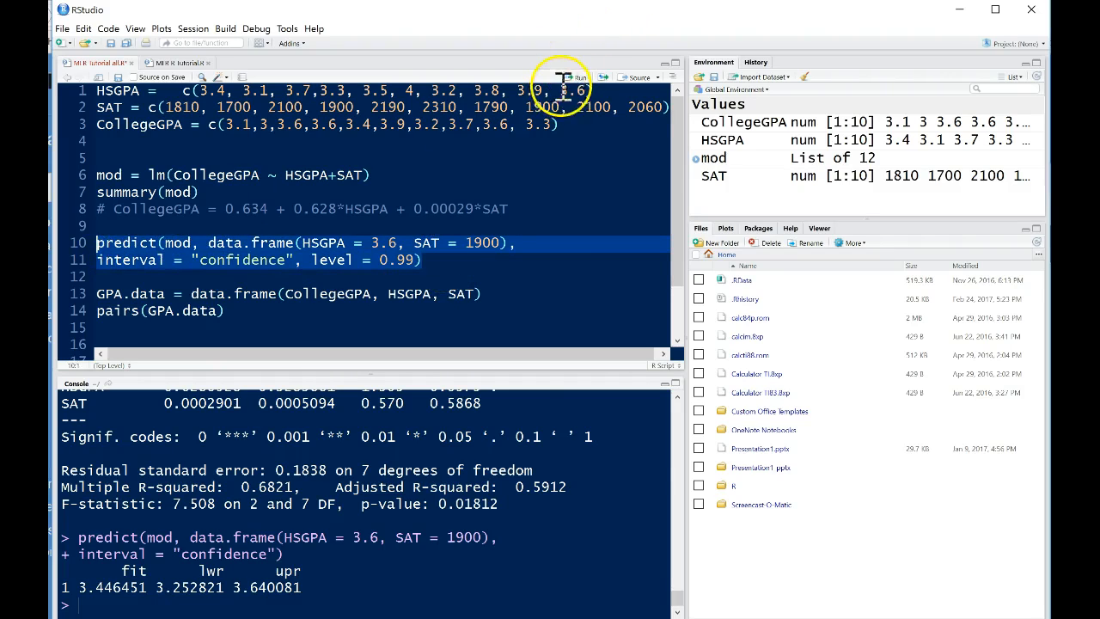
{"action": "left_click", "coordinate": [574, 77]}
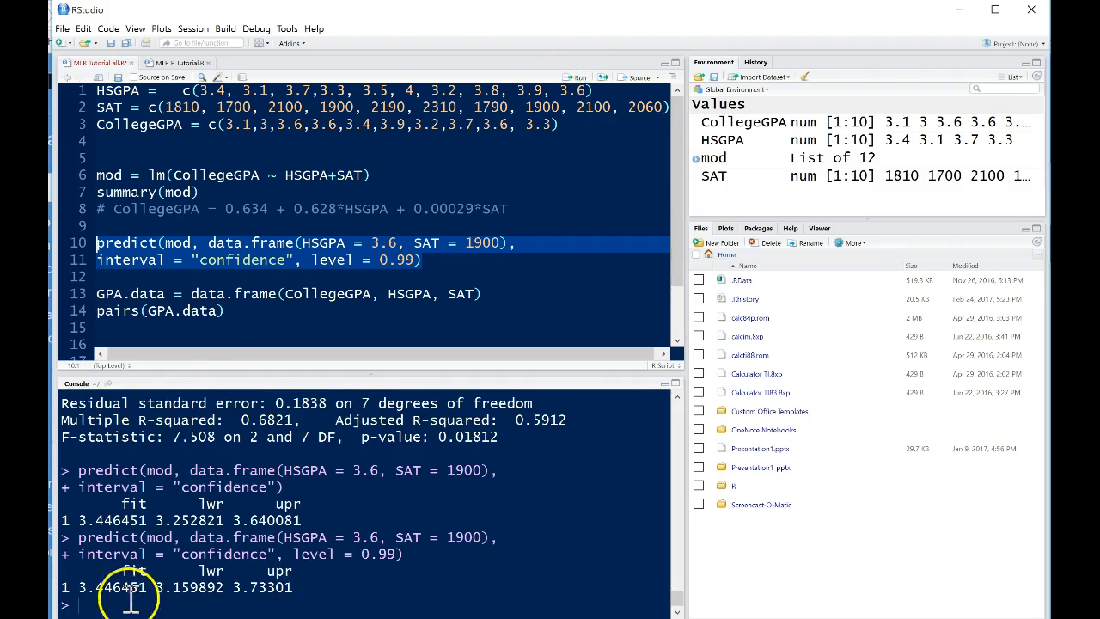
{"action": "mouse_move", "coordinate": [213, 561]}
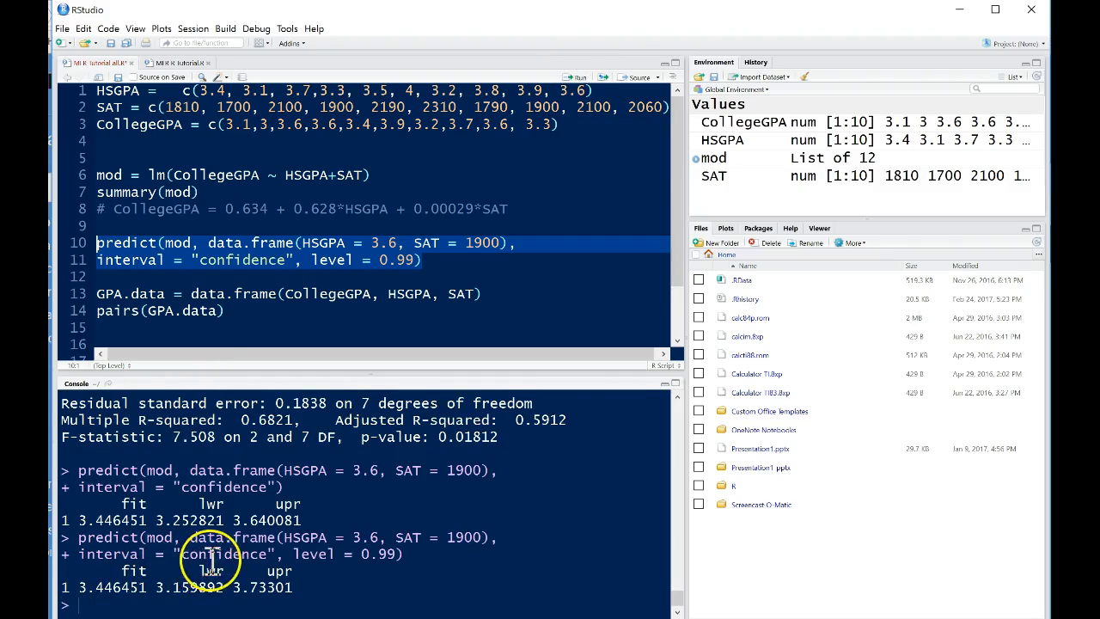
{"action": "mouse_move", "coordinate": [288, 571]}
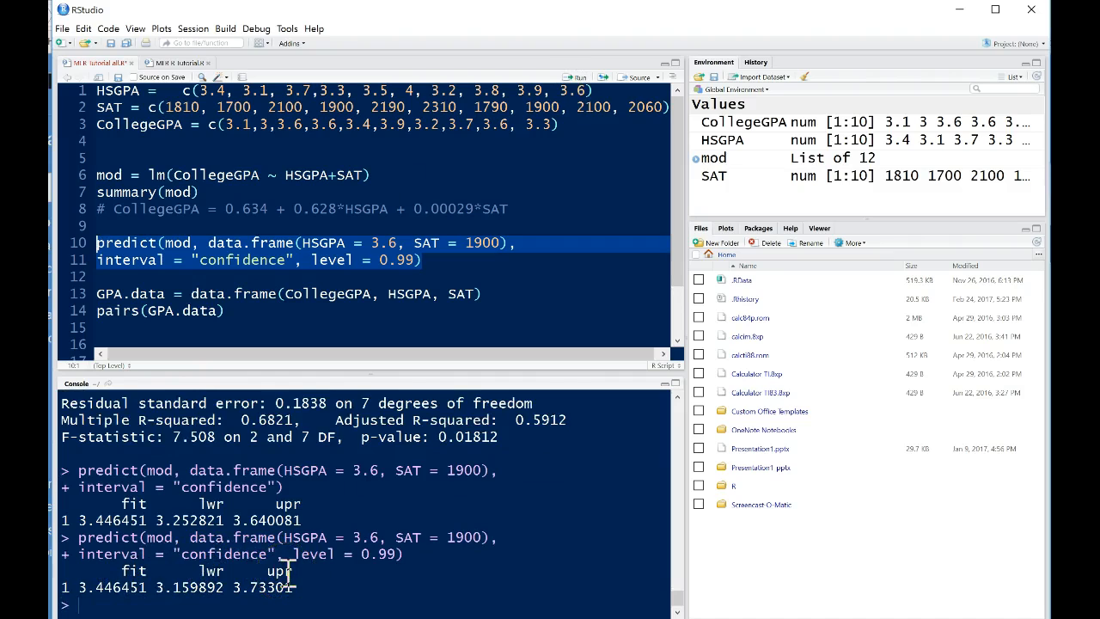
{"action": "mouse_move", "coordinate": [181, 593]}
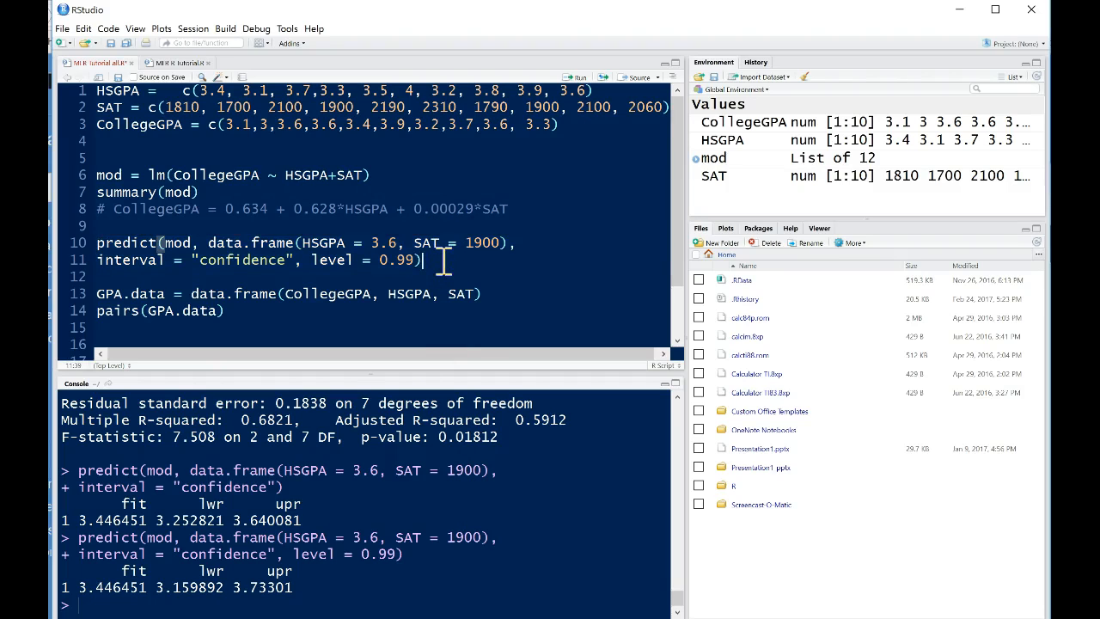
{"action": "mouse_move", "coordinate": [281, 273]}
{"action": "type", "text": "p"}
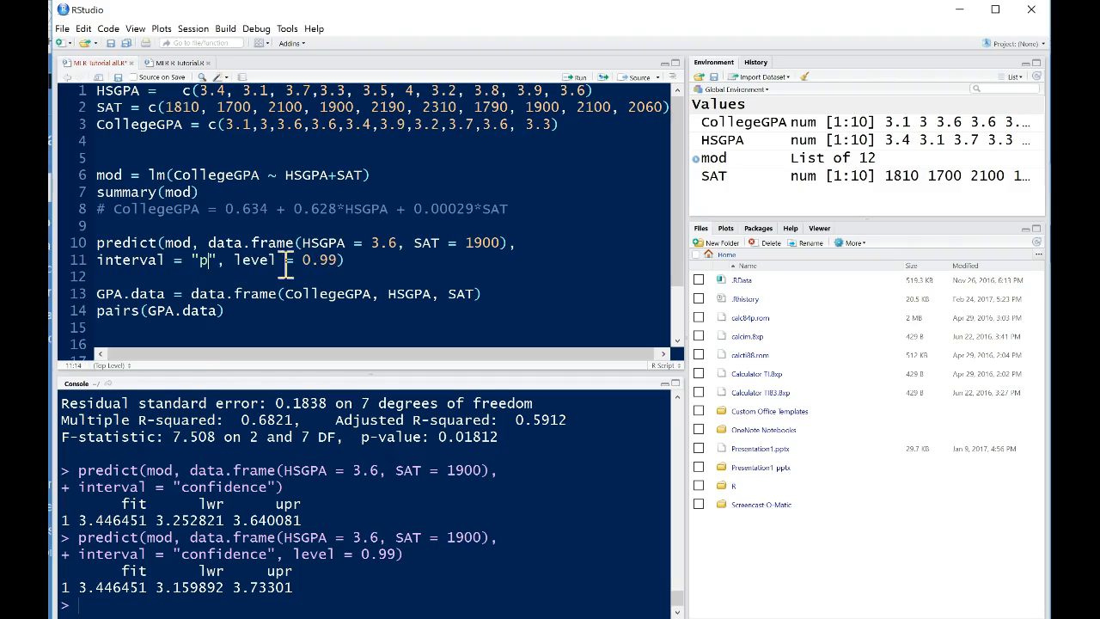
Switch the interval to "prediction" and rerun, giving 2.742–4.151 at 99%.
{"action": "type", "text": "rediction"}
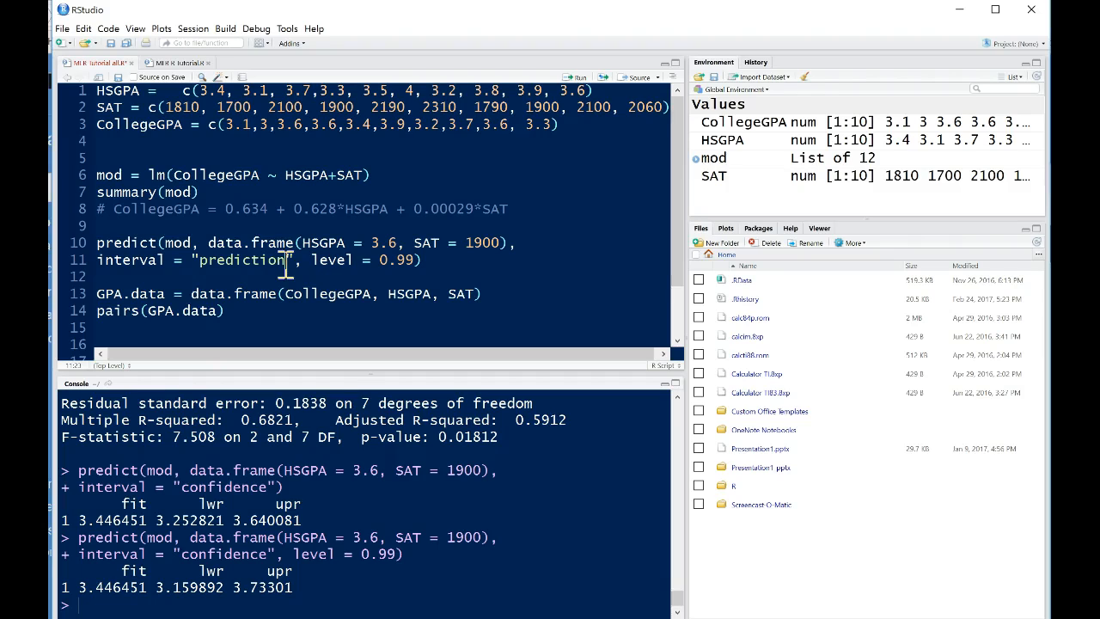
{"action": "mouse_move", "coordinate": [430, 271]}
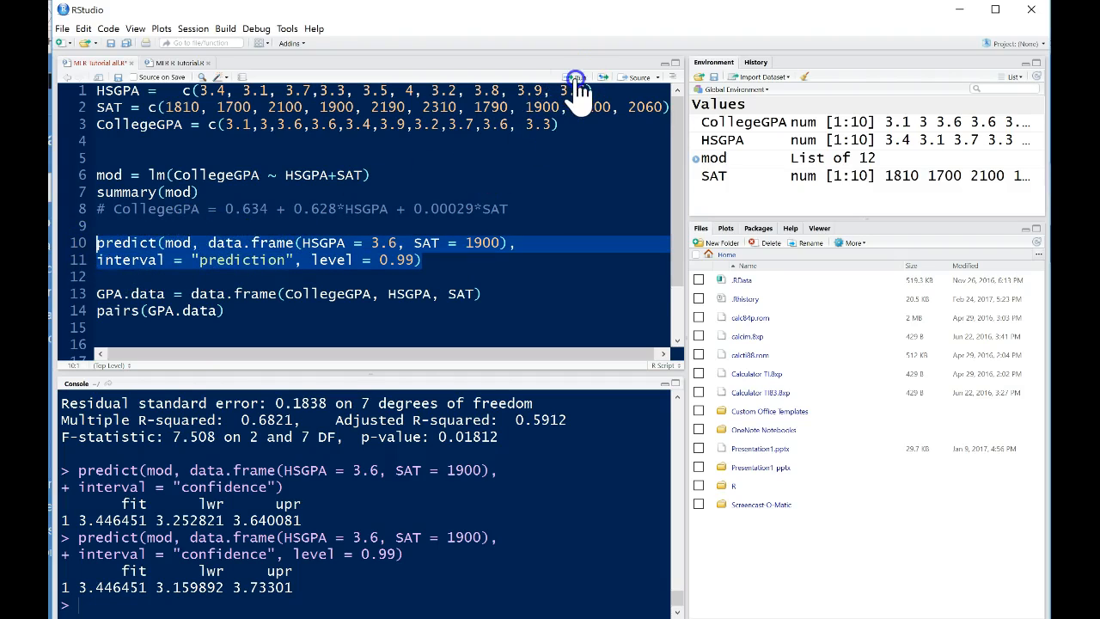
{"action": "left_click", "coordinate": [574, 77]}
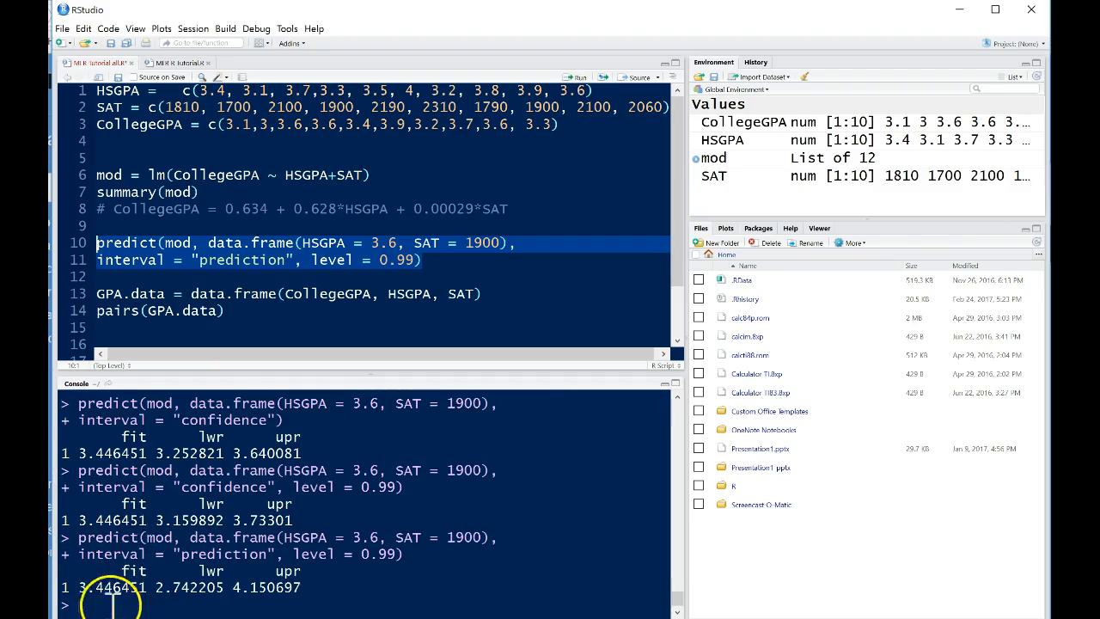
{"action": "mouse_move", "coordinate": [262, 400]}
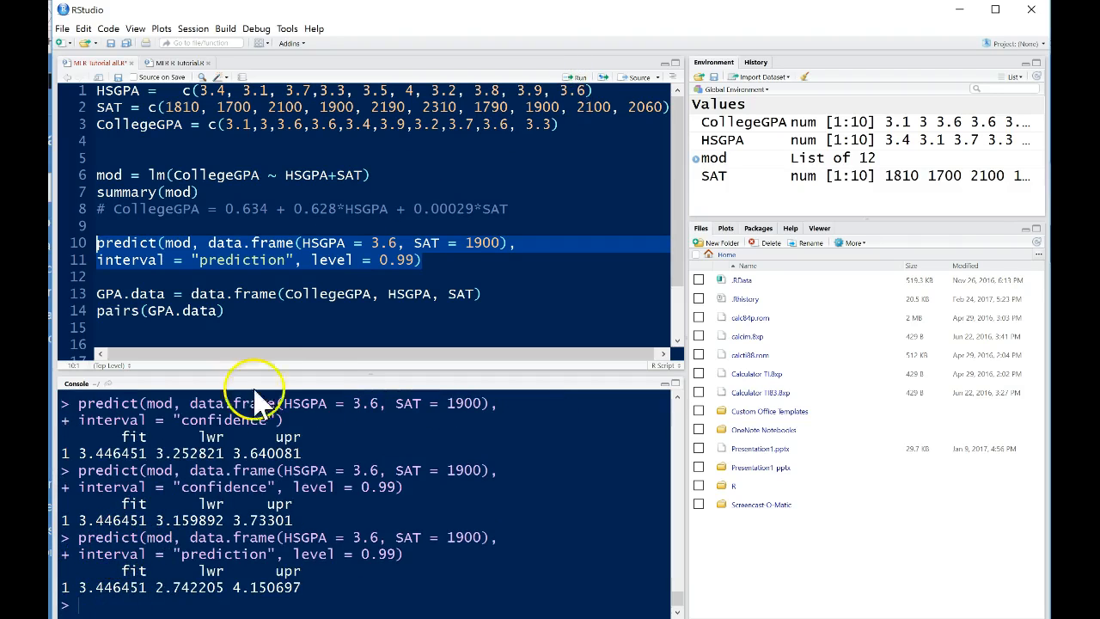
{"action": "mouse_move", "coordinate": [447, 227]}
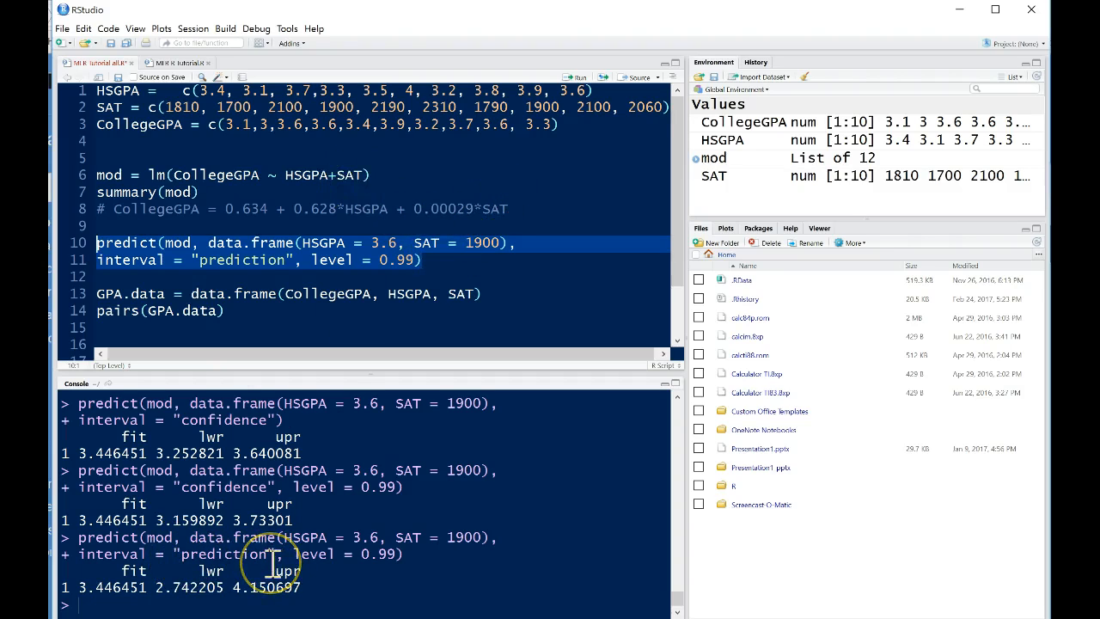
{"action": "mouse_move", "coordinate": [206, 567]}
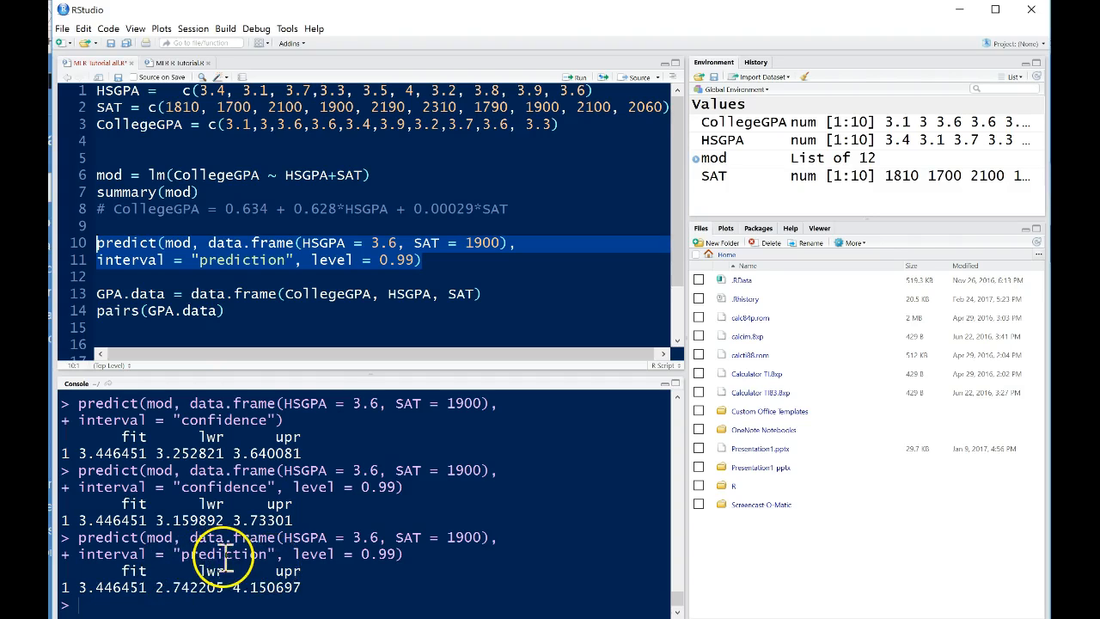
{"action": "mouse_move", "coordinate": [361, 540]}
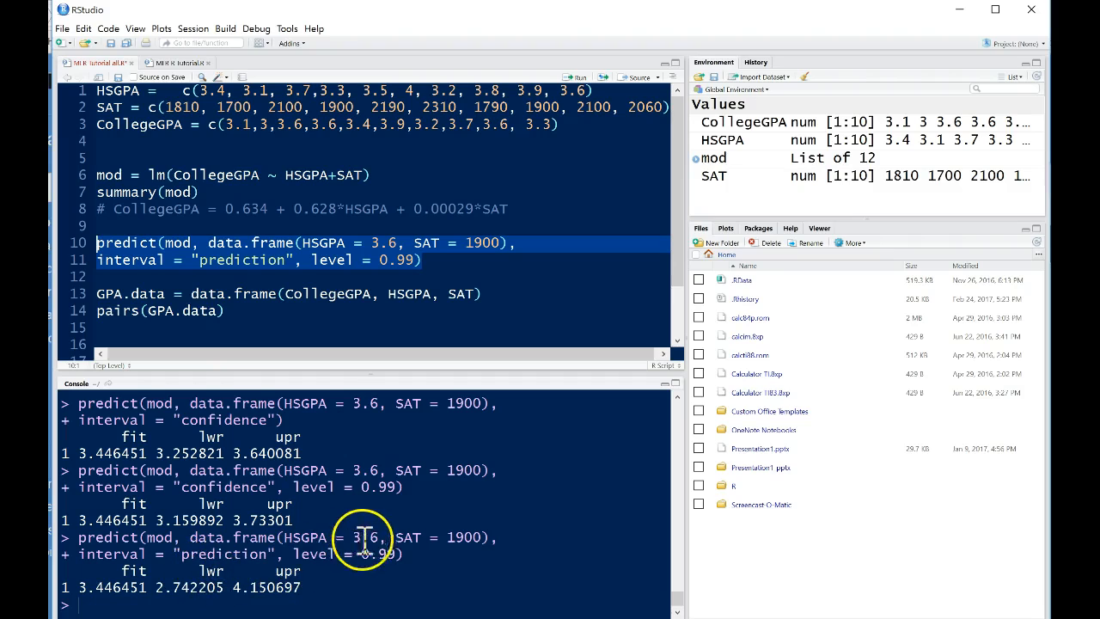
{"action": "mouse_move", "coordinate": [460, 548]}
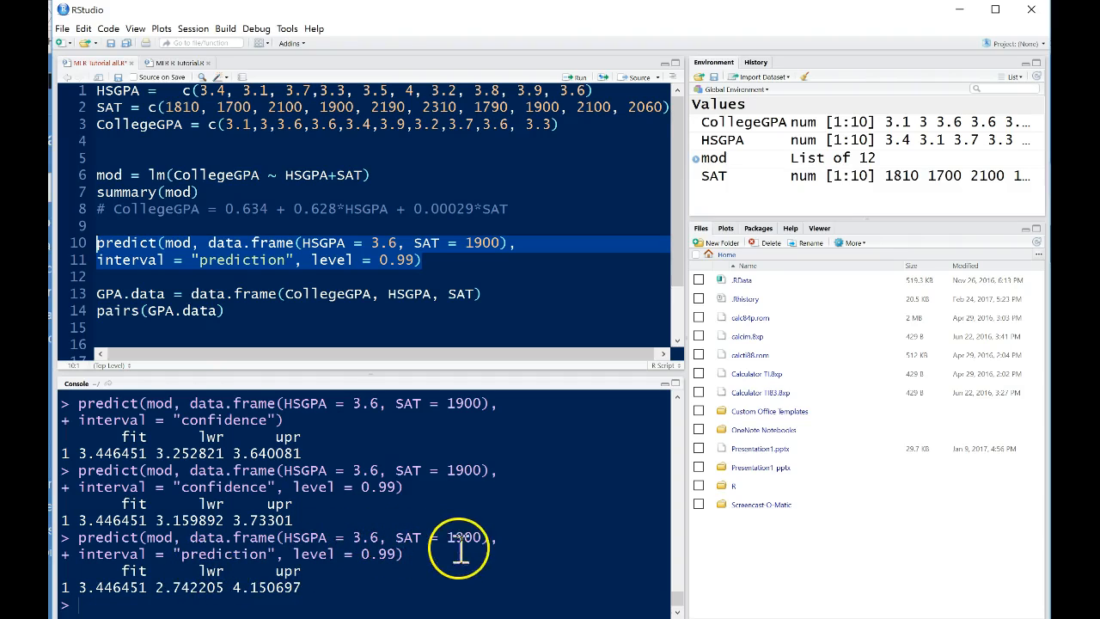
{"action": "mouse_move", "coordinate": [232, 545]}
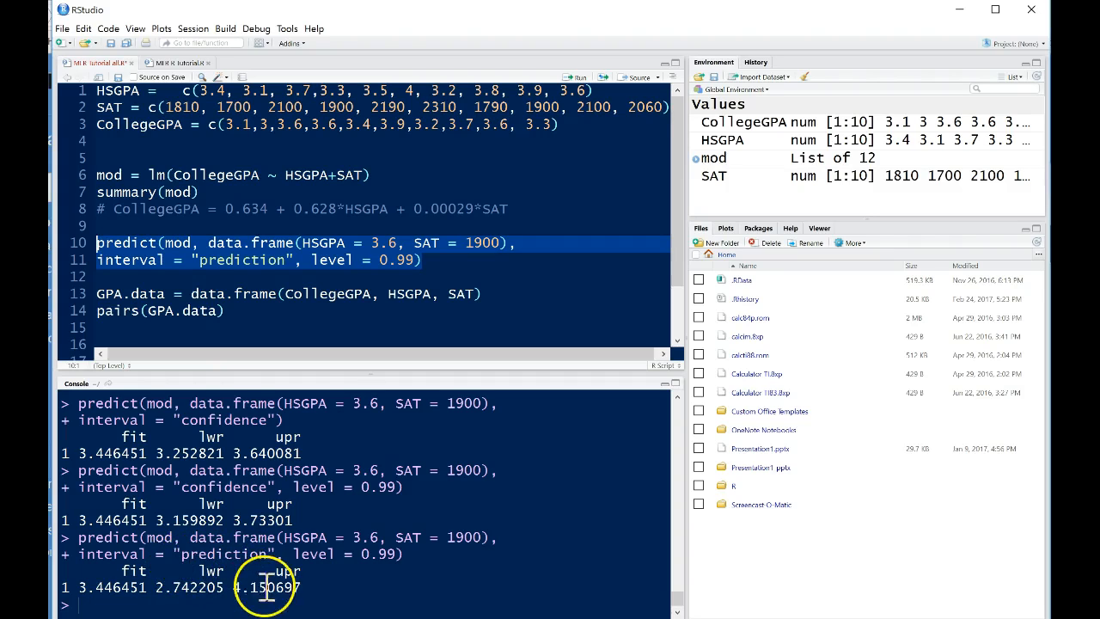
{"action": "mouse_move", "coordinate": [262, 589]}
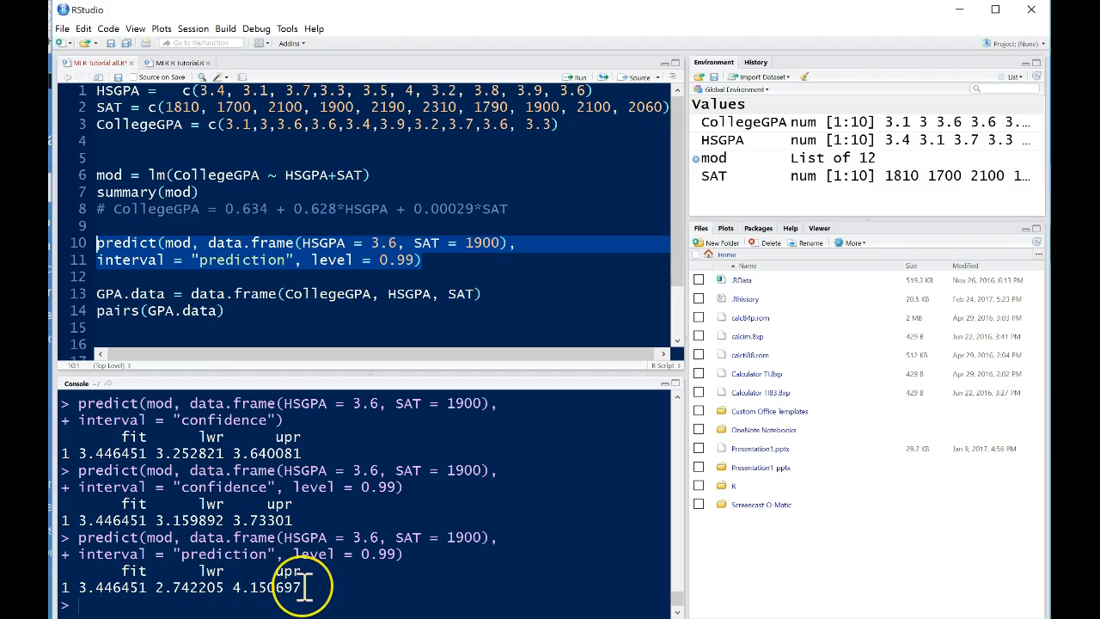
{"action": "mouse_move", "coordinate": [313, 260]}
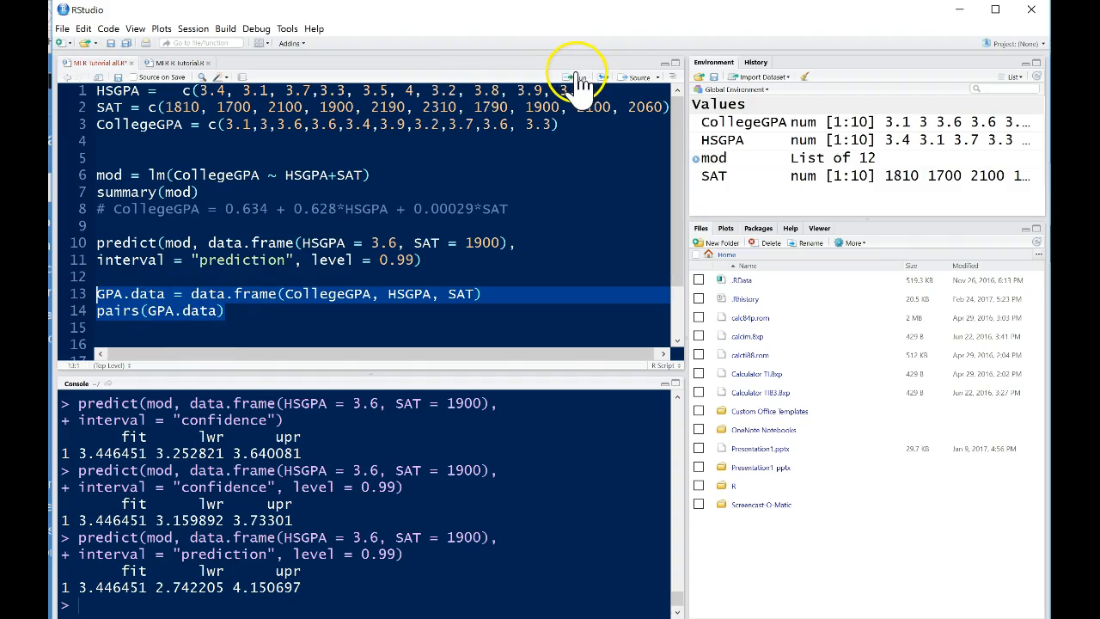
Run the GPA.data and pairs() lines and inspect the scatterplot matrix in the zoom window.
{"action": "left_click", "coordinate": [577, 78]}
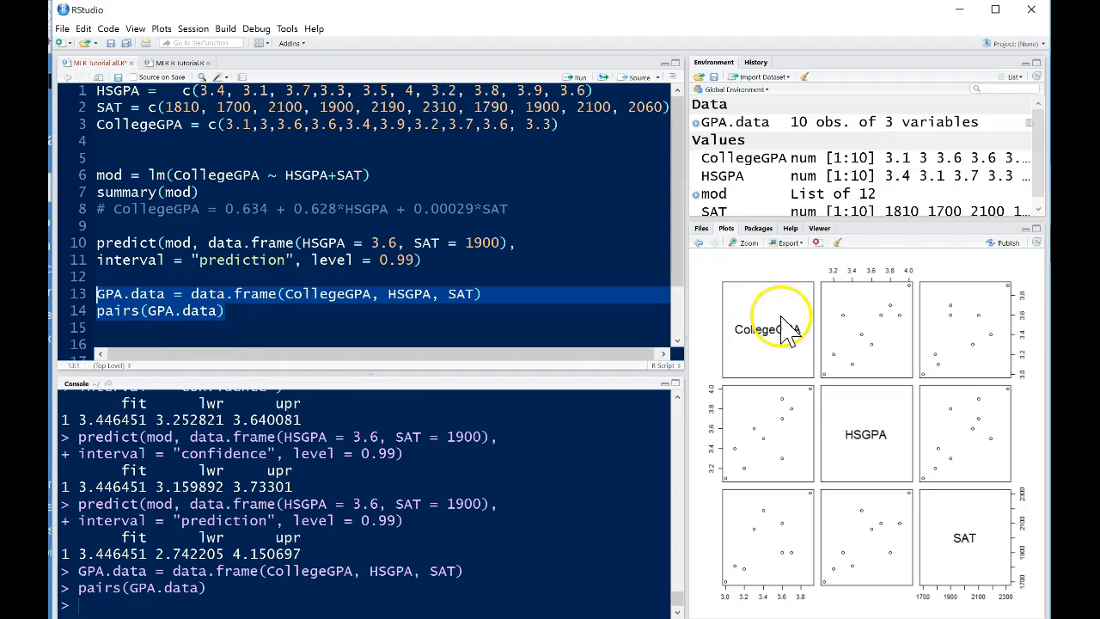
{"action": "left_click", "coordinate": [746, 242]}
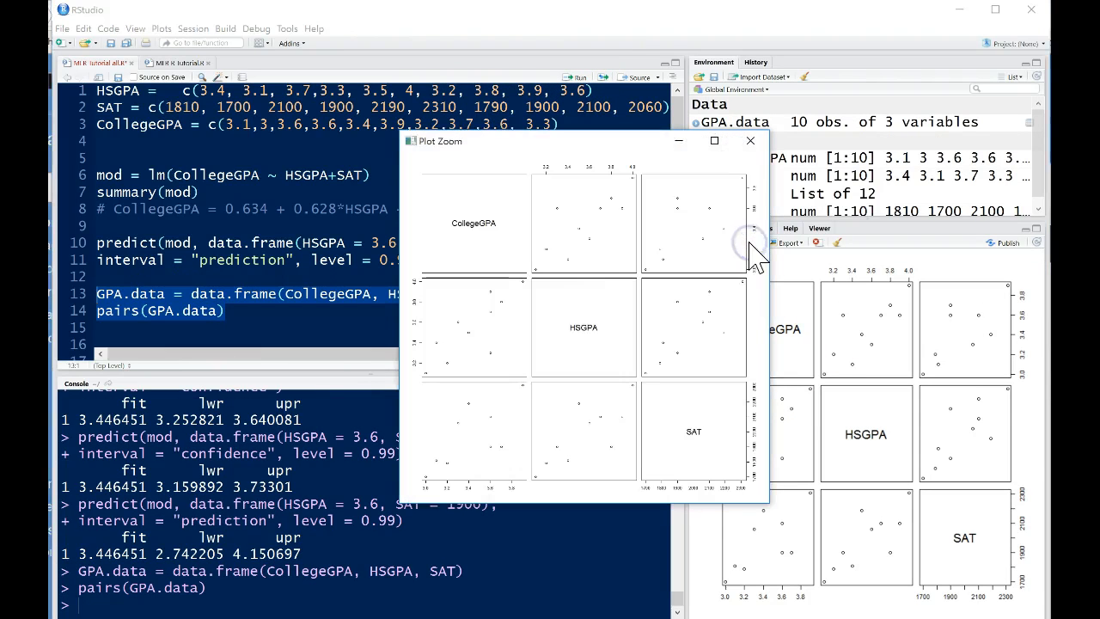
{"action": "mouse_move", "coordinate": [417, 249]}
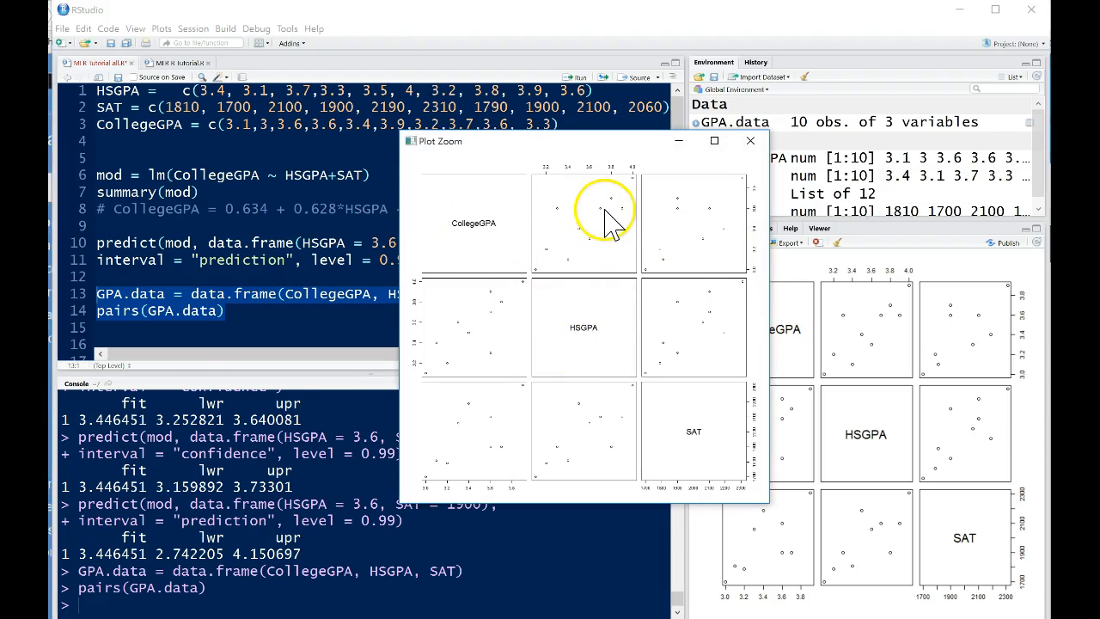
{"action": "mouse_move", "coordinate": [718, 249]}
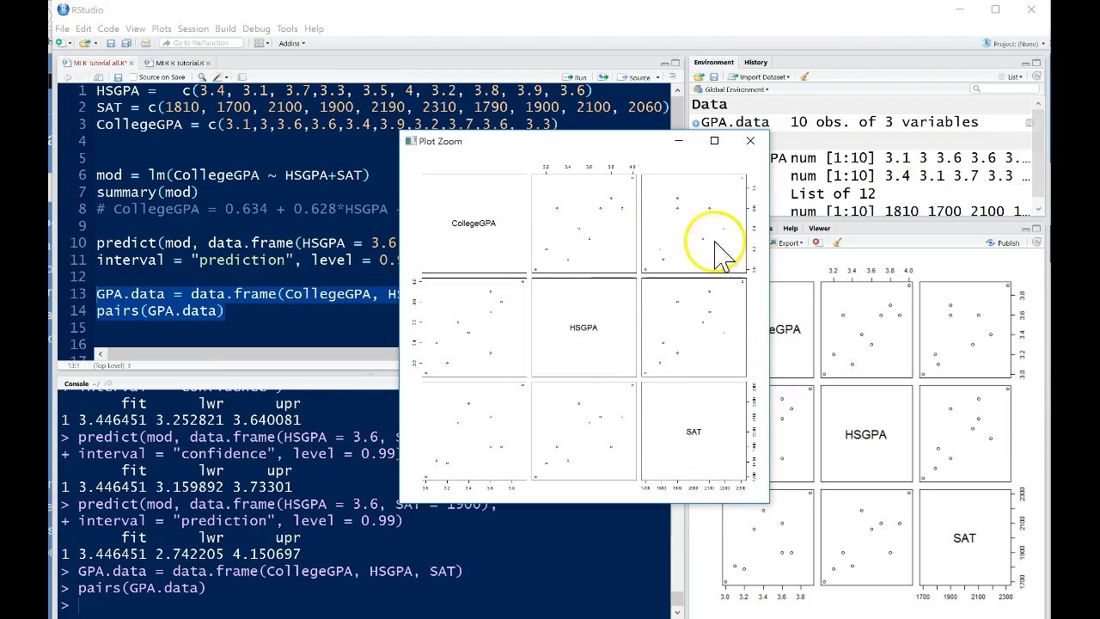
{"action": "mouse_move", "coordinate": [687, 258]}
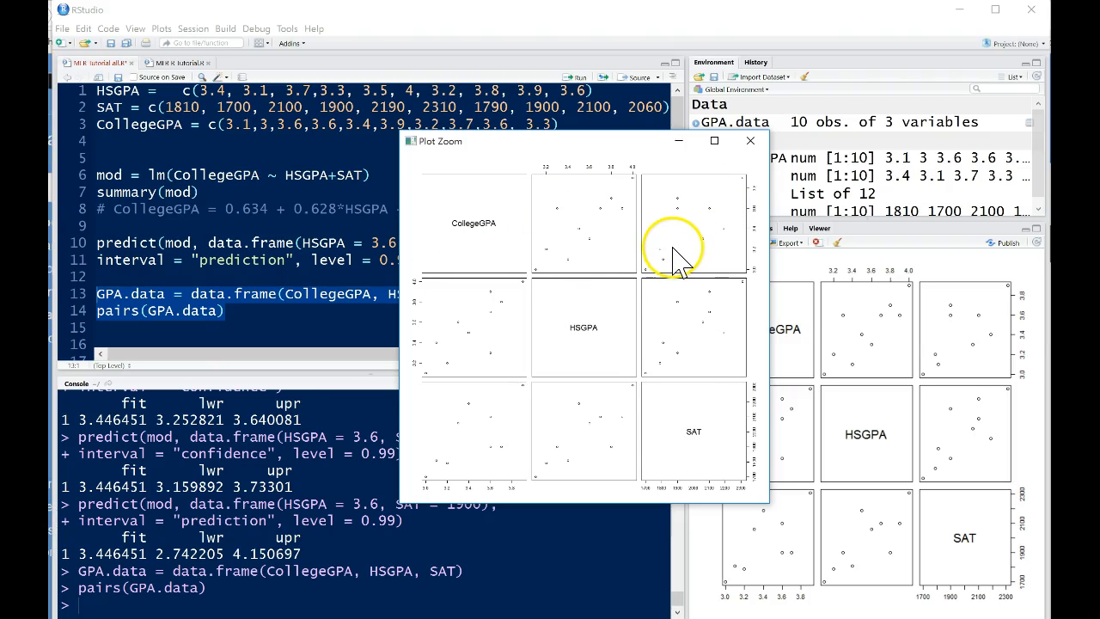
{"action": "mouse_move", "coordinate": [576, 335]}
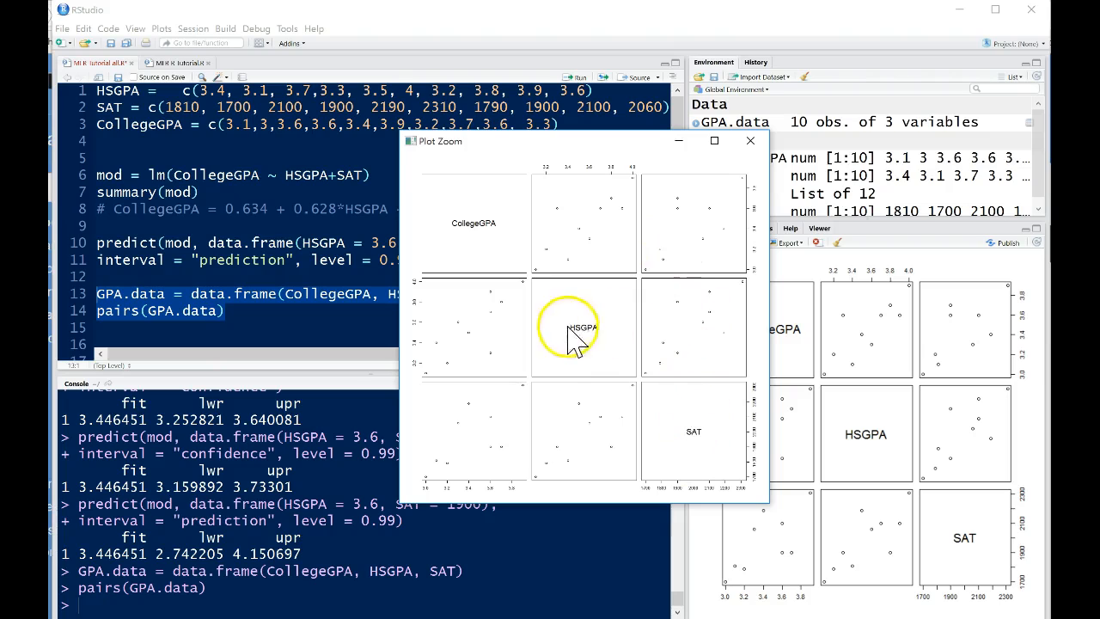
{"action": "mouse_move", "coordinate": [671, 325]}
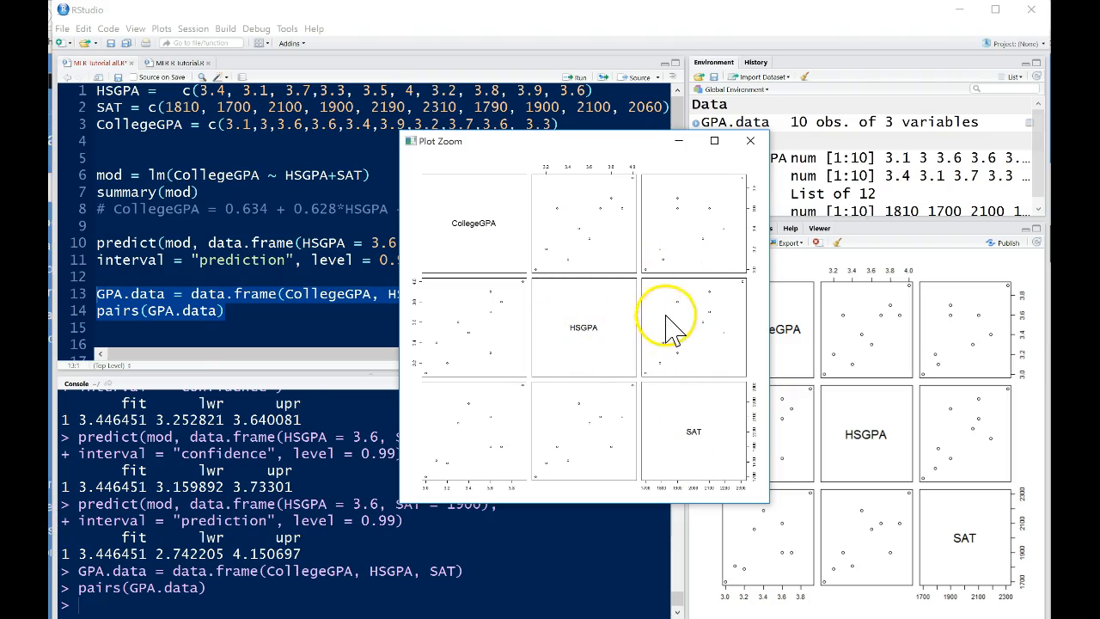
{"action": "mouse_move", "coordinate": [696, 429]}
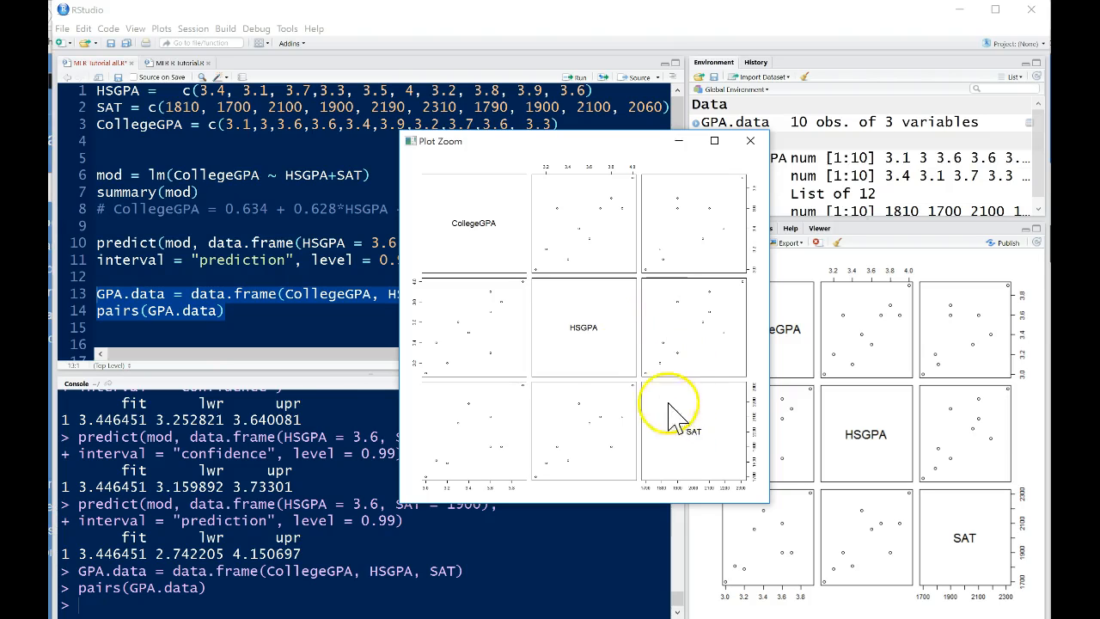
{"action": "mouse_move", "coordinate": [706, 459]}
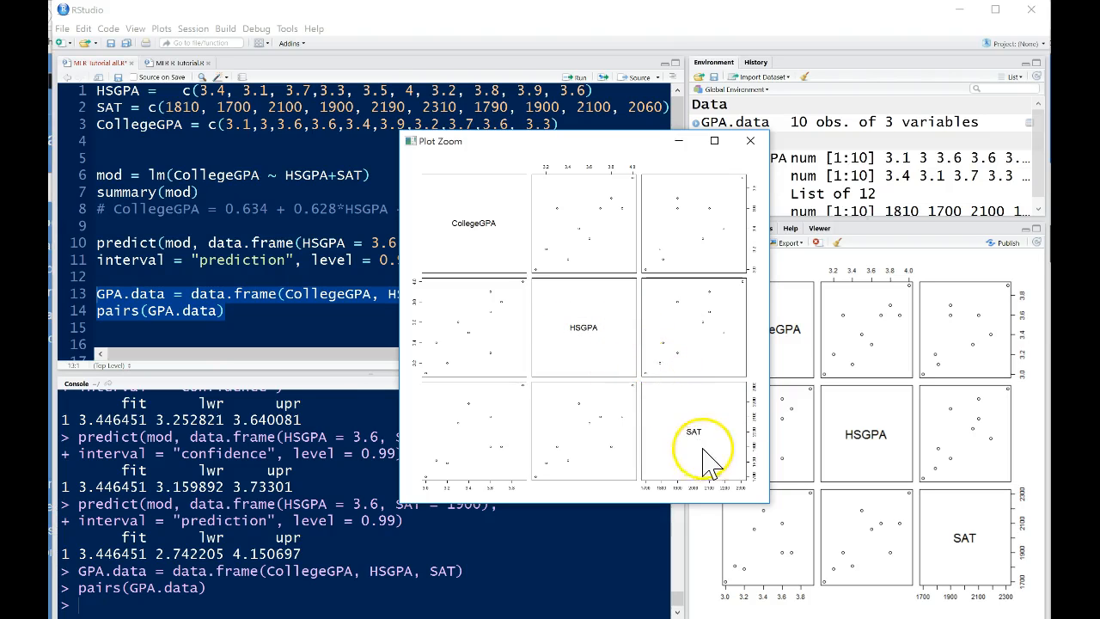
{"action": "mouse_move", "coordinate": [593, 352]}
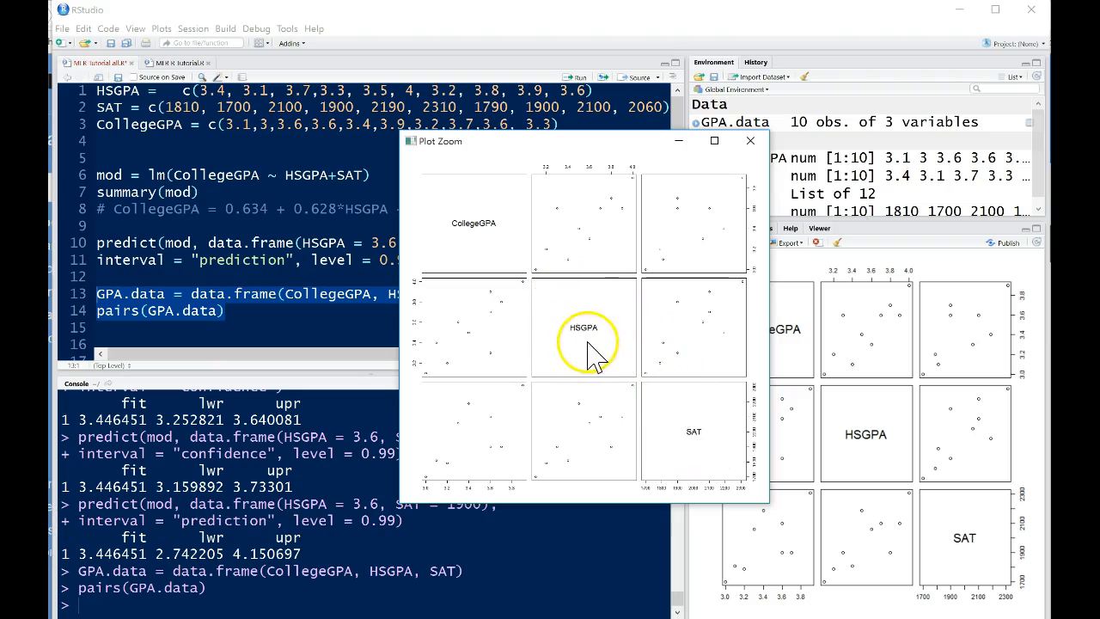
{"action": "mouse_move", "coordinate": [597, 352]}
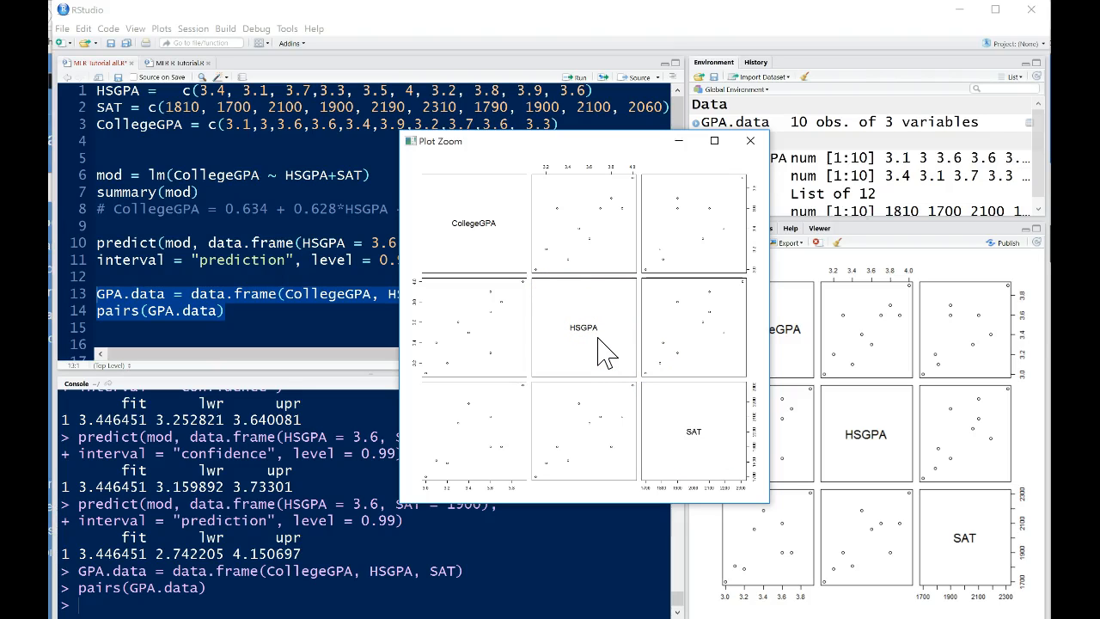
{"action": "mouse_move", "coordinate": [675, 441]}
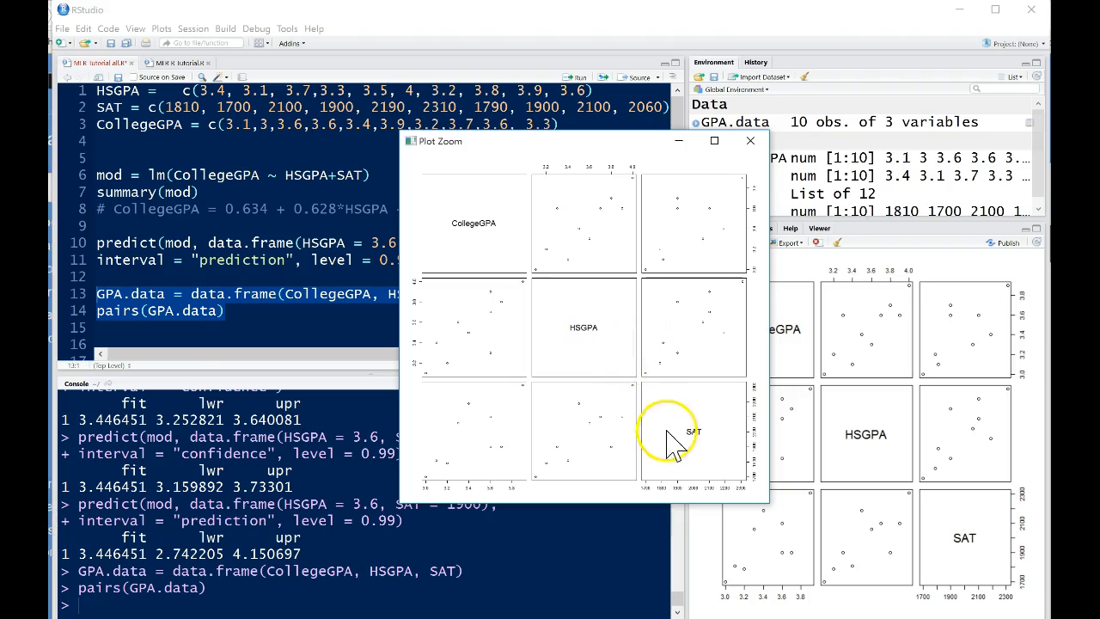
{"action": "mouse_move", "coordinate": [653, 408]}
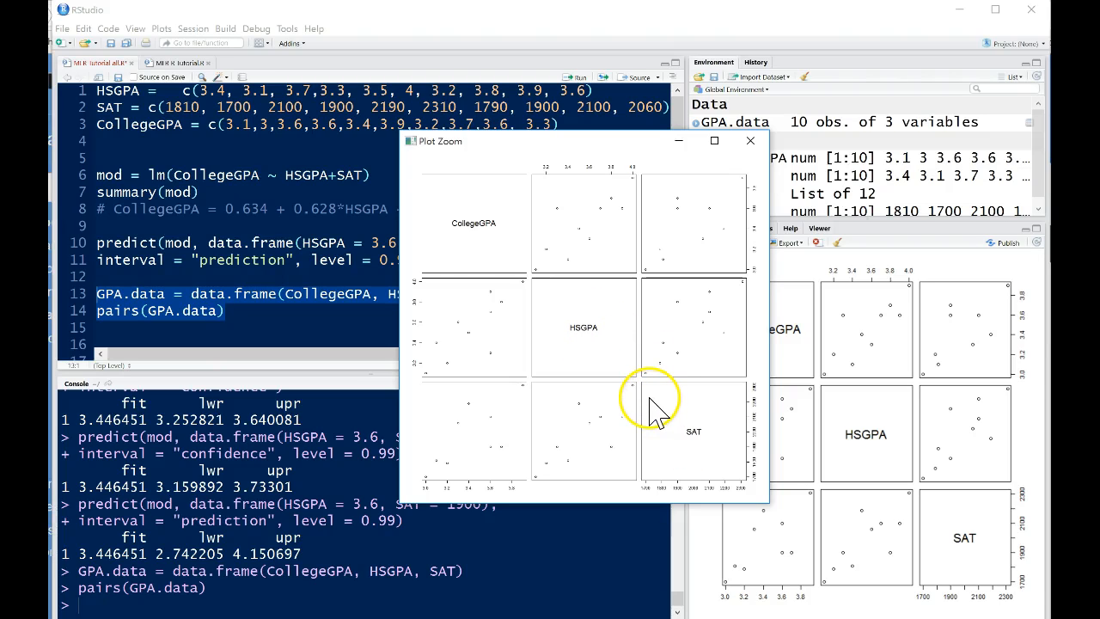
{"action": "mouse_move", "coordinate": [700, 438]}
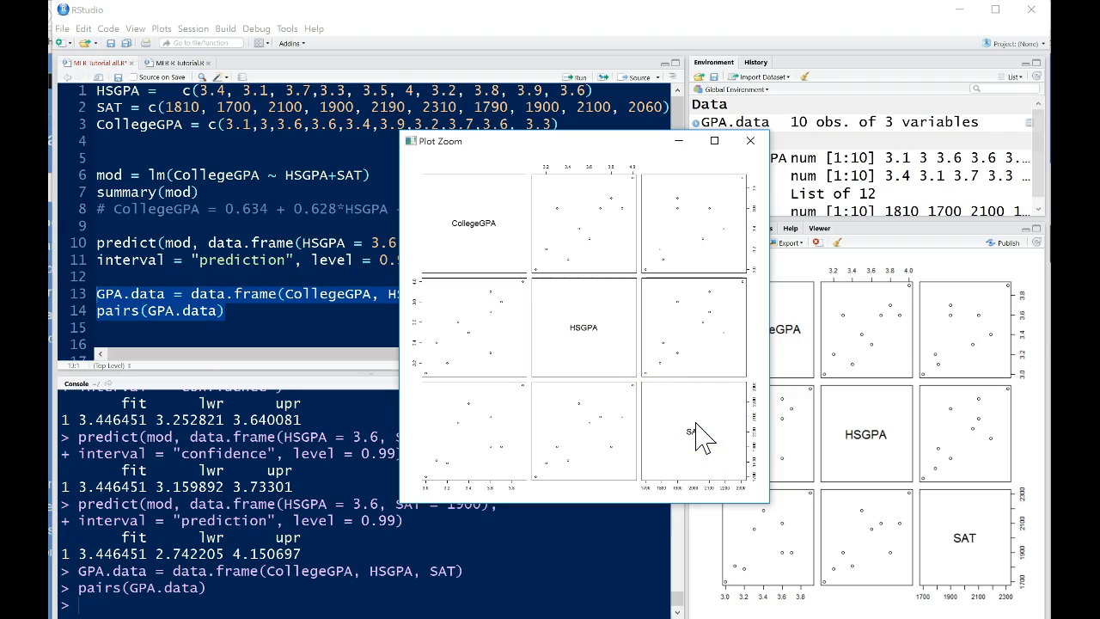
{"action": "mouse_move", "coordinate": [516, 236]}
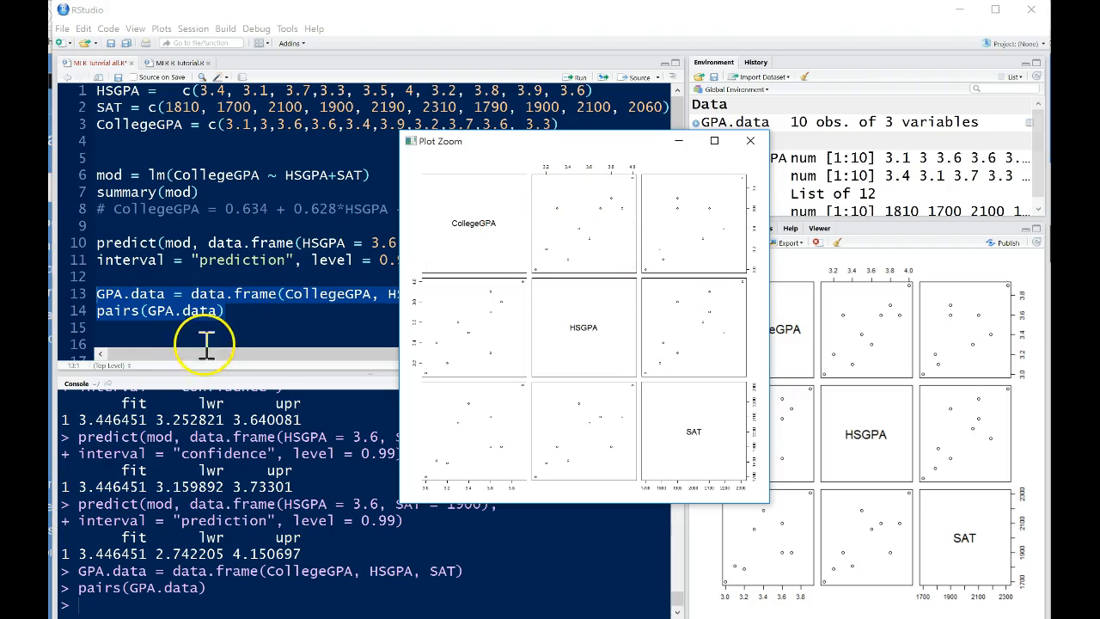
{"action": "left_click", "coordinate": [749, 140]}
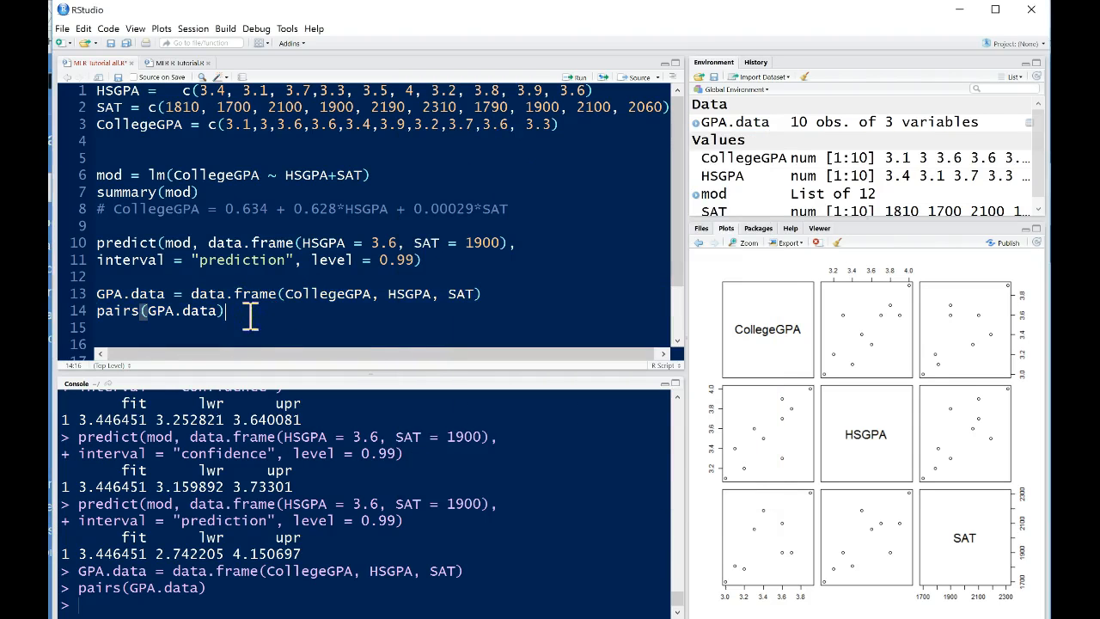
Copy the model line and rename the fits mod.HS and mod.SAT, with matching summary() calls.
{"action": "left_click", "coordinate": [198, 192]}
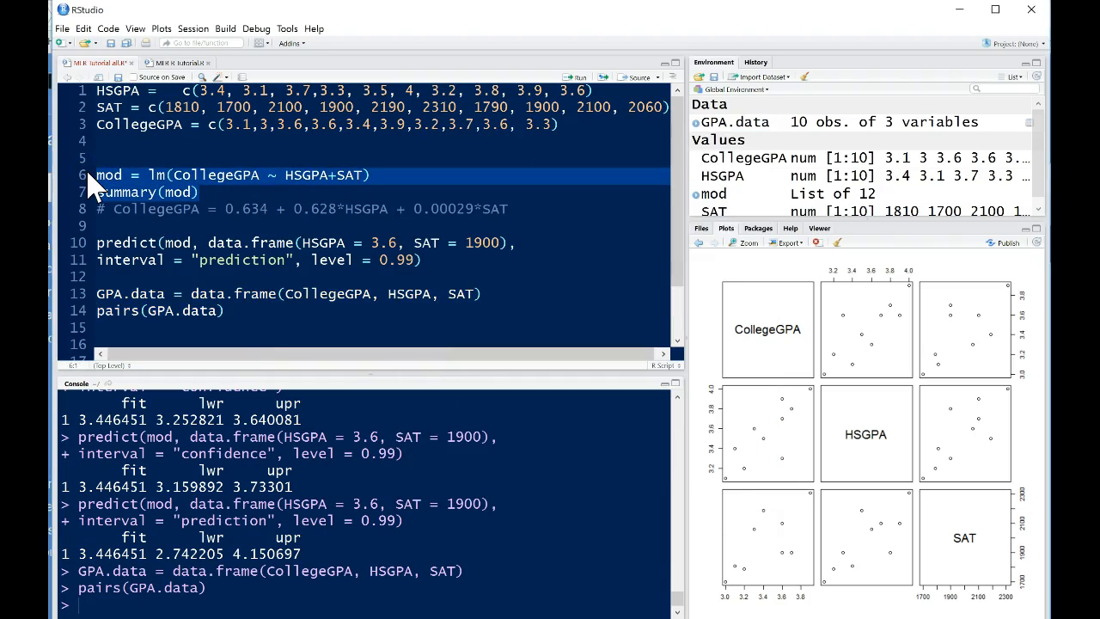
{"action": "left_click", "coordinate": [98, 225]}
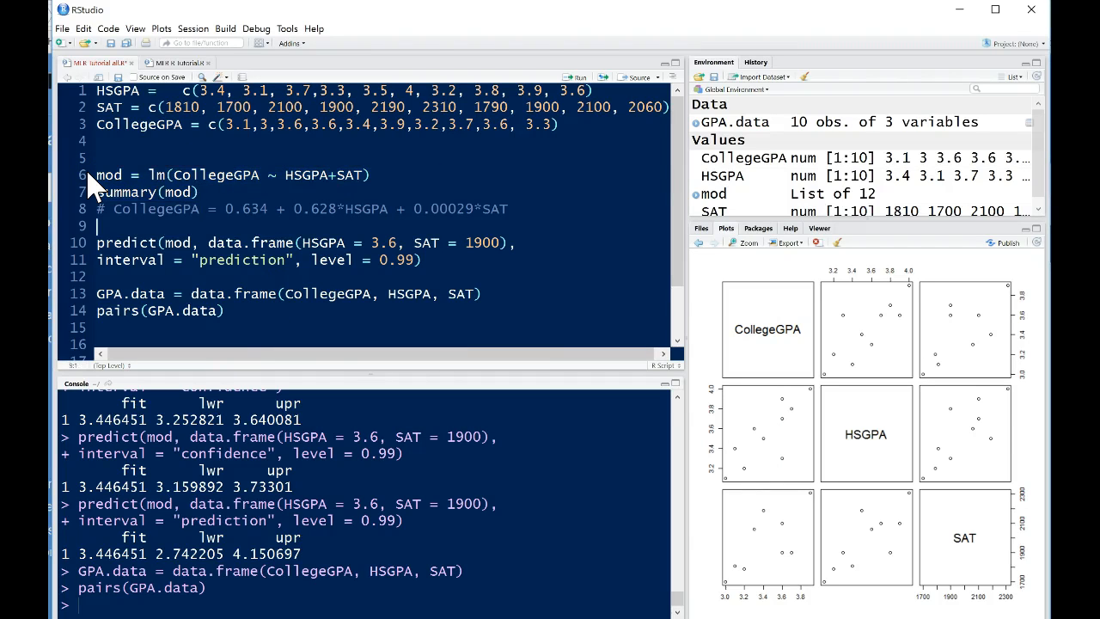
{"action": "scroll", "scroll_direction": "down", "scroll_amount": 3}
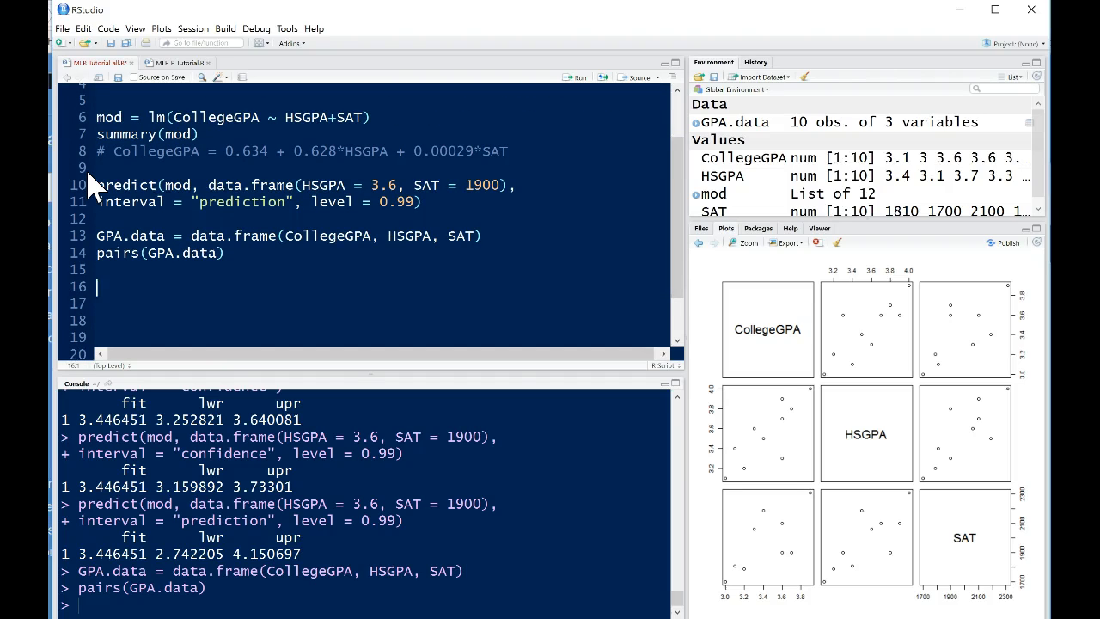
{"action": "type", "text": "mod = lm(CollegeGPA ~ HSGPA+SAT)"}
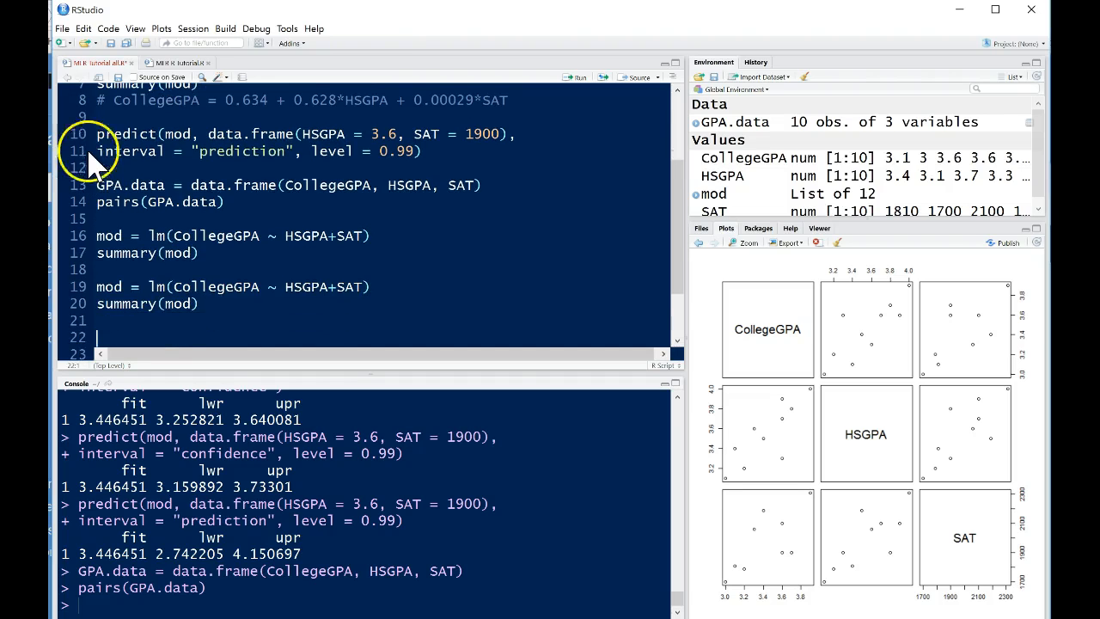
{"action": "left_click", "coordinate": [126, 236]}
{"action": "type", "text": "HS"}
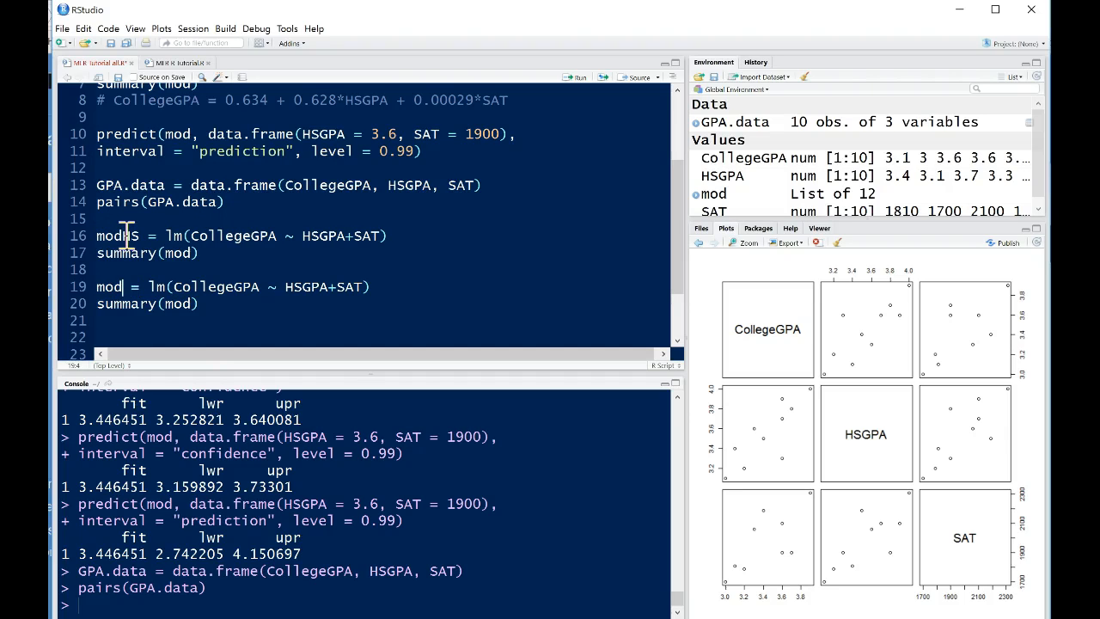
{"action": "type", "text": ".SAT"}
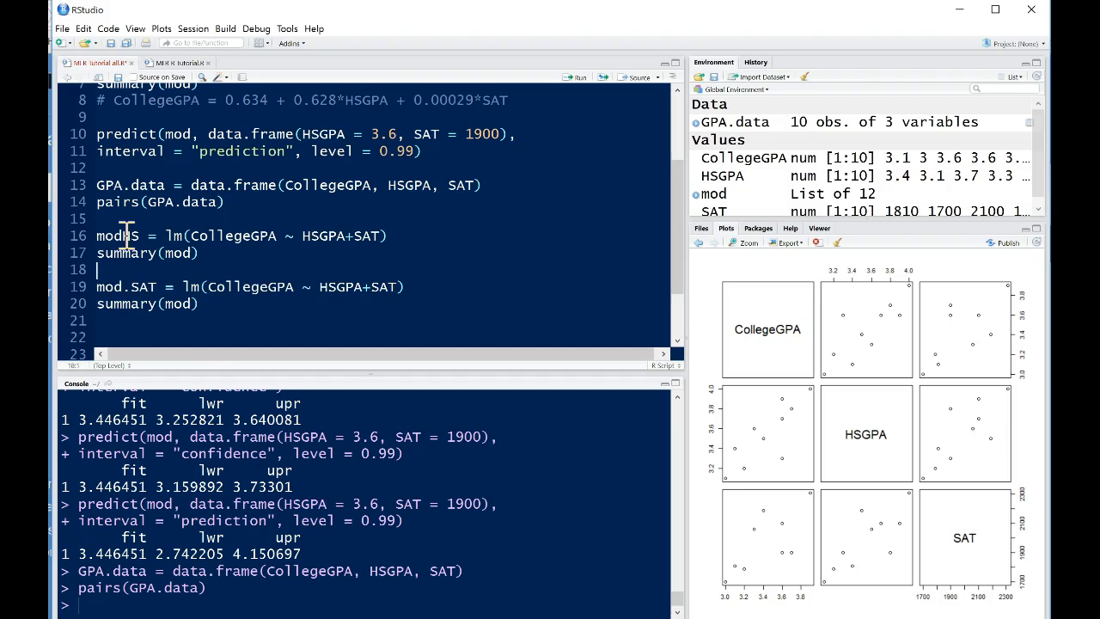
{"action": "type", "text": "."}
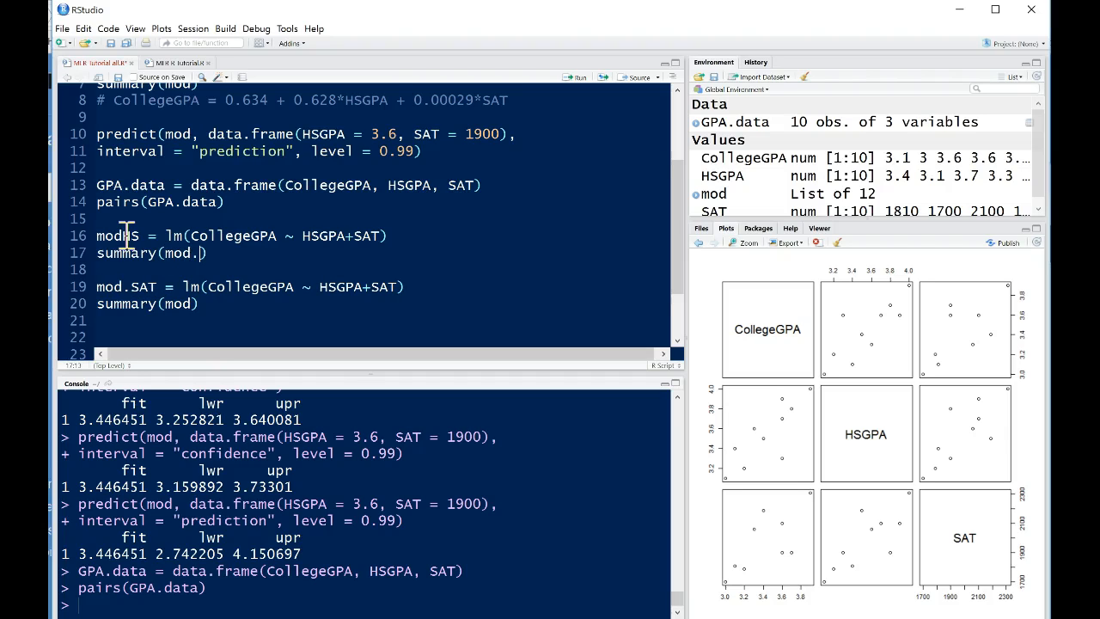
{"action": "type", "text": "HS"}
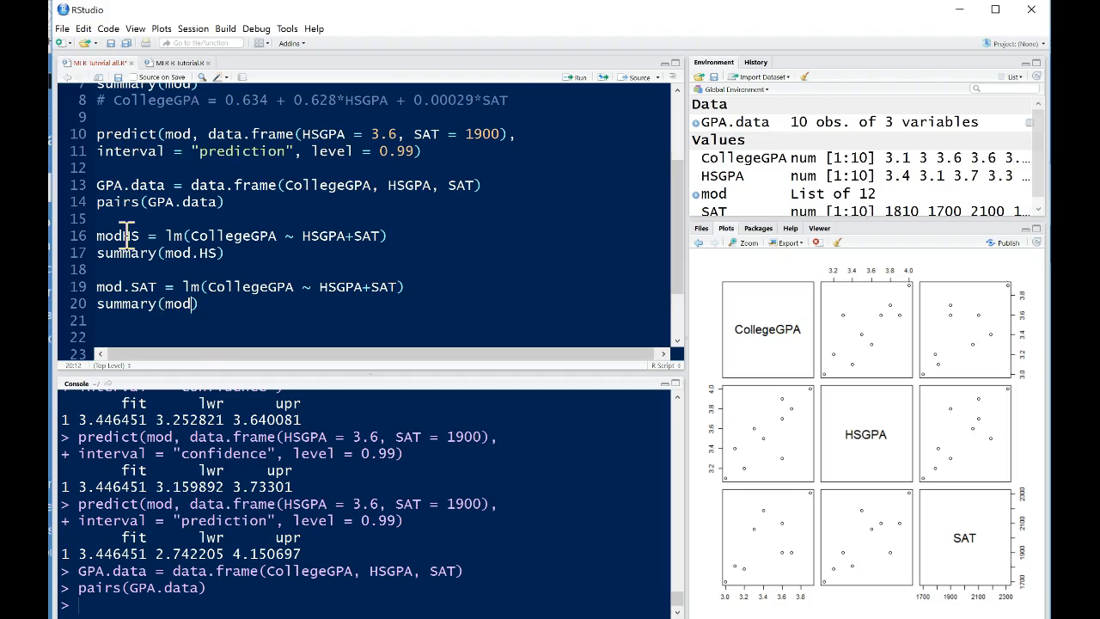
{"action": "type", "text": ".HS"}
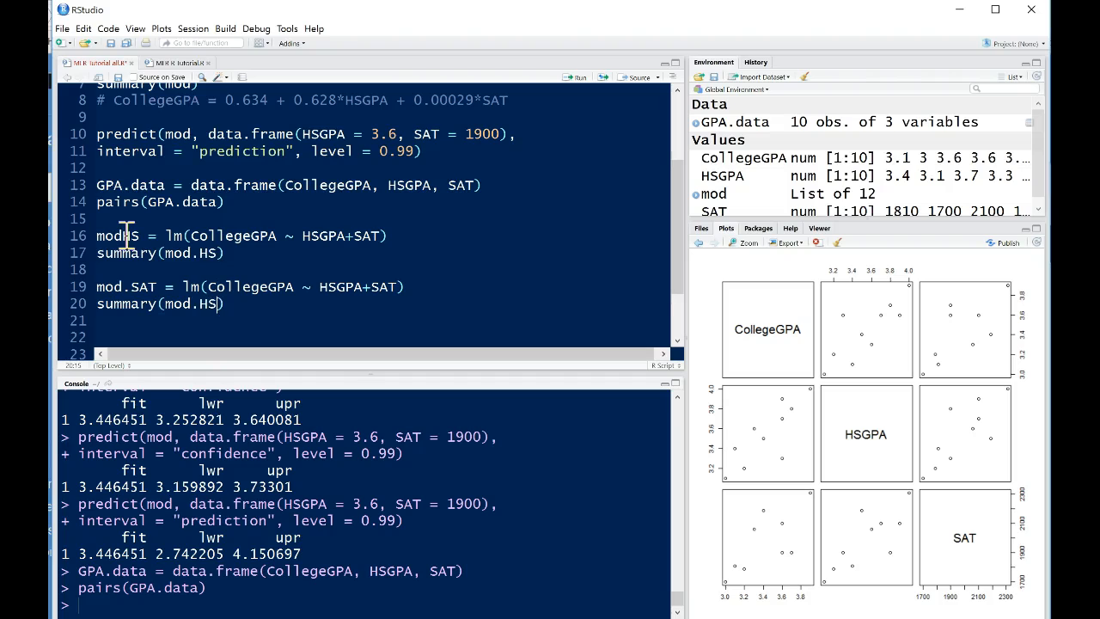
{"action": "type", "text": "SAT"}
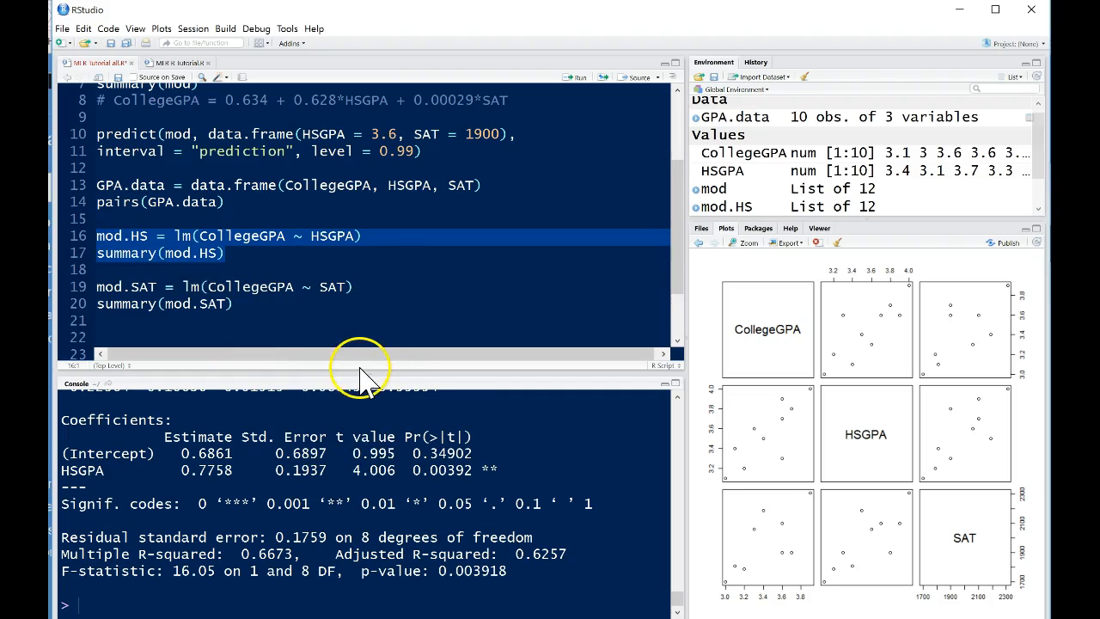
{"action": "mouse_move", "coordinate": [254, 305]}
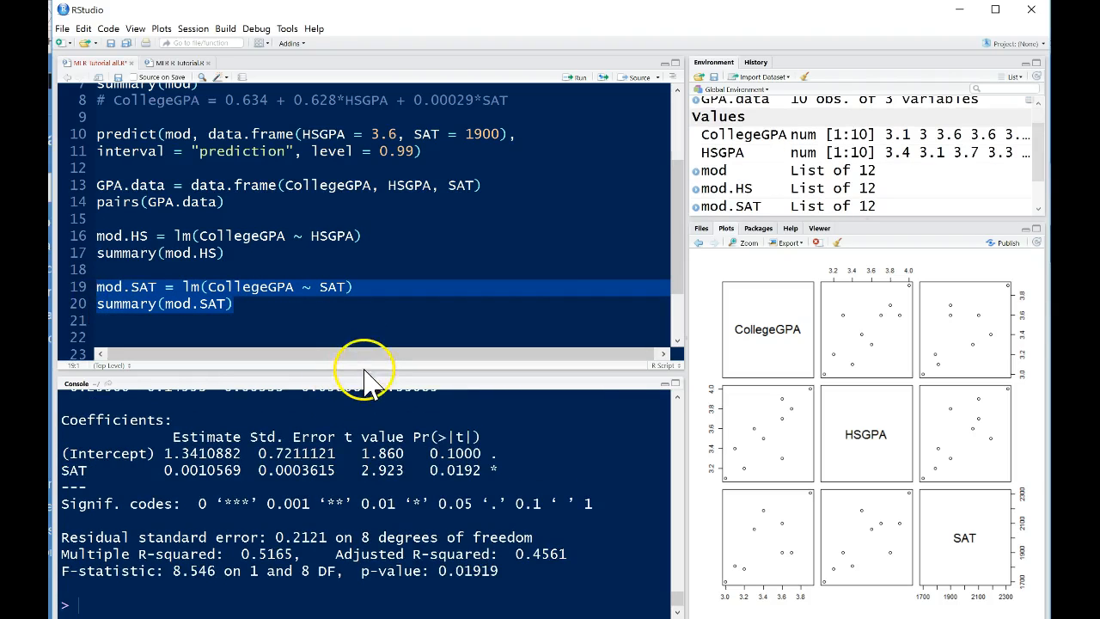
{"action": "mouse_move", "coordinate": [368, 372]}
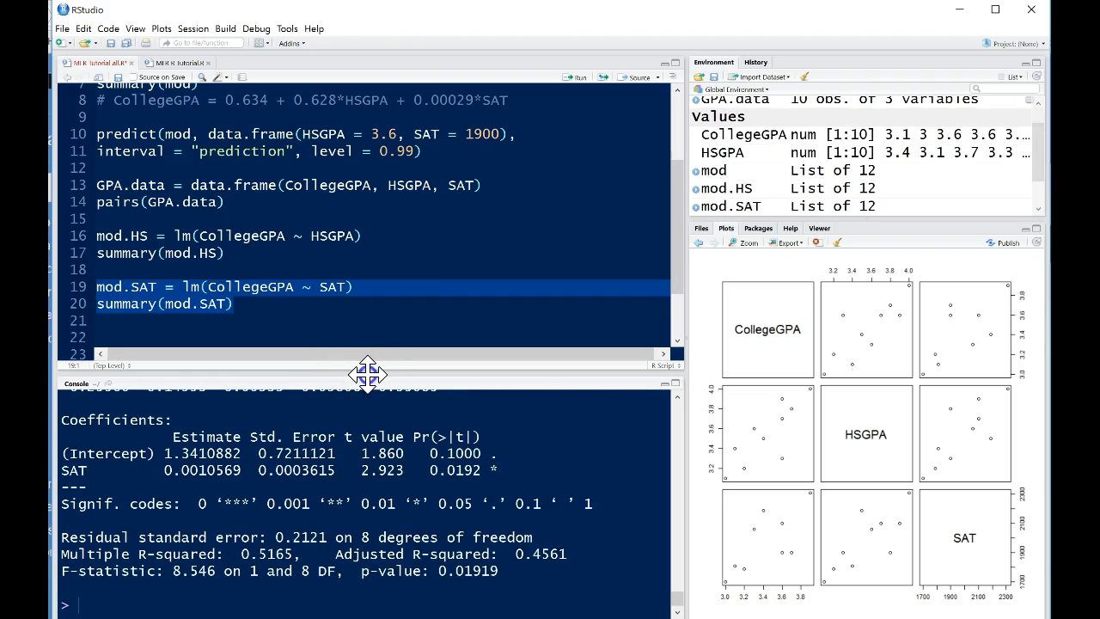
{"action": "mouse_move", "coordinate": [392, 374]}
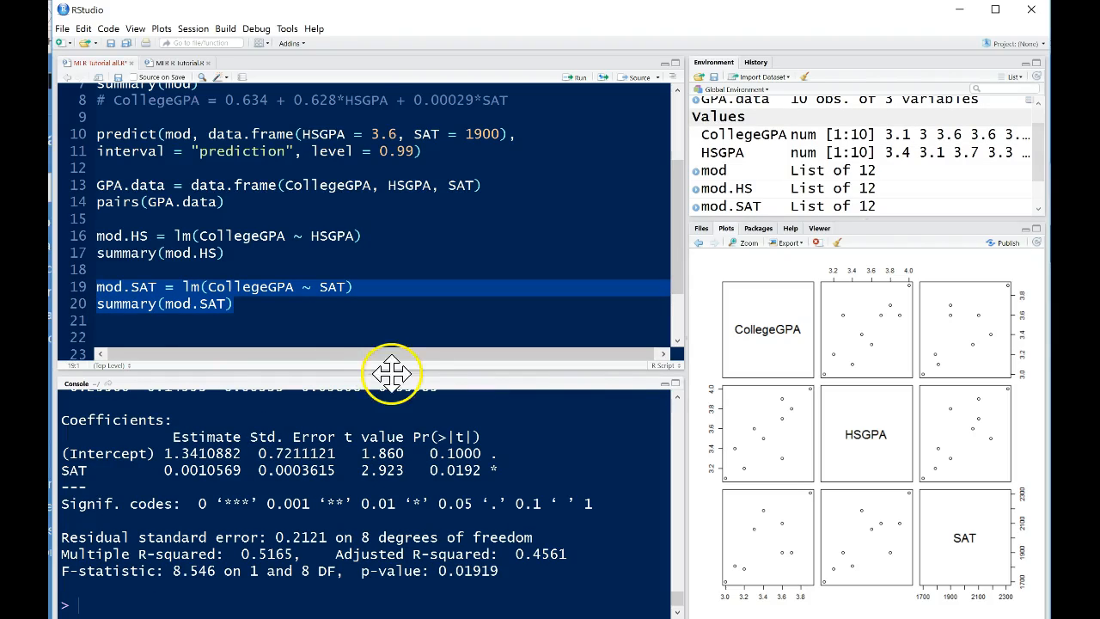
{"action": "mouse_move", "coordinate": [374, 382]}
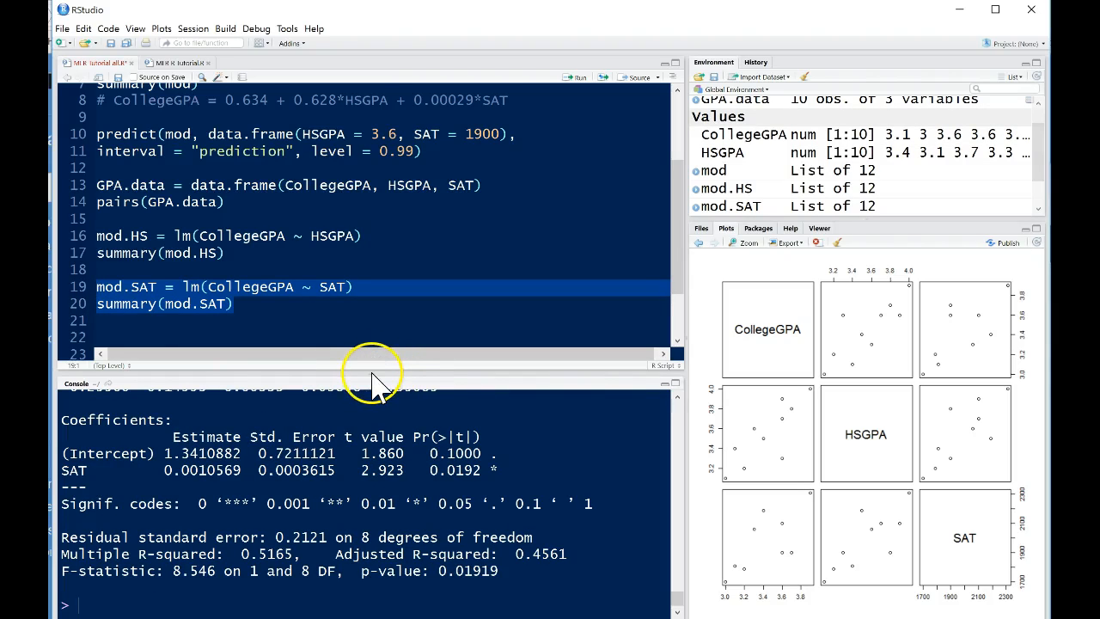
Enlarge the console and scroll through the HSGPA-only and SAT-only model summaries.
{"action": "left_click_drag", "start_coordinate": [387, 374], "coordinate": [387, 165]}
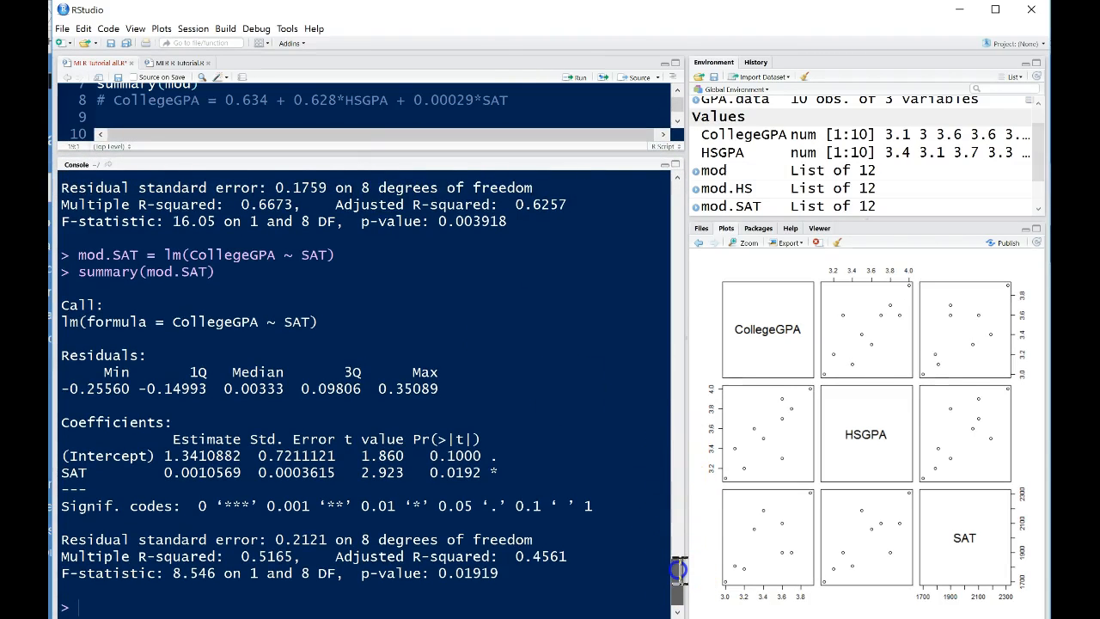
{"action": "scroll", "scroll_direction": "up", "scroll_amount": 3}
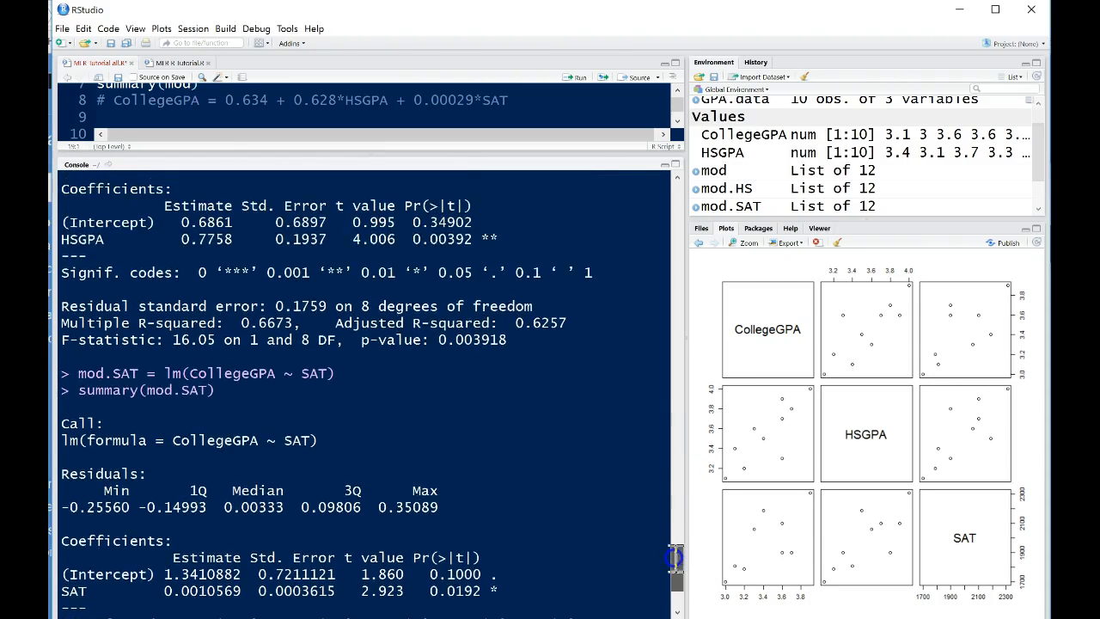
{"action": "scroll", "scroll_direction": "down", "scroll_amount": 3}
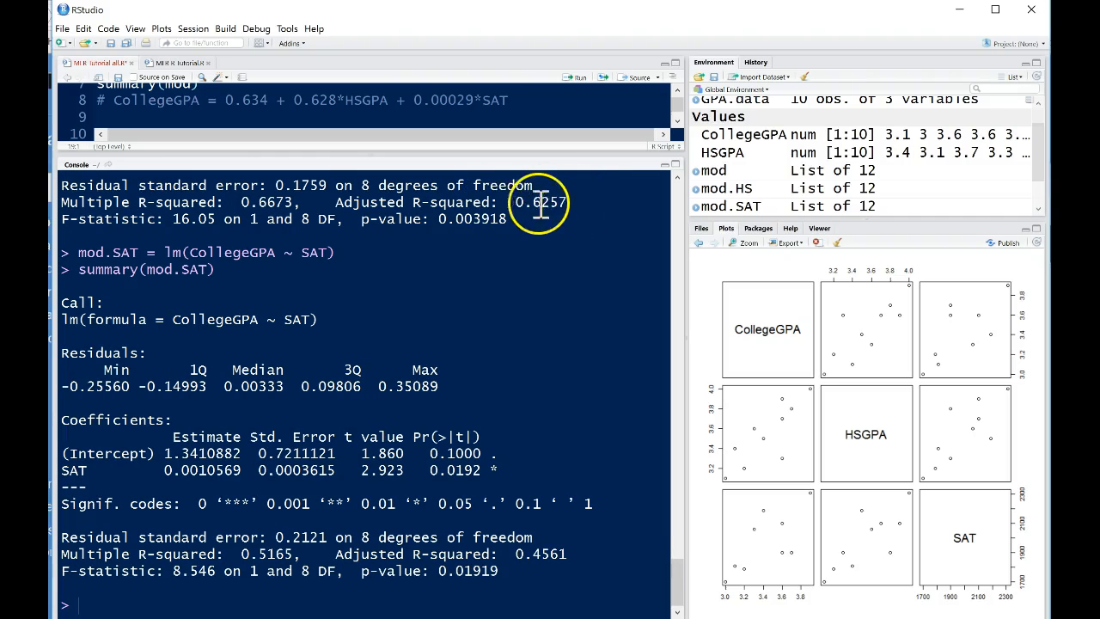
{"action": "mouse_move", "coordinate": [575, 481]}
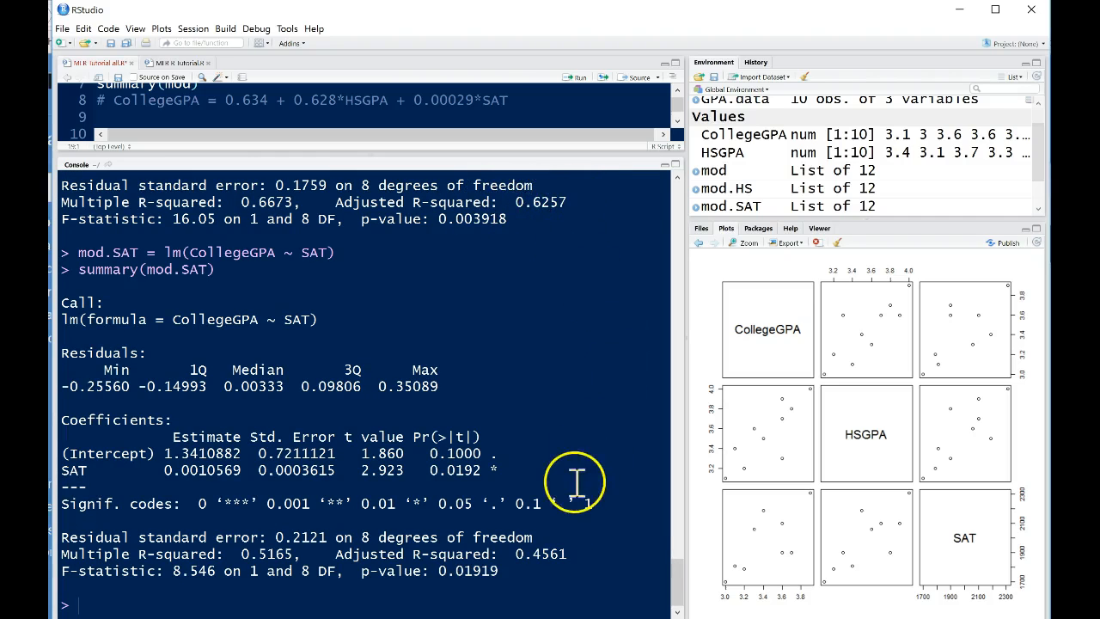
{"action": "mouse_move", "coordinate": [599, 580]}
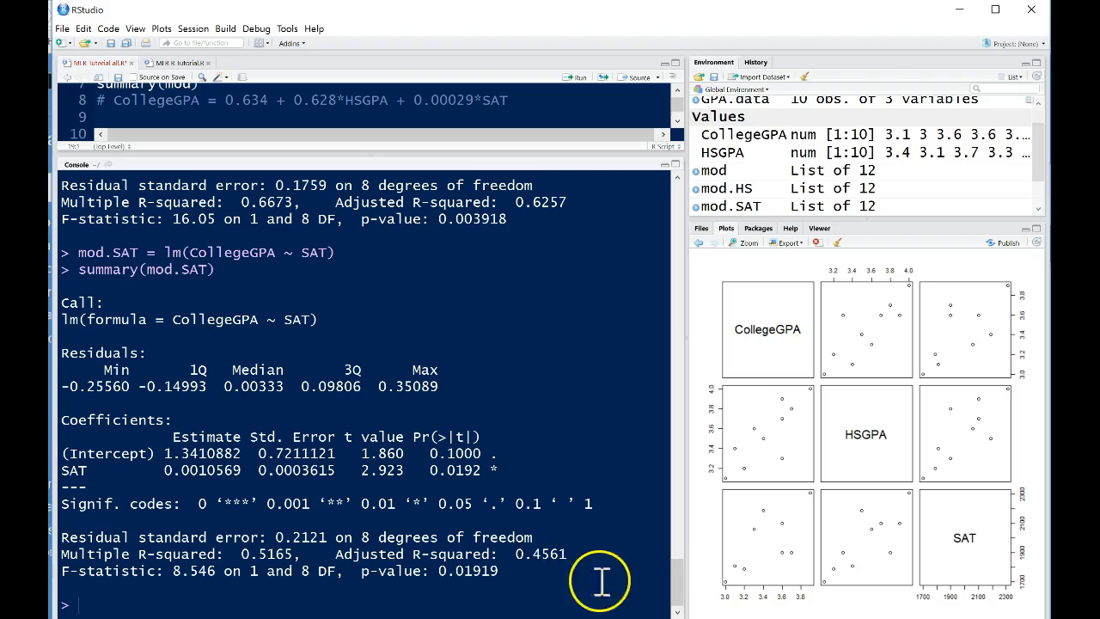
{"action": "mouse_move", "coordinate": [677, 585]}
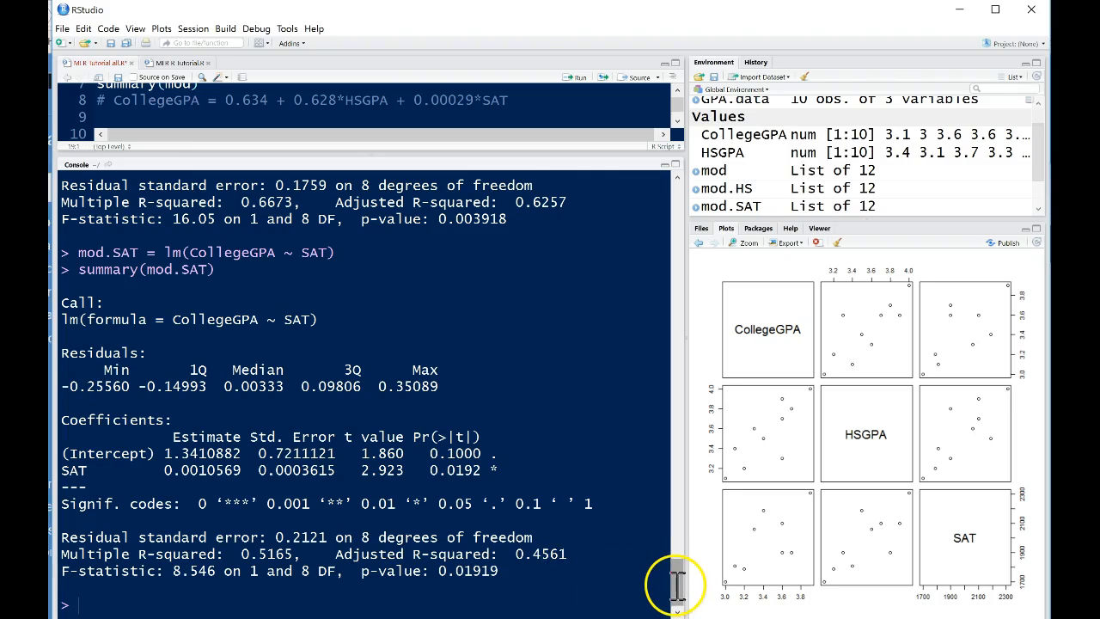
{"action": "scroll", "scroll_direction": "down", "scroll_amount": 3}
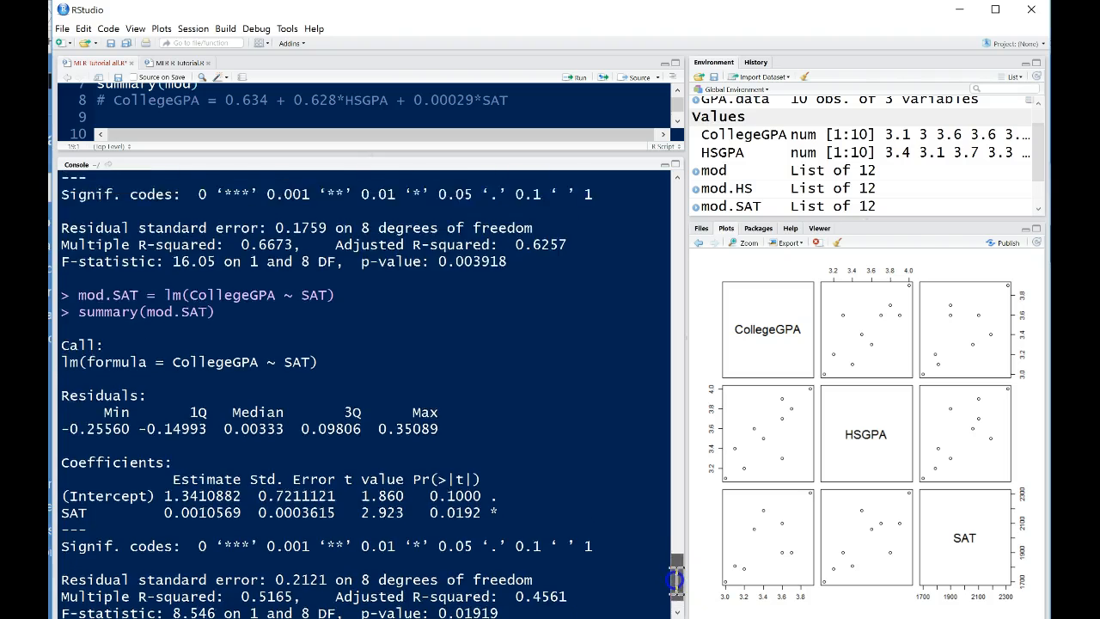
{"action": "scroll", "scroll_direction": "up", "scroll_amount": 3}
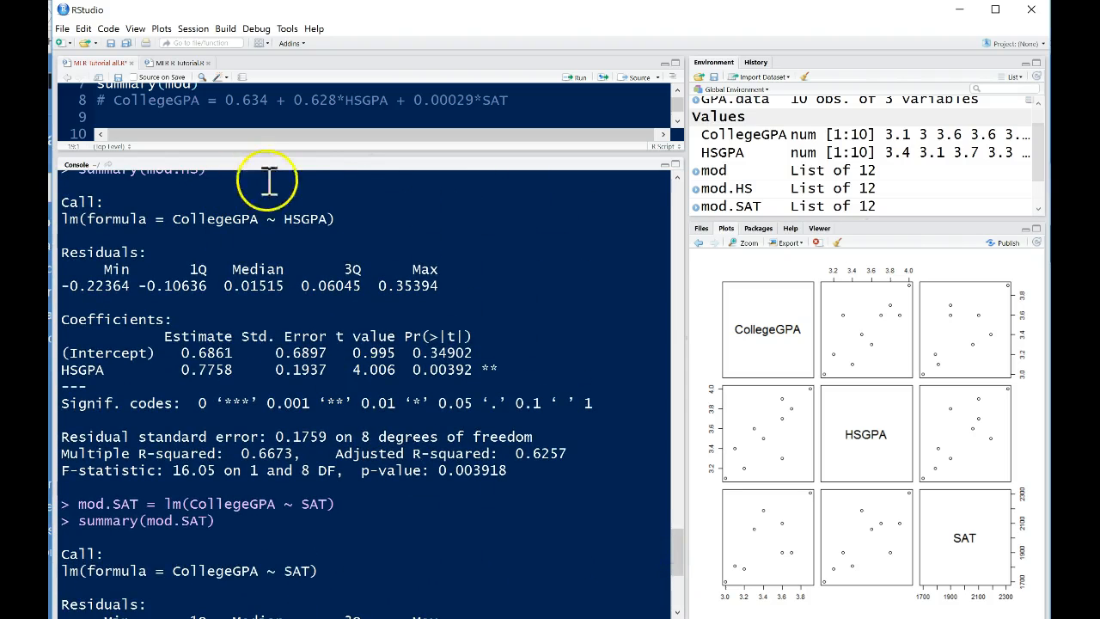
{"action": "mouse_move", "coordinate": [383, 393]}
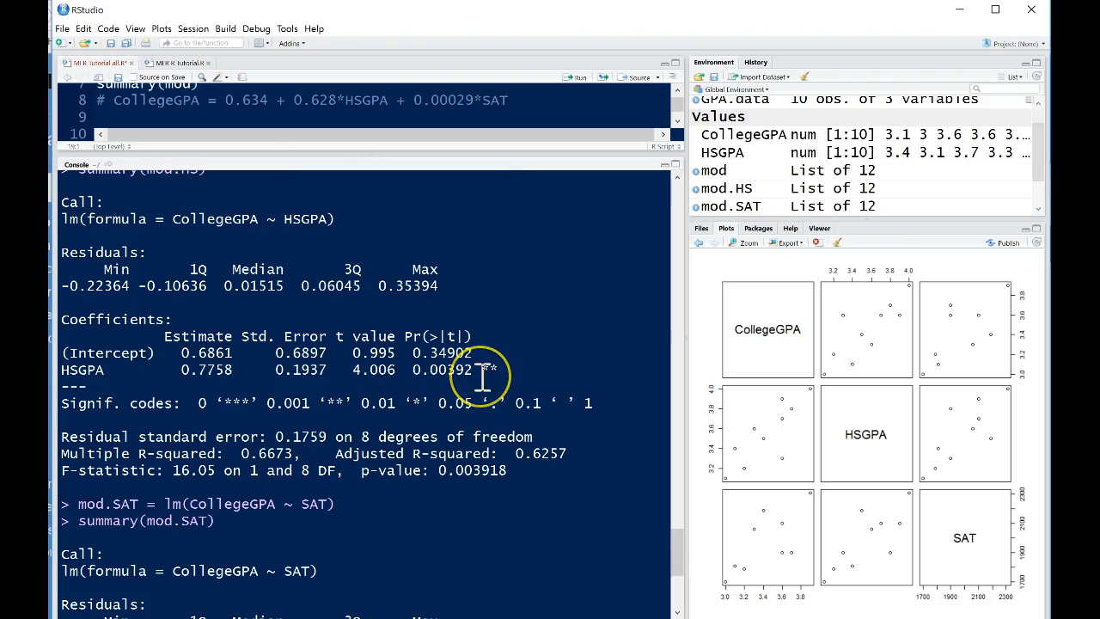
{"action": "mouse_move", "coordinate": [679, 576]}
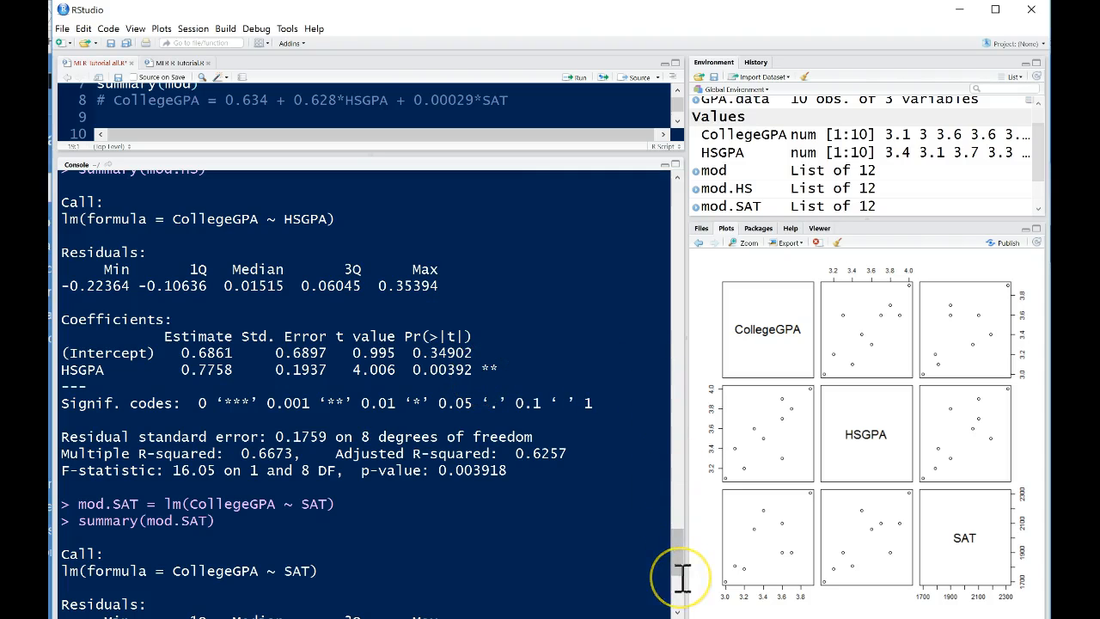
{"action": "scroll", "scroll_direction": "down", "scroll_amount": 3}
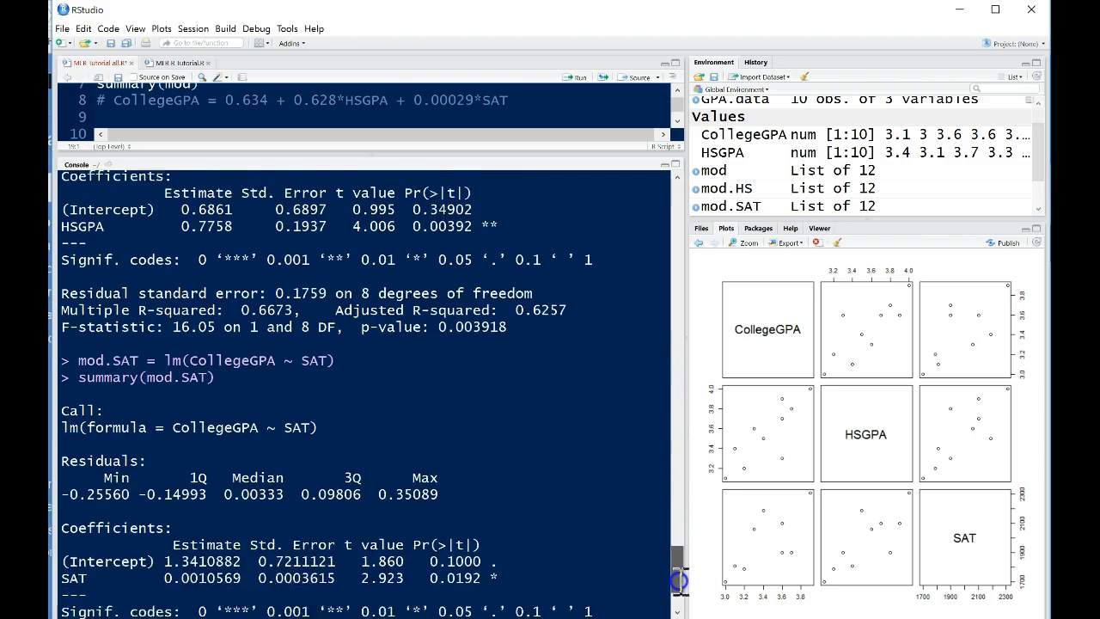
{"action": "scroll", "scroll_direction": "down", "scroll_amount": 3}
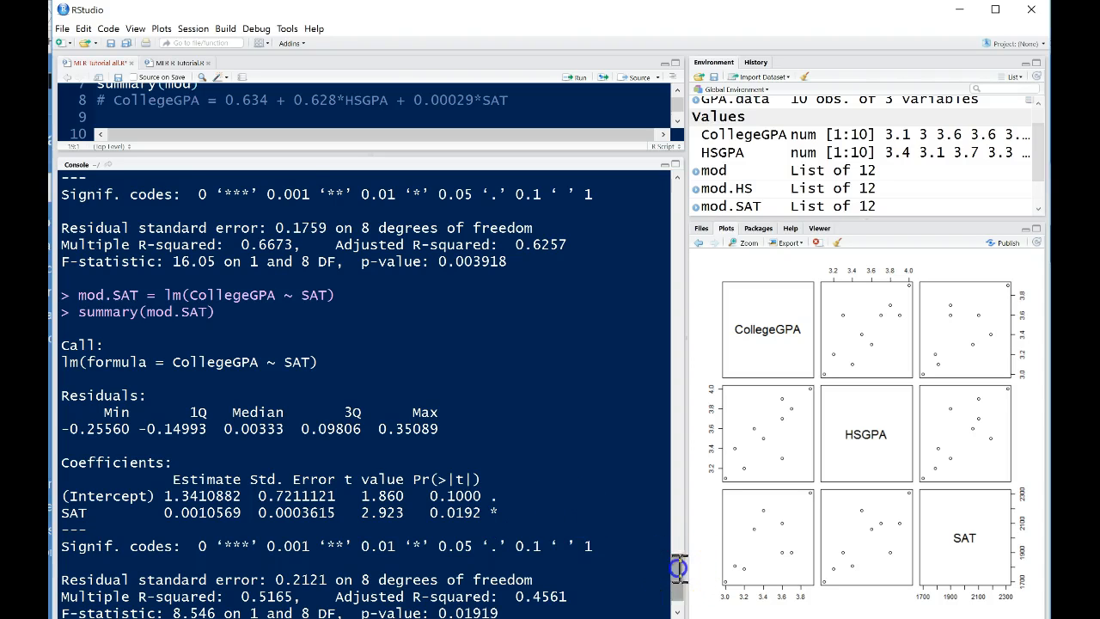
{"action": "scroll", "scroll_direction": "up", "scroll_amount": 3}
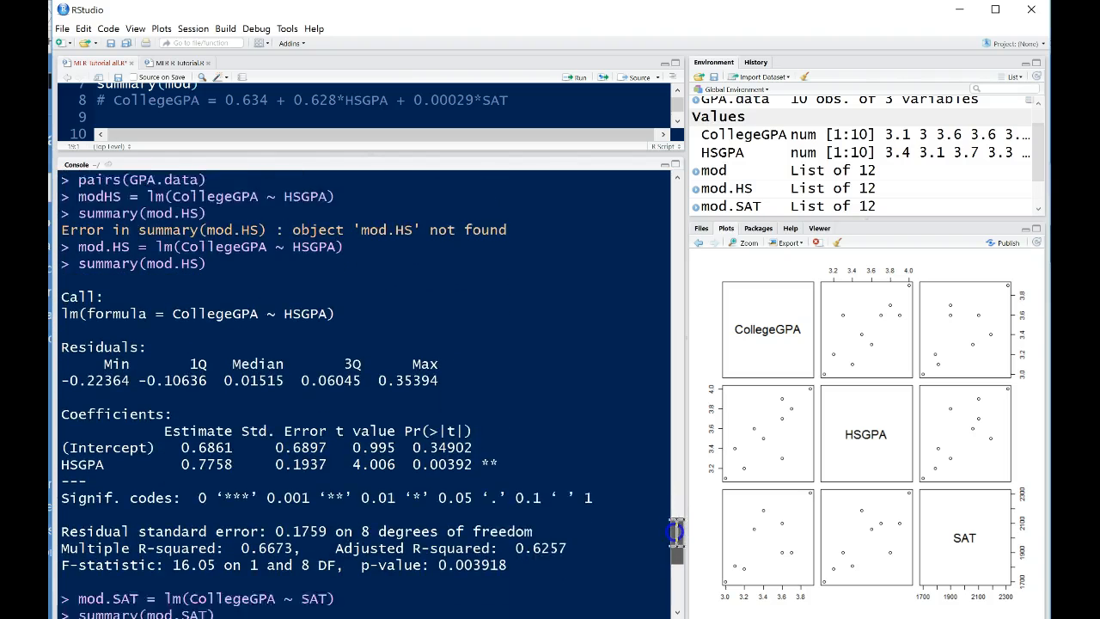
{"action": "scroll", "scroll_direction": "down", "scroll_amount": 3}
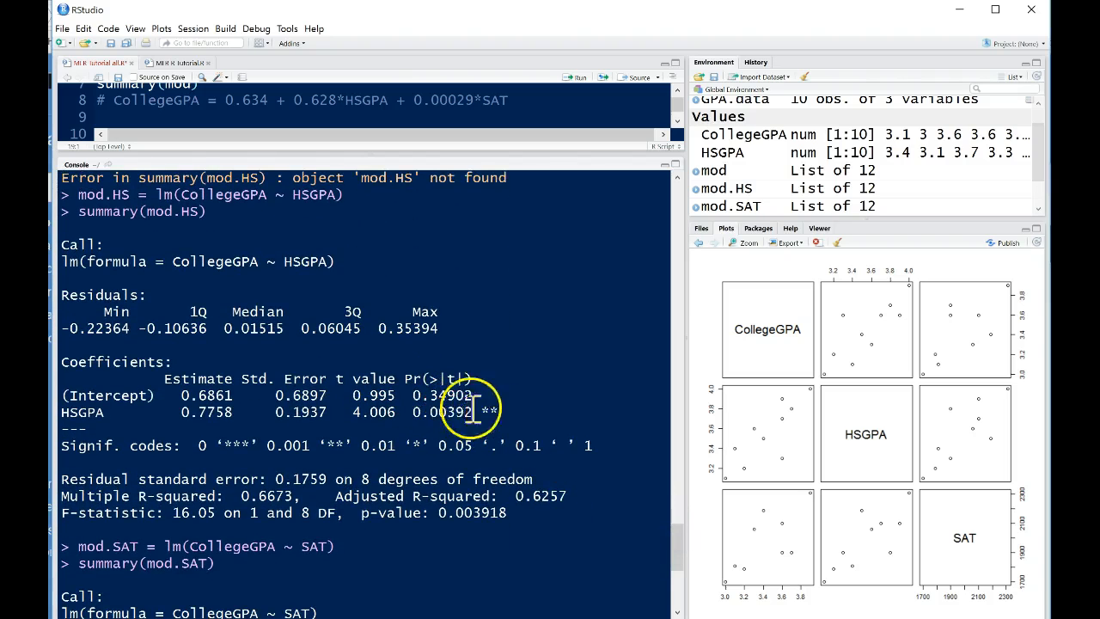
{"action": "mouse_move", "coordinate": [559, 512]}
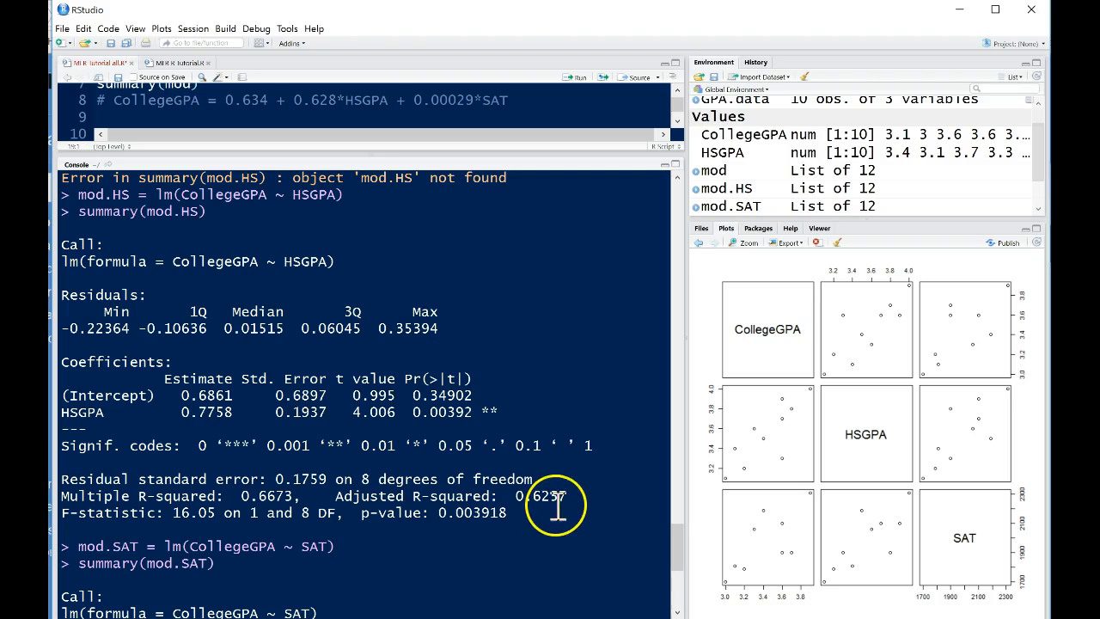
{"action": "mouse_move", "coordinate": [314, 447]}
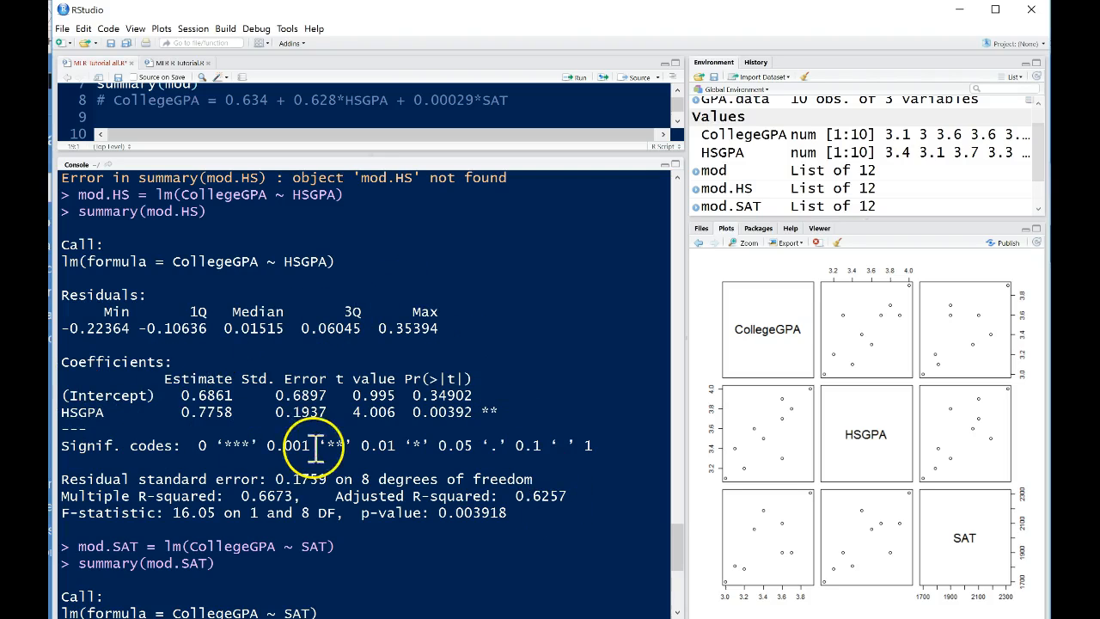
{"action": "mouse_move", "coordinate": [484, 421]}
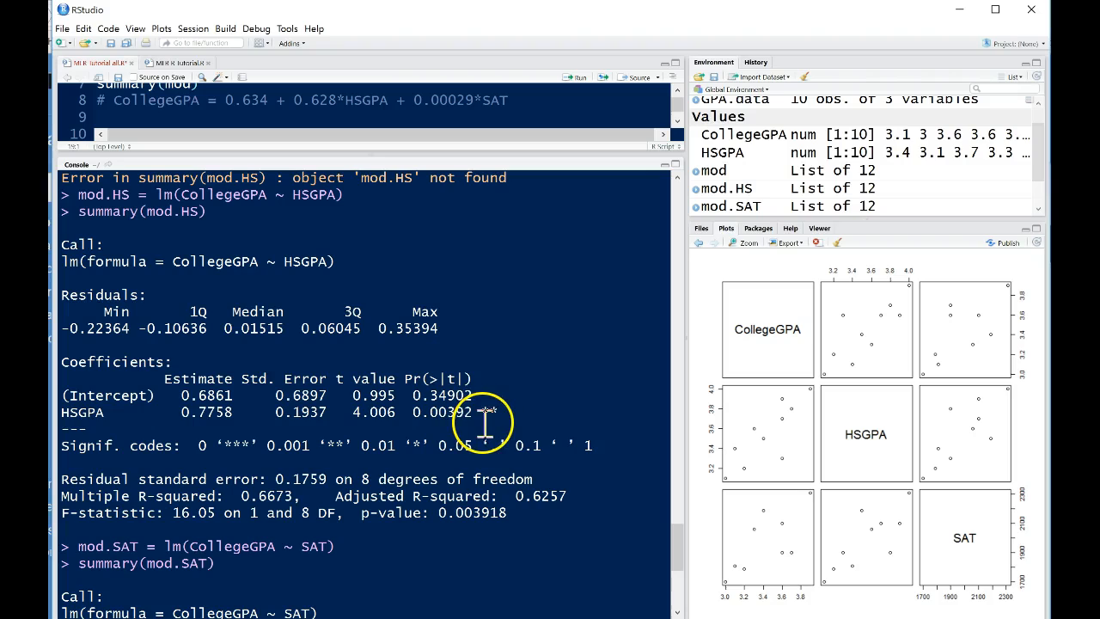
{"action": "mouse_move", "coordinate": [566, 501]}
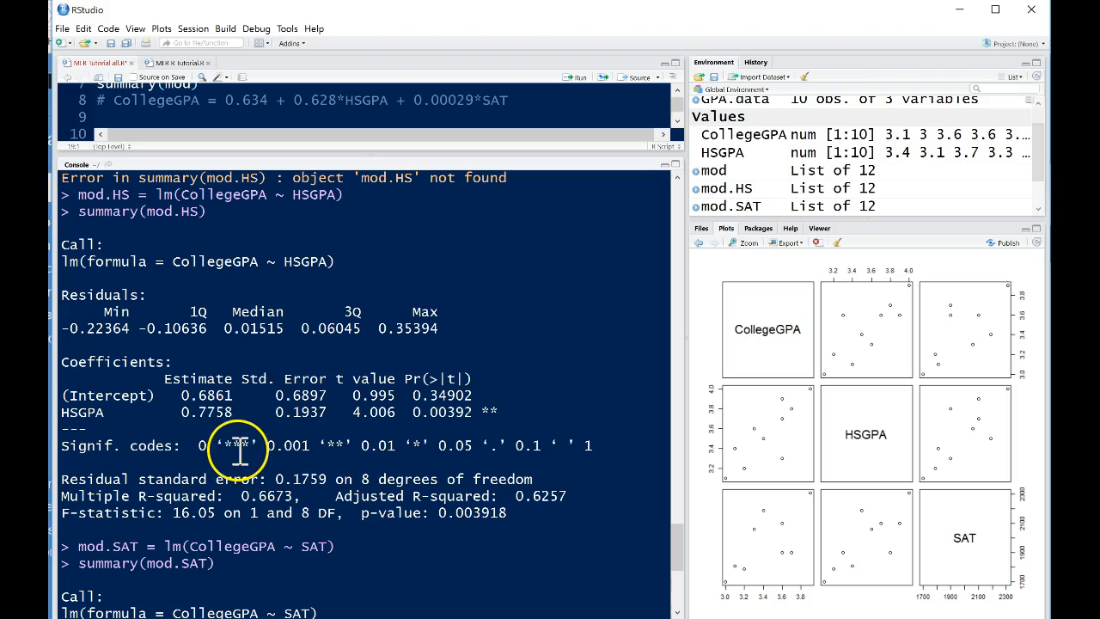
{"action": "mouse_move", "coordinate": [243, 413]}
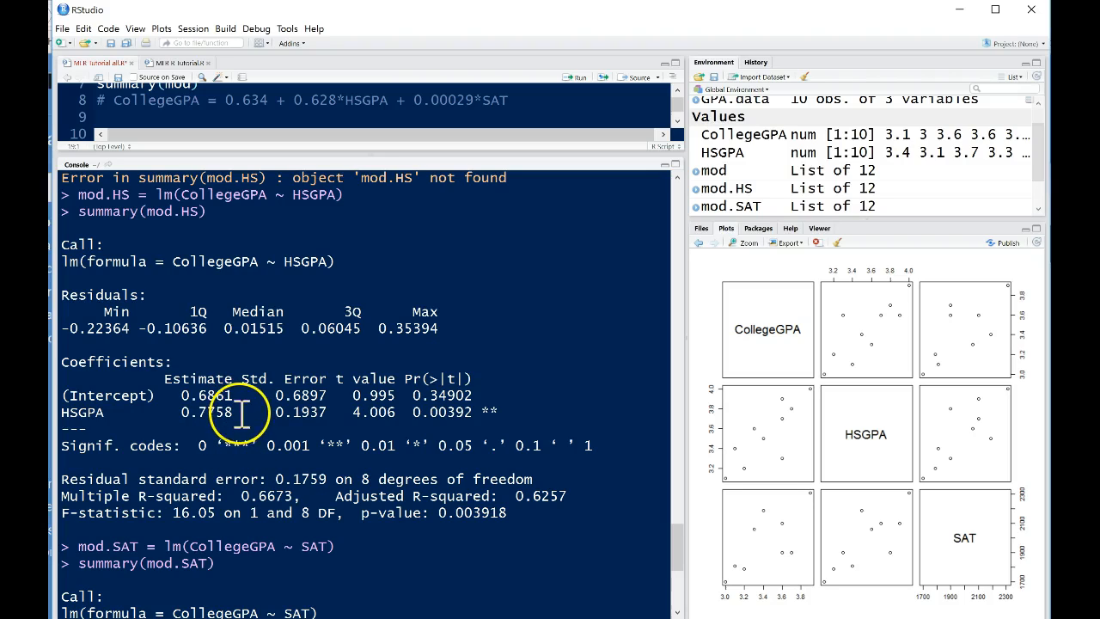
{"action": "mouse_move", "coordinate": [373, 154]}
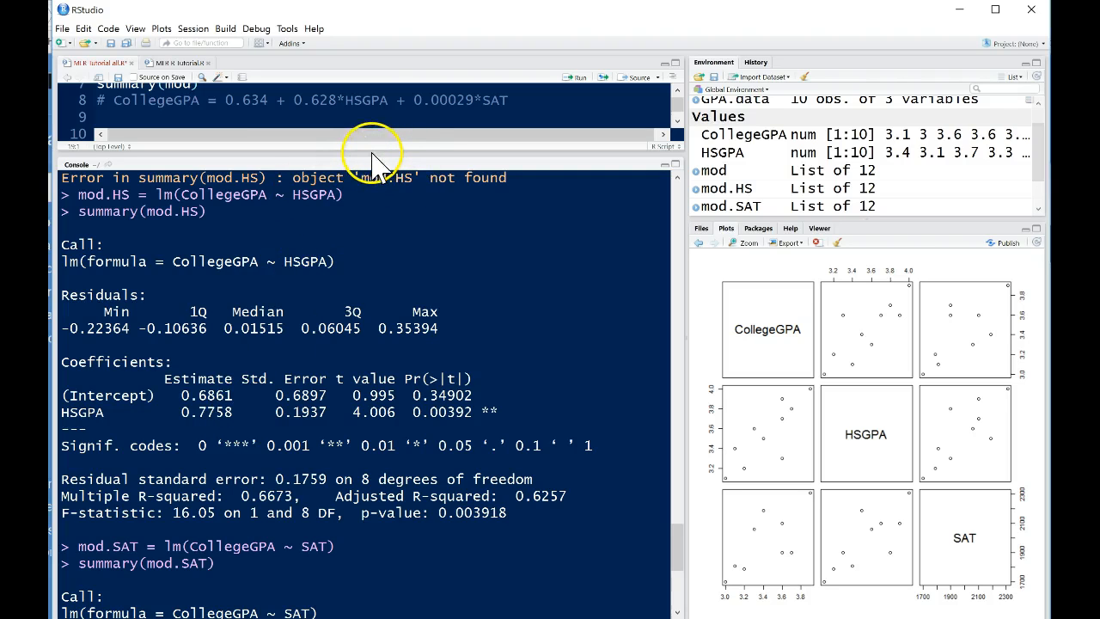